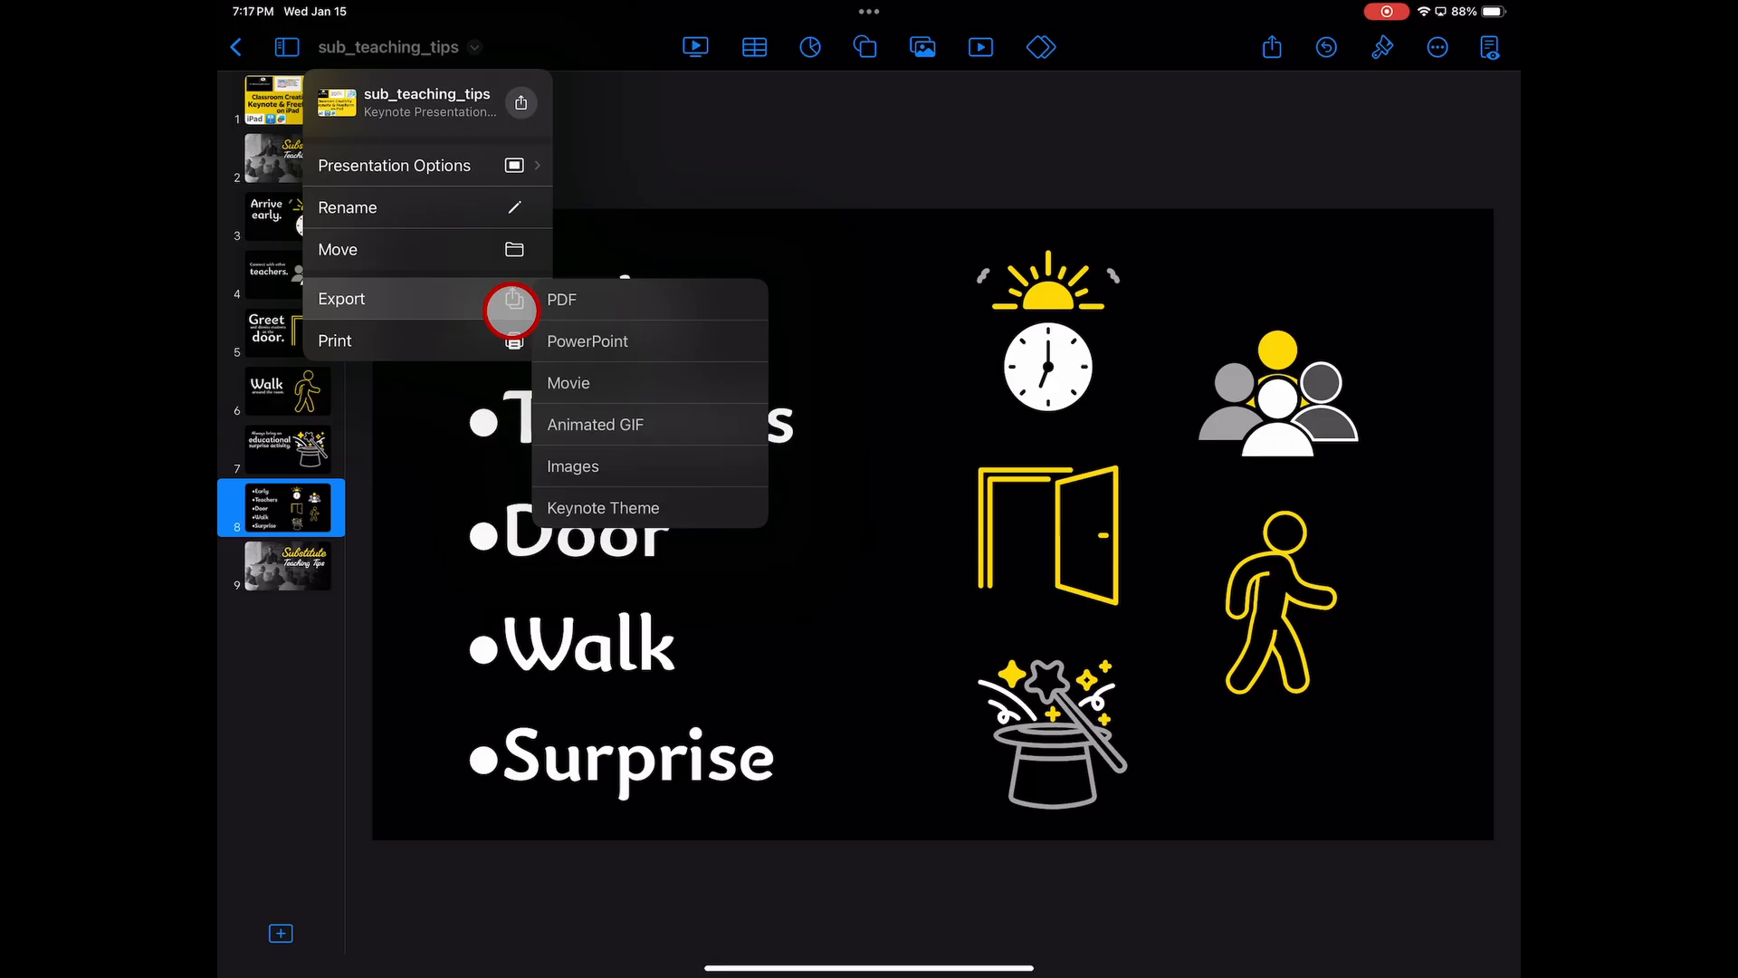
Step: Dismiss the Export submenu so the Classroom Creativity title slide shows again
{"action": "left_click", "coordinate": [574, 465]}
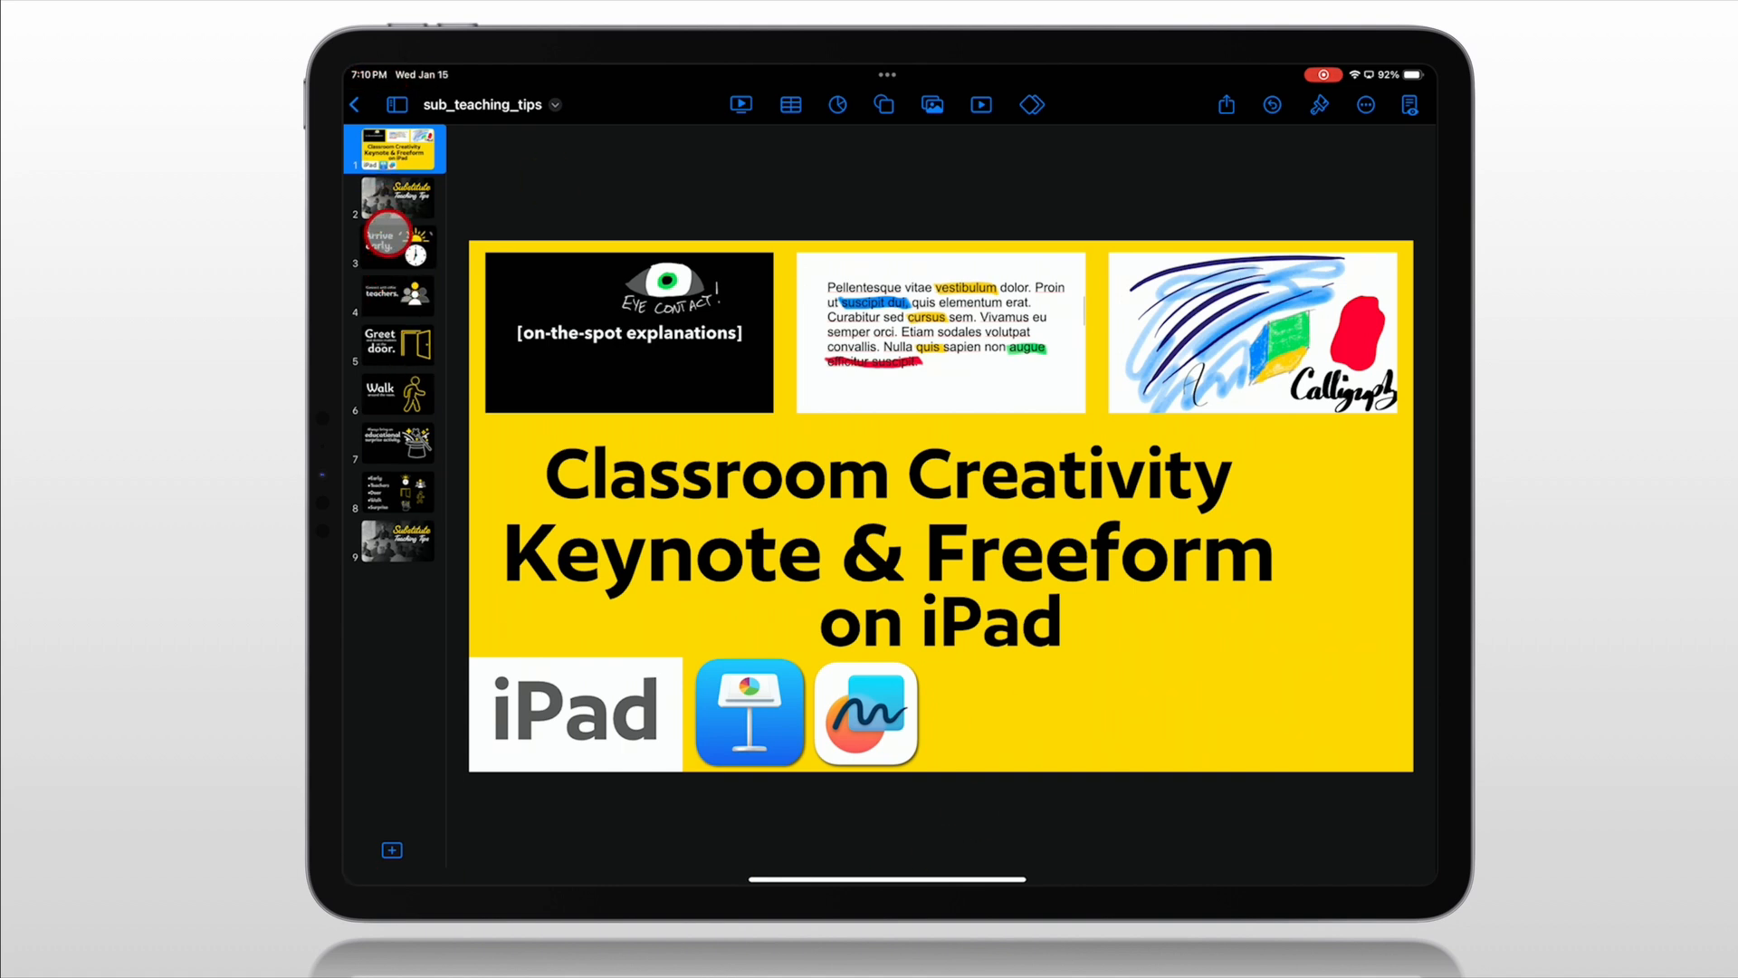
Step: Present the deck, jump to slide 4 and draw green, orange and blue pen annotations on it
{"action": "left_click", "coordinate": [740, 105]}
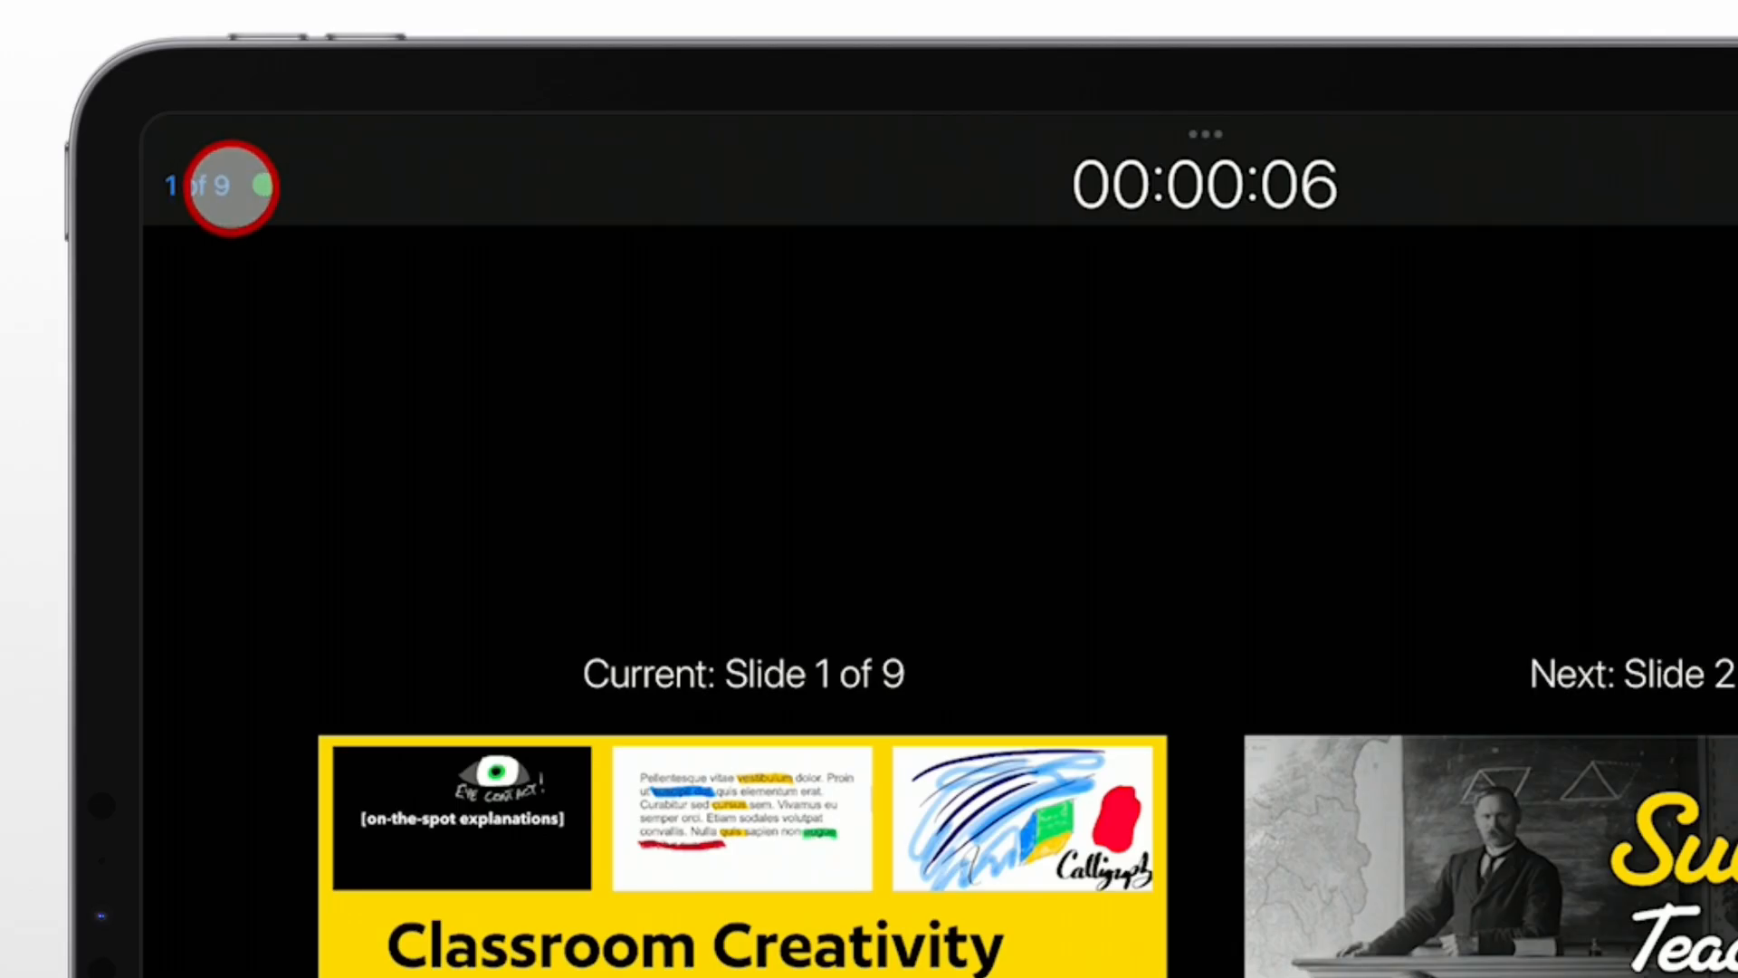
{"action": "left_click", "coordinate": [210, 185]}
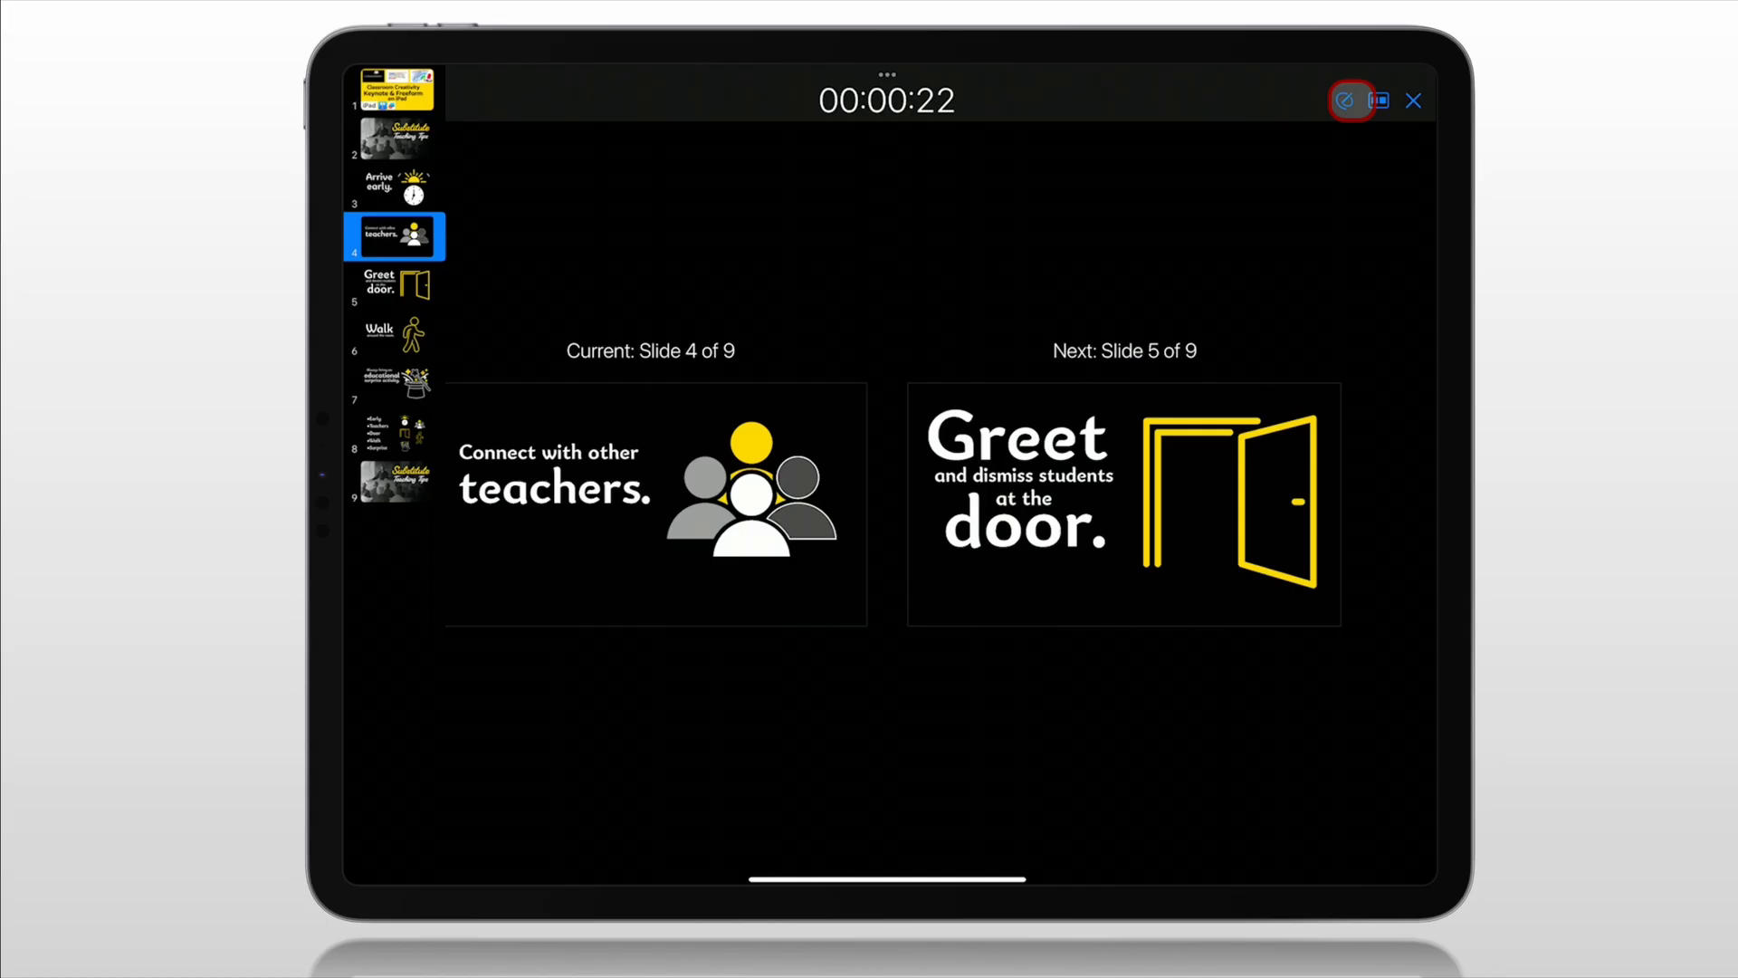
{"action": "left_click", "coordinate": [1351, 102]}
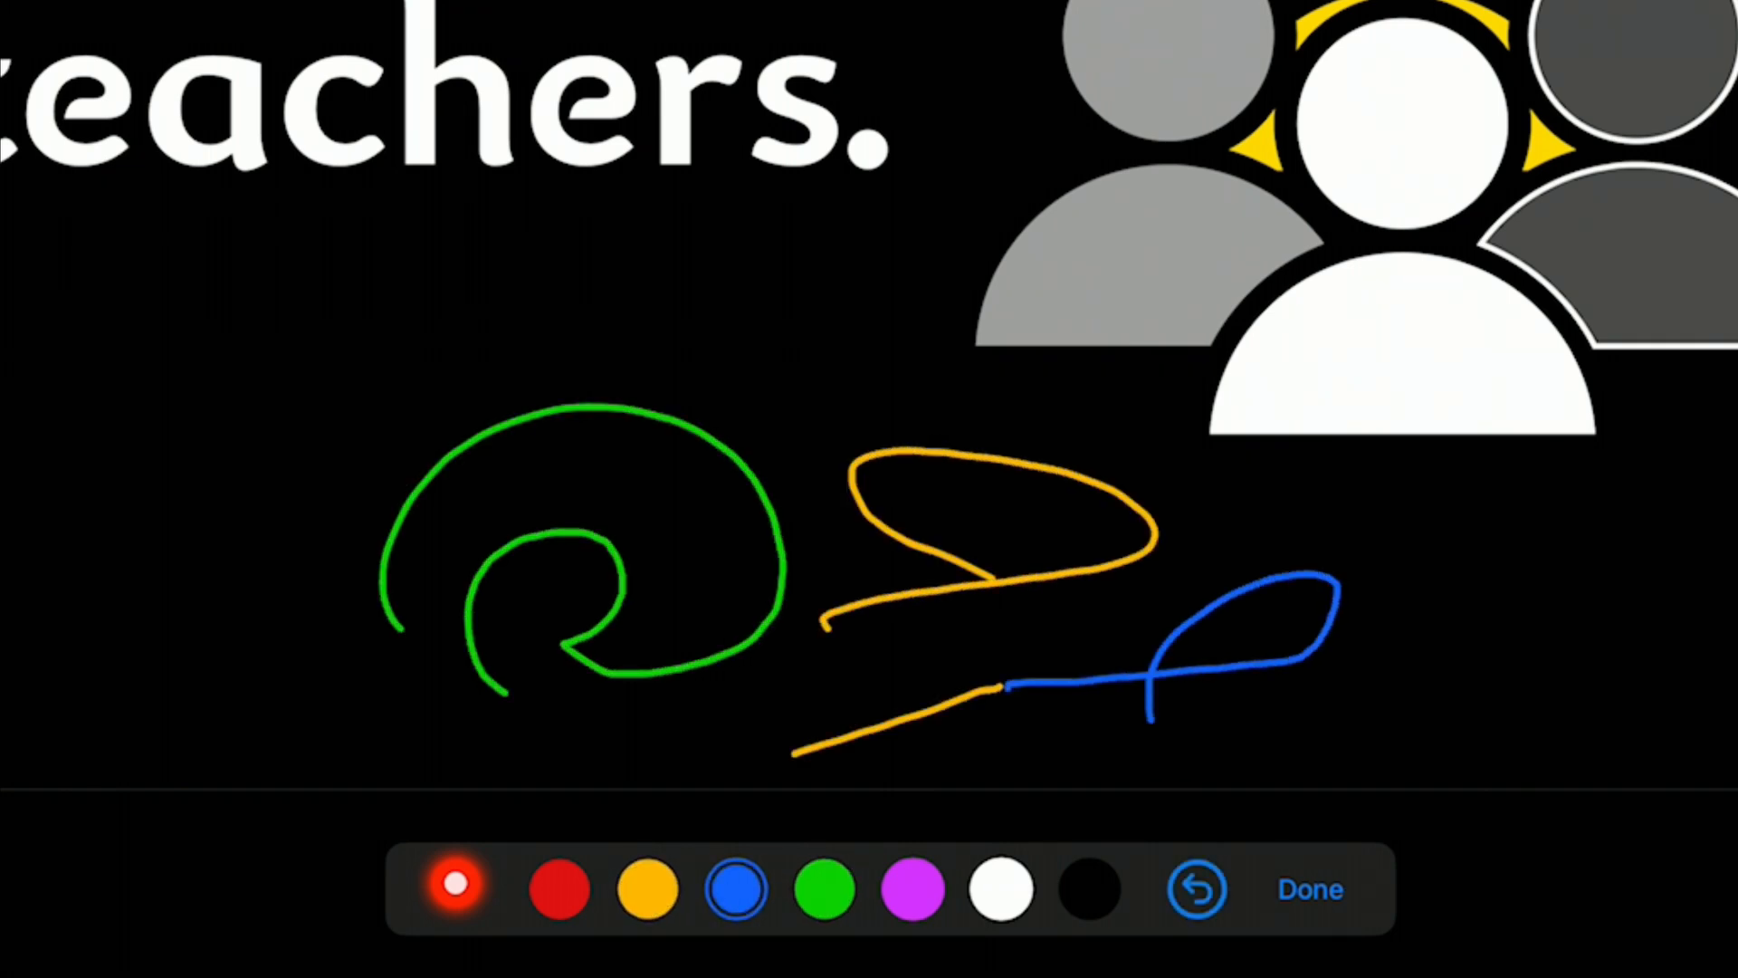
{"action": "left_click", "coordinate": [456, 887]}
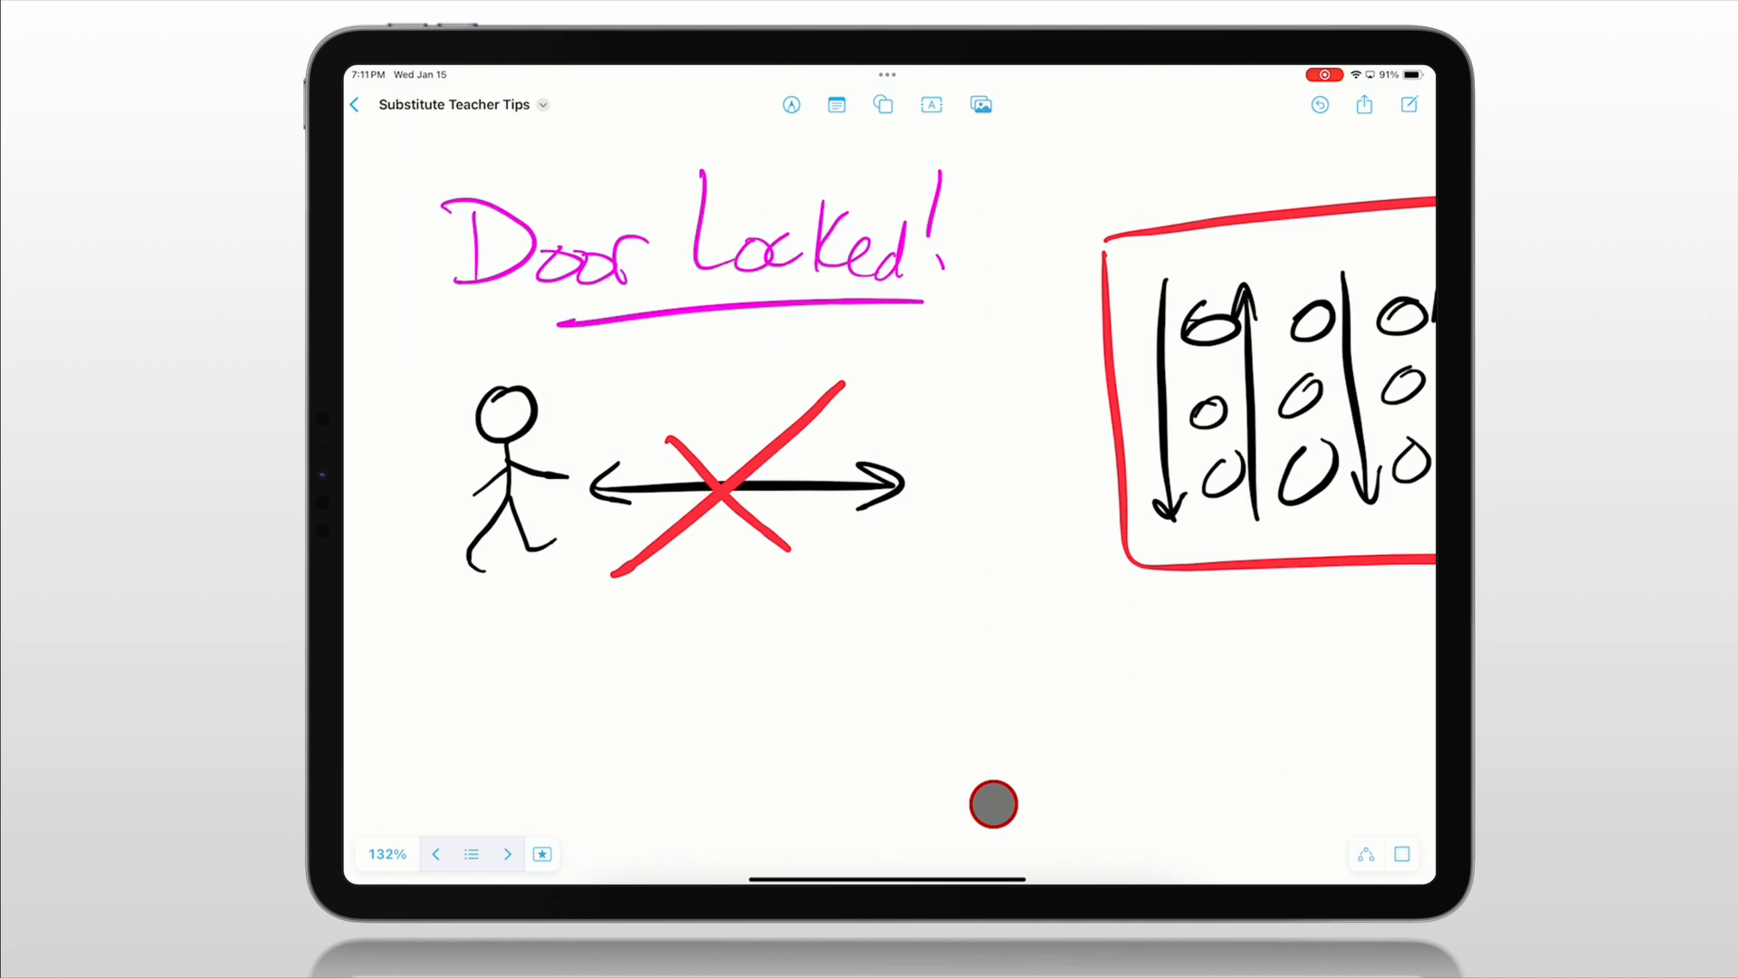
Step: Show the Substitute Teacher Tips board with its Door Locked sketch
{"action": "left_click", "coordinate": [791, 105]}
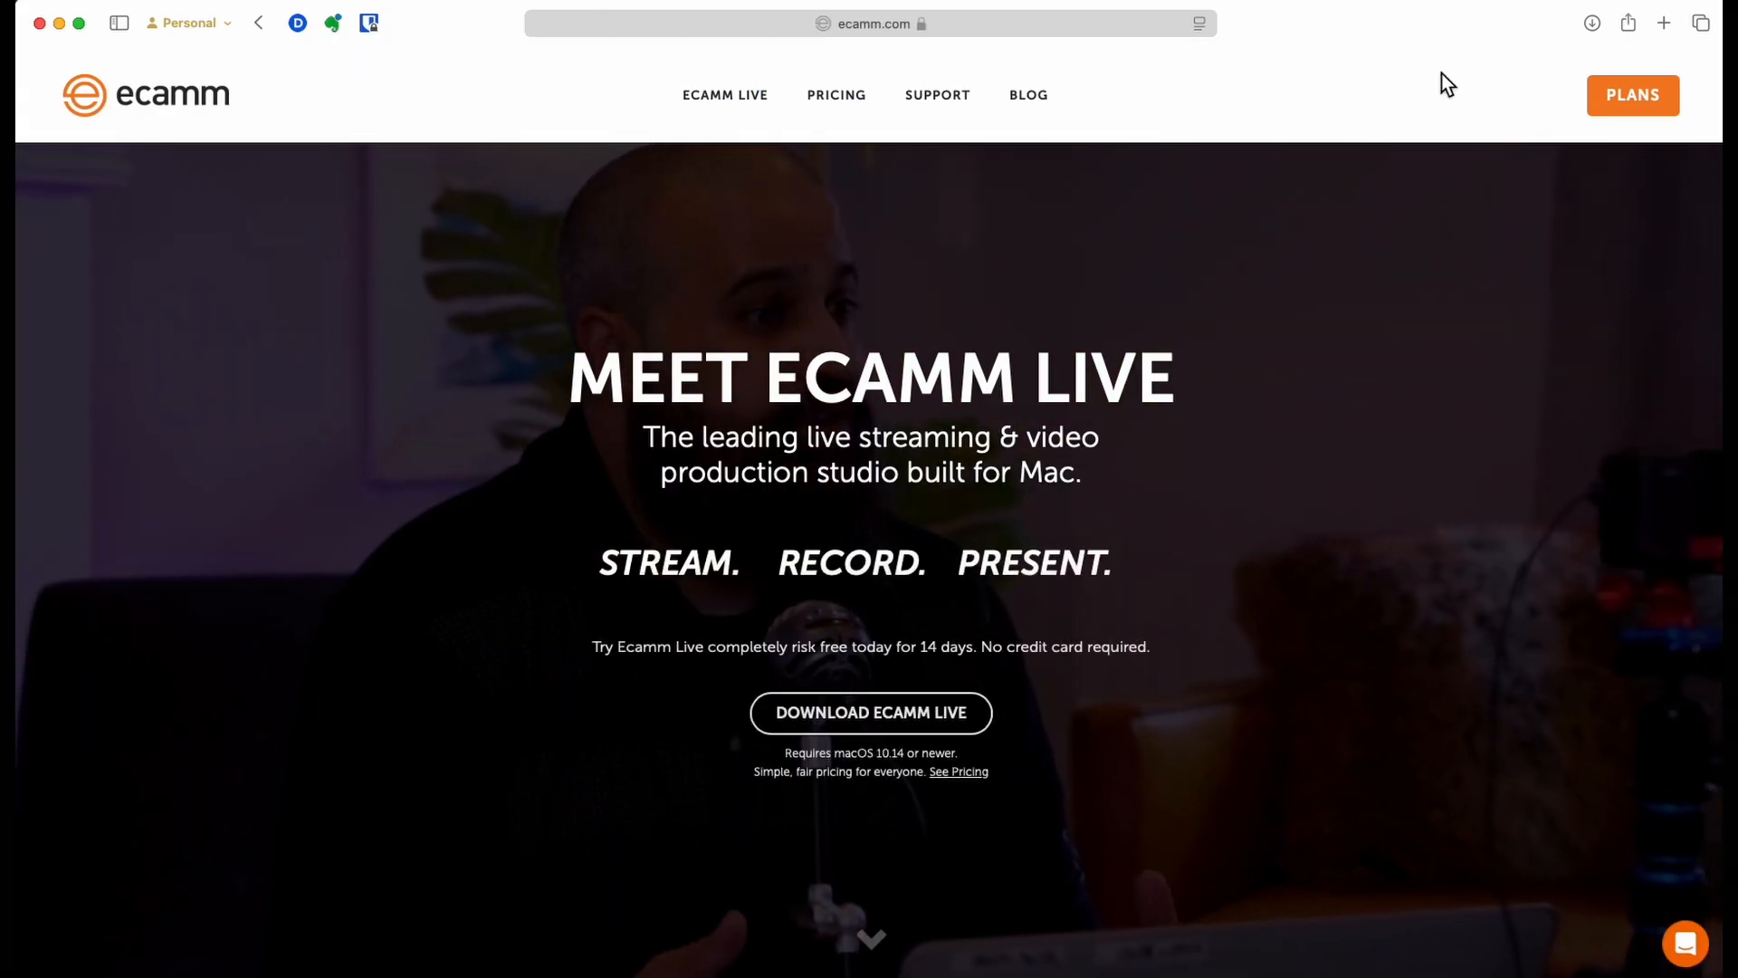
Step: Scroll down the Ecamm Live homepage at ecamm.com
{"action": "scroll", "scroll_direction": "down", "scroll_amount": 3}
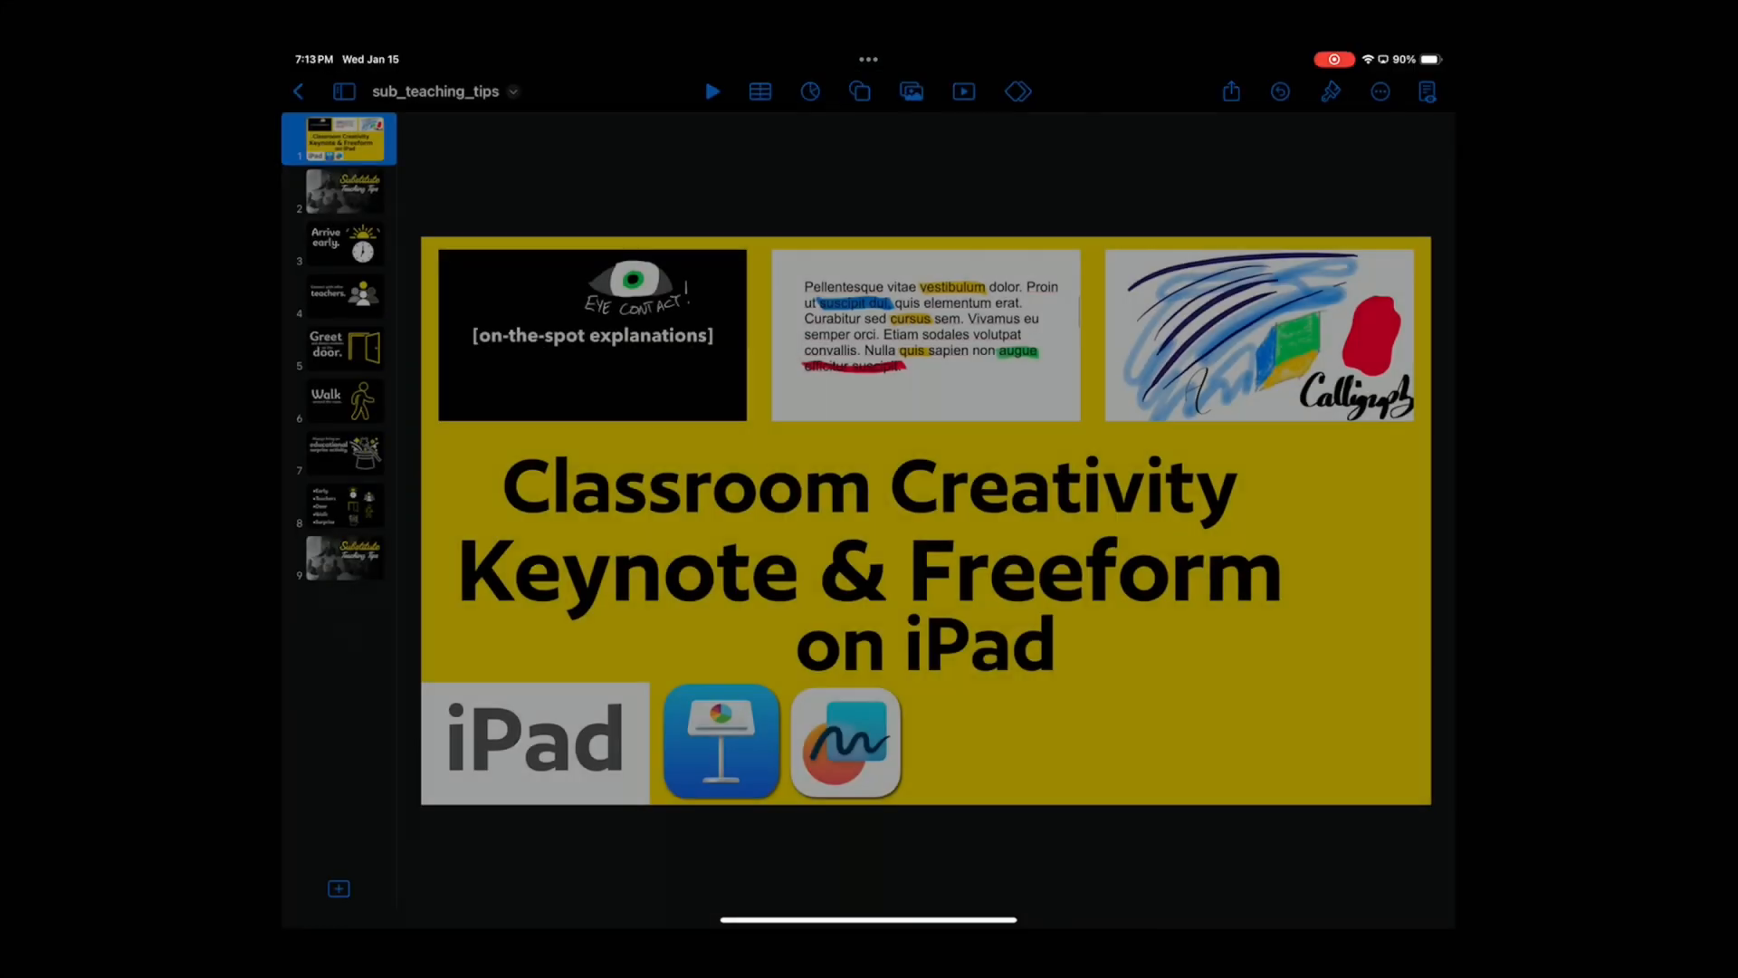
Step: Review the Connect with other teachers, Substitute Teaching Tips title and recap slides in the navigator
{"action": "left_click", "coordinate": [339, 295]}
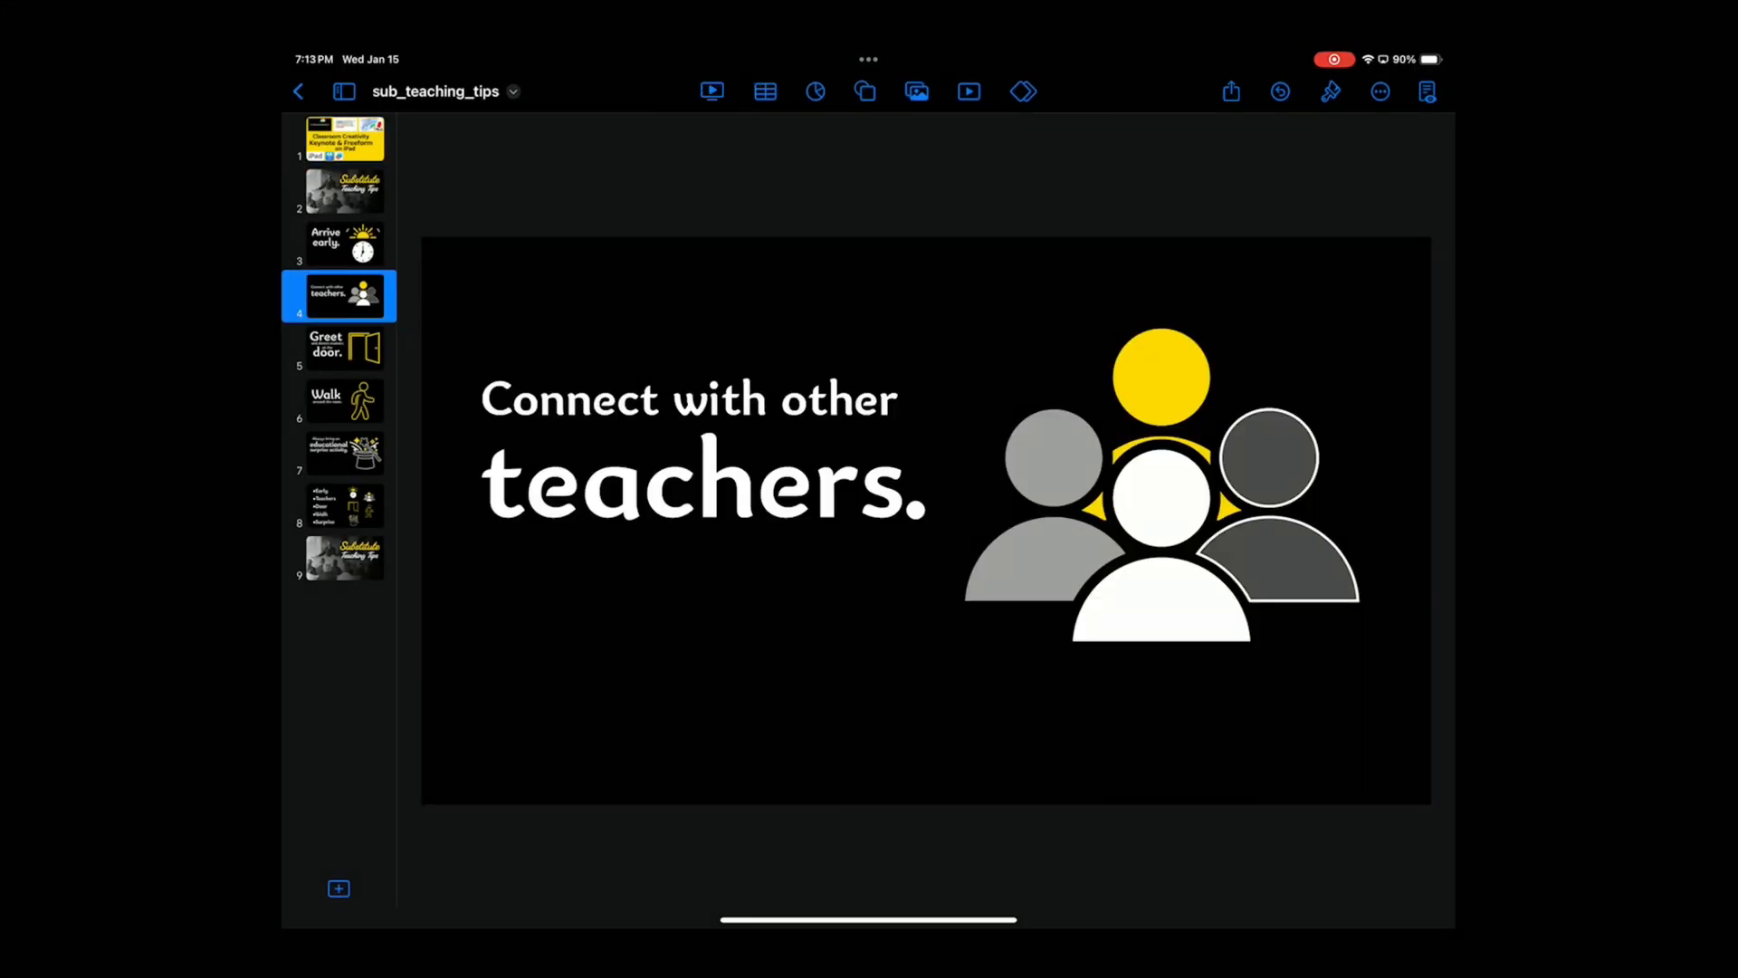
{"action": "left_click", "coordinate": [343, 190]}
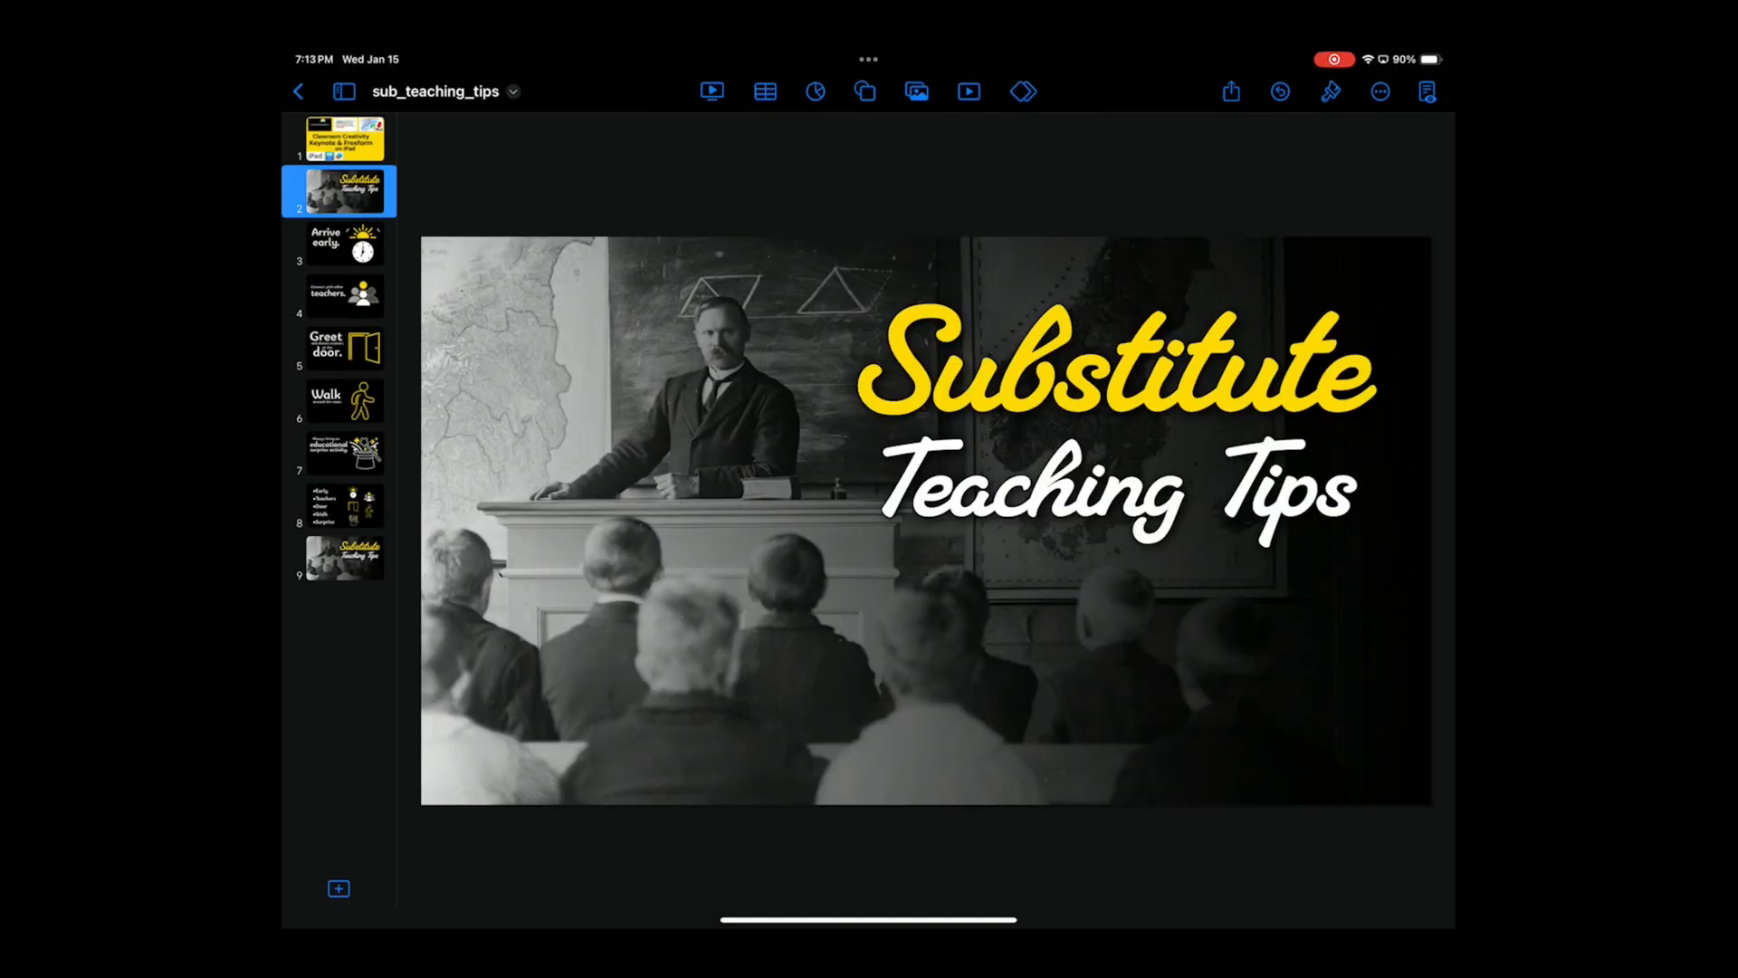
{"action": "left_click", "coordinate": [338, 507]}
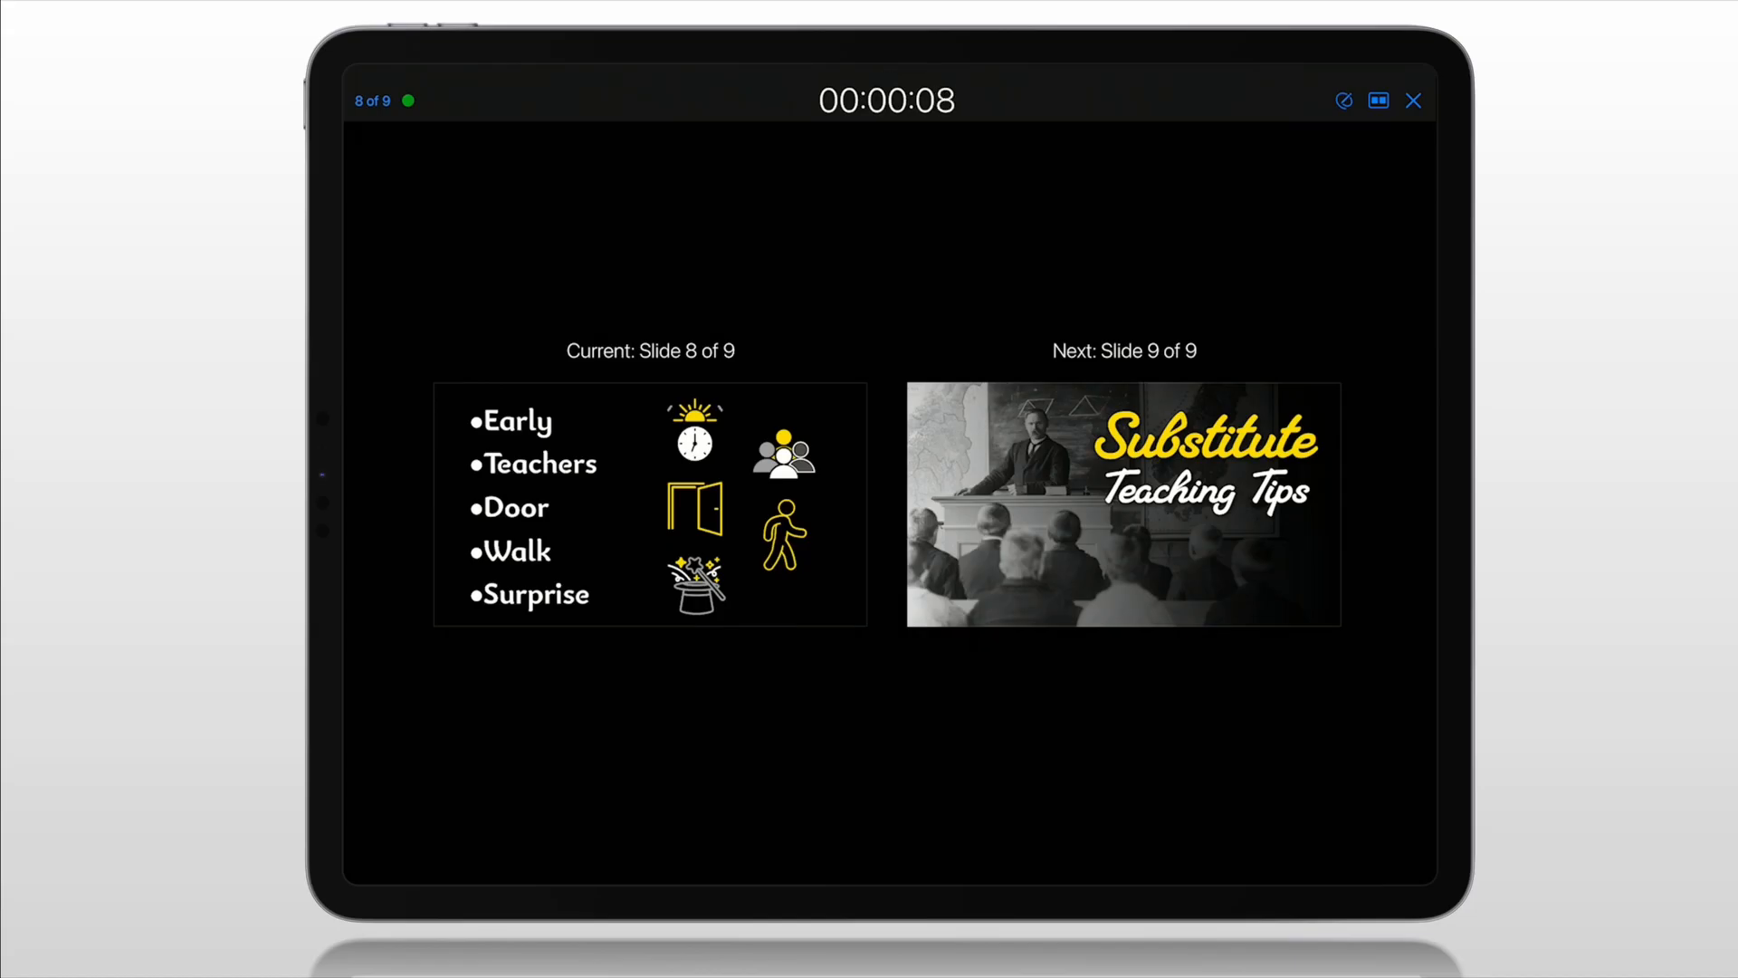
Step: Leave the Keynote presenter view and switch to the Freeform board with Command-Tab
{"action": "key", "text": "cmd+tab"}
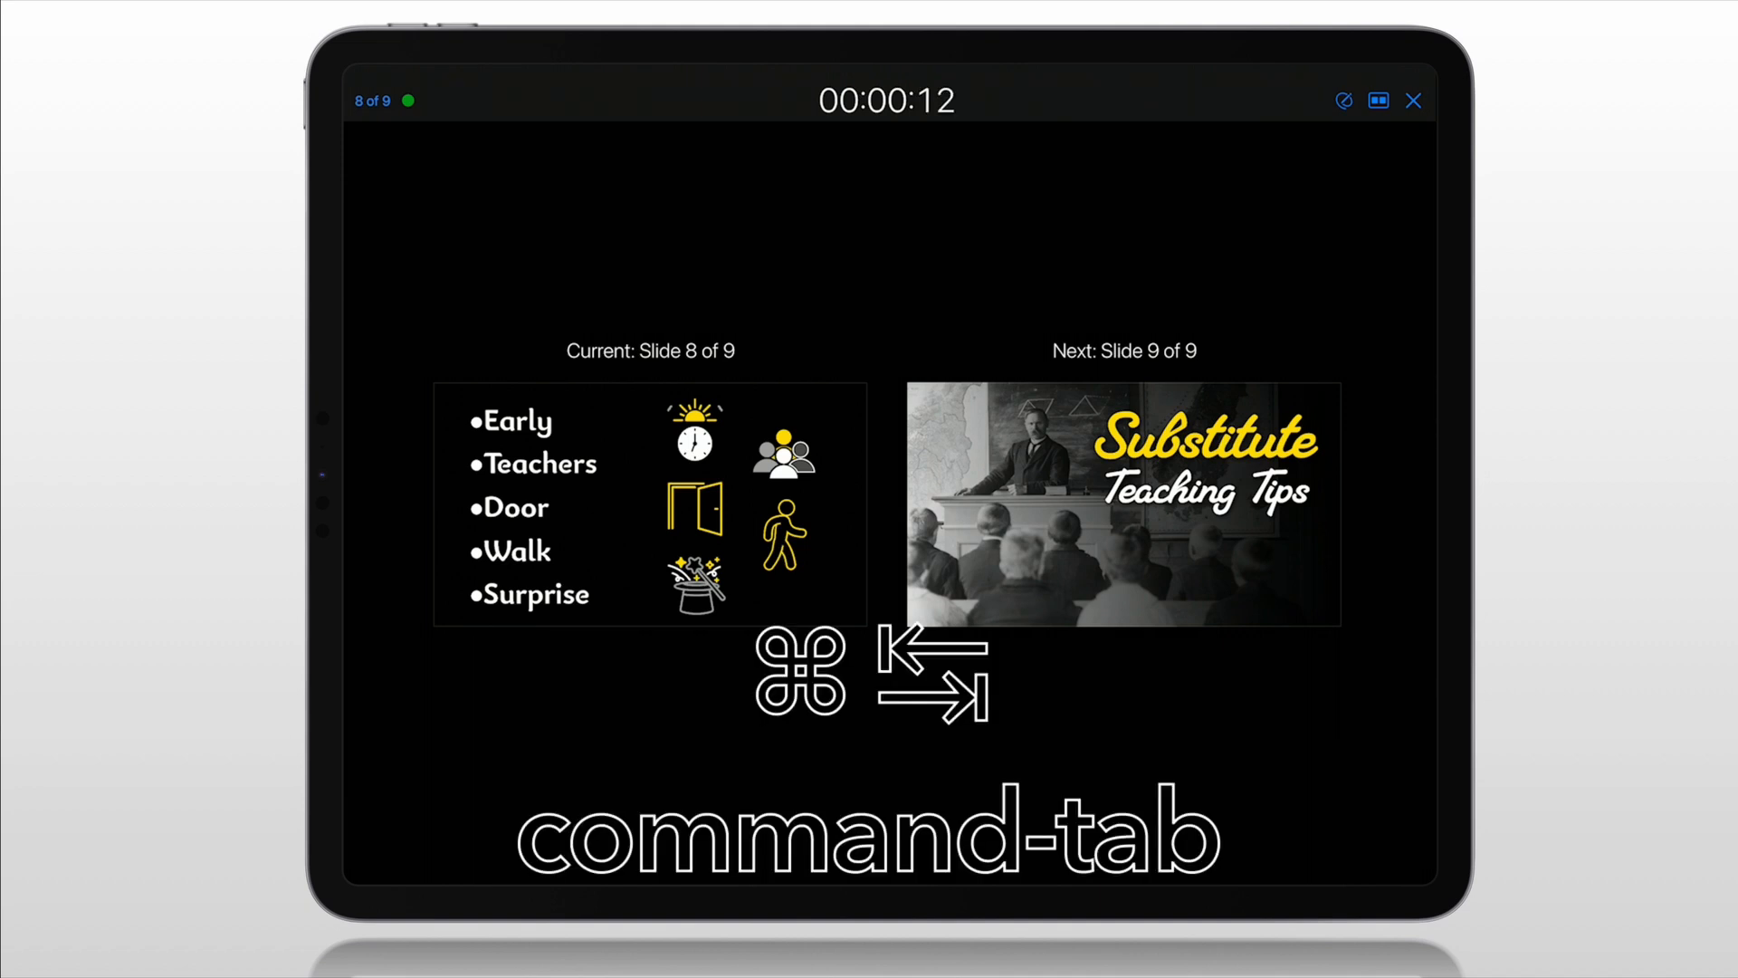
{"action": "key", "text": "cmd+tab"}
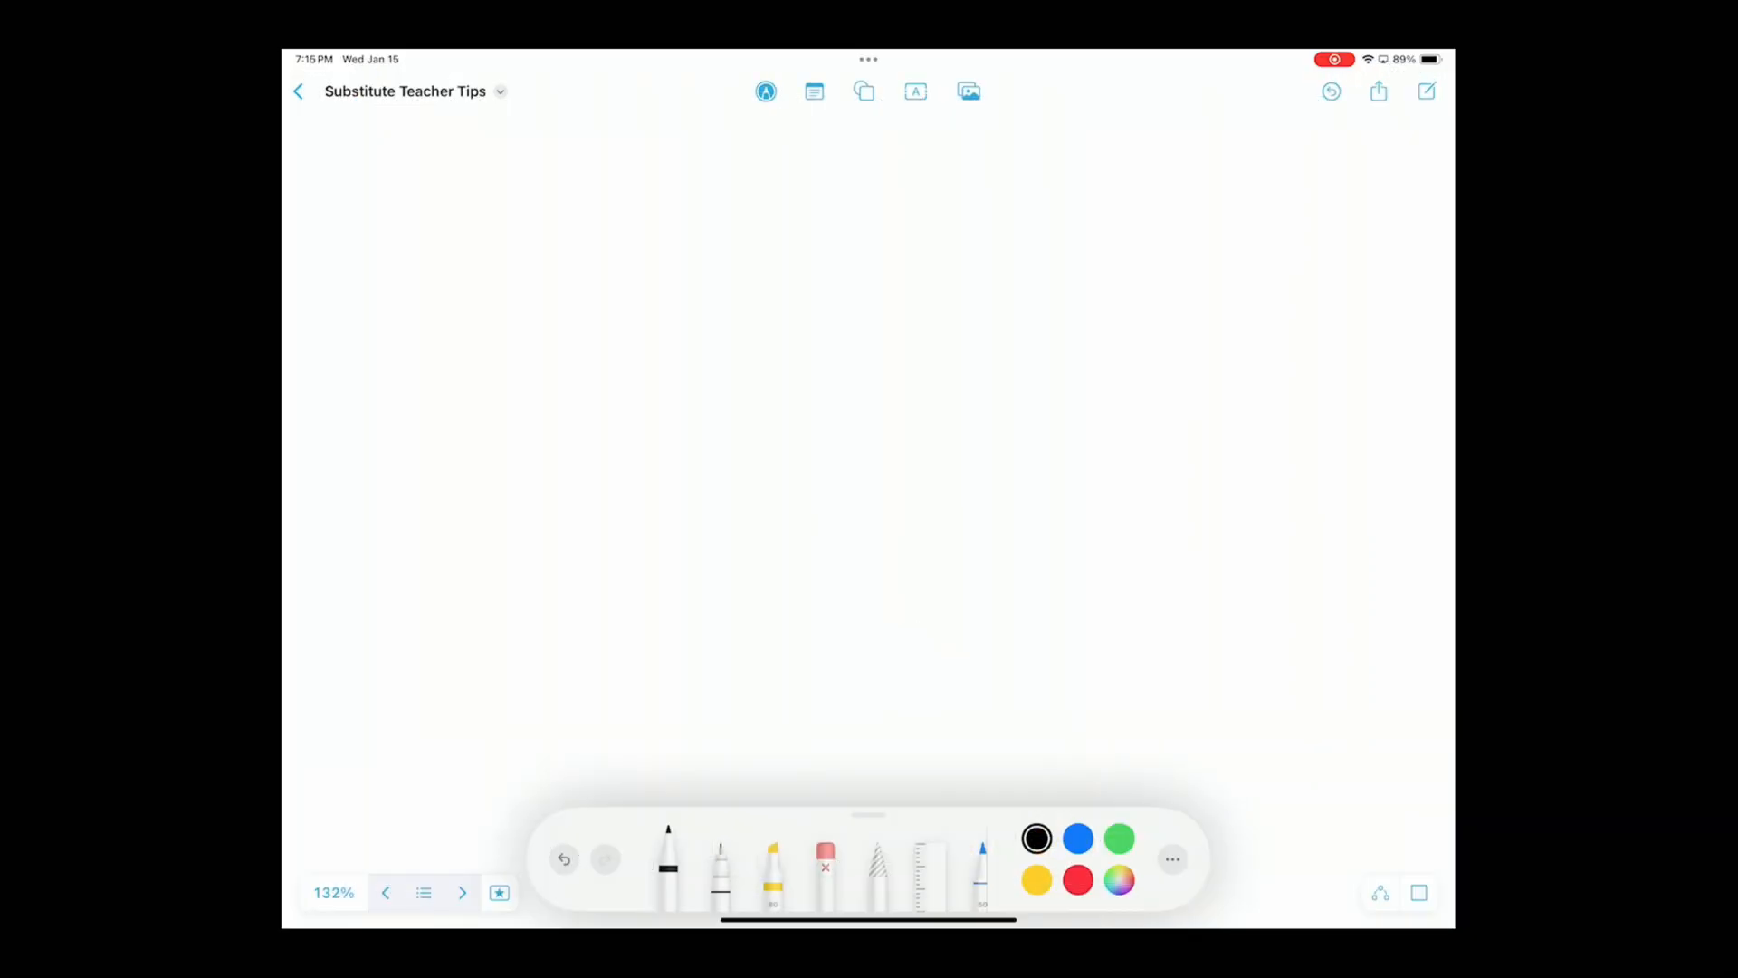
Step: Draw a large black question mark with the pen on the Substitute Teacher Tips board
{"action": "left_click_drag", "start_coordinate": [596, 244], "coordinate": [612, 416]}
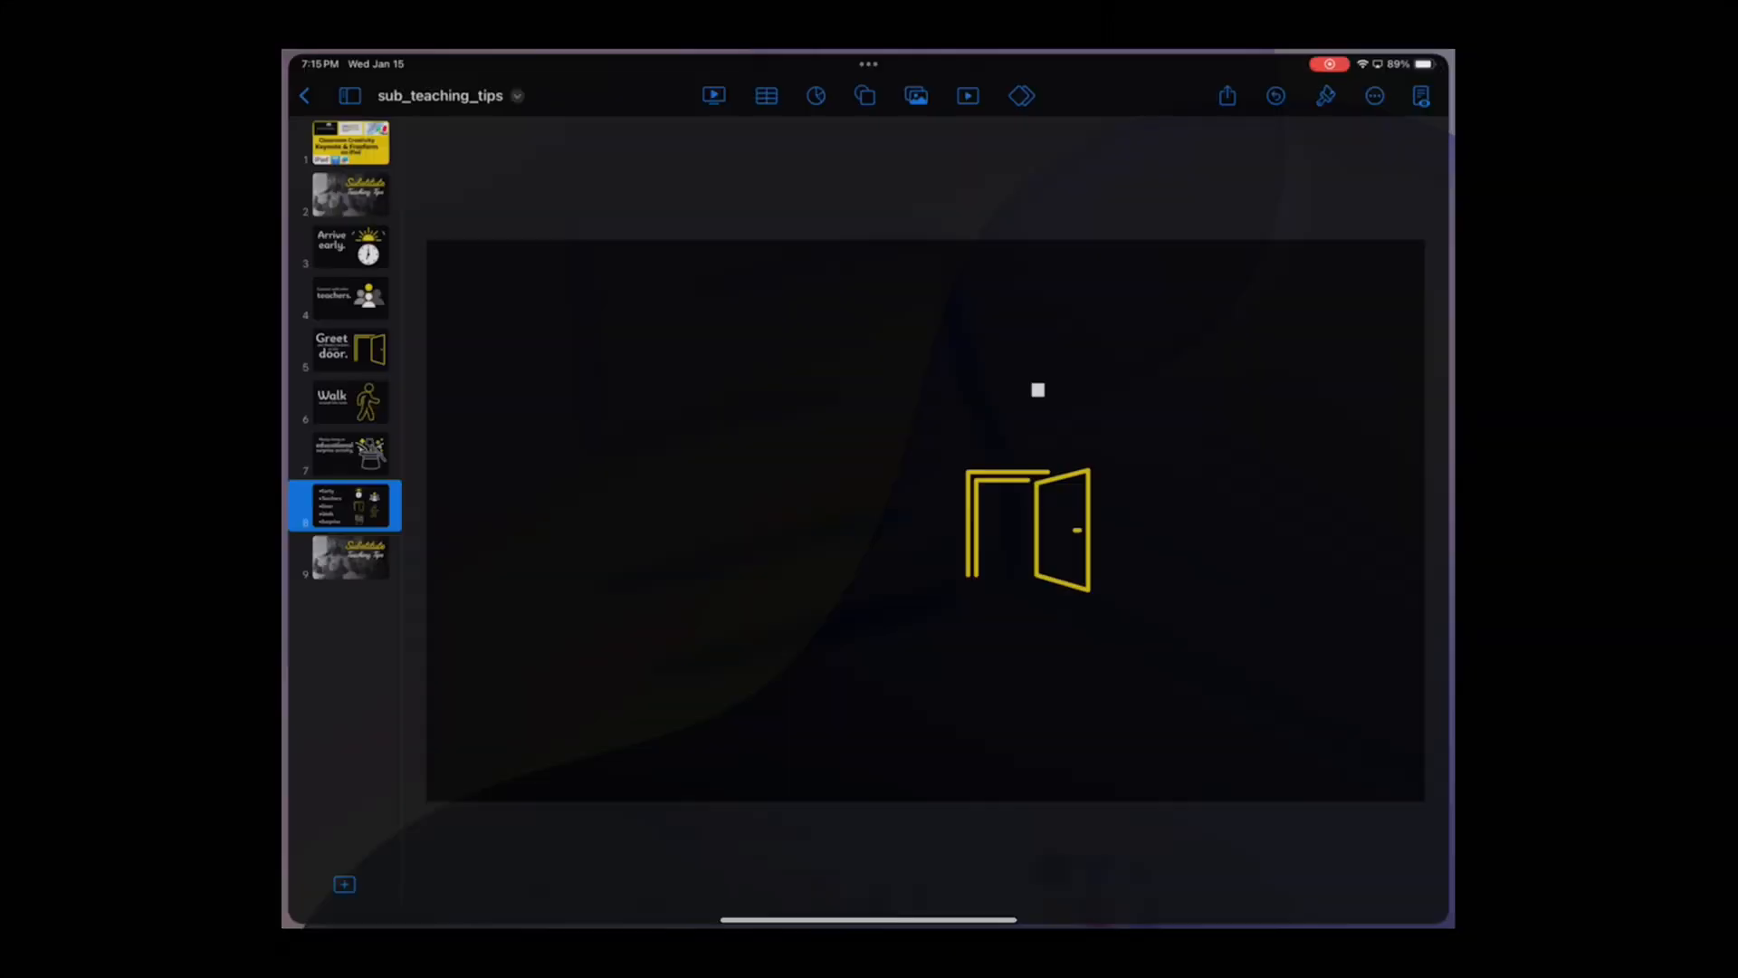
{"action": "left_click", "coordinate": [712, 96]}
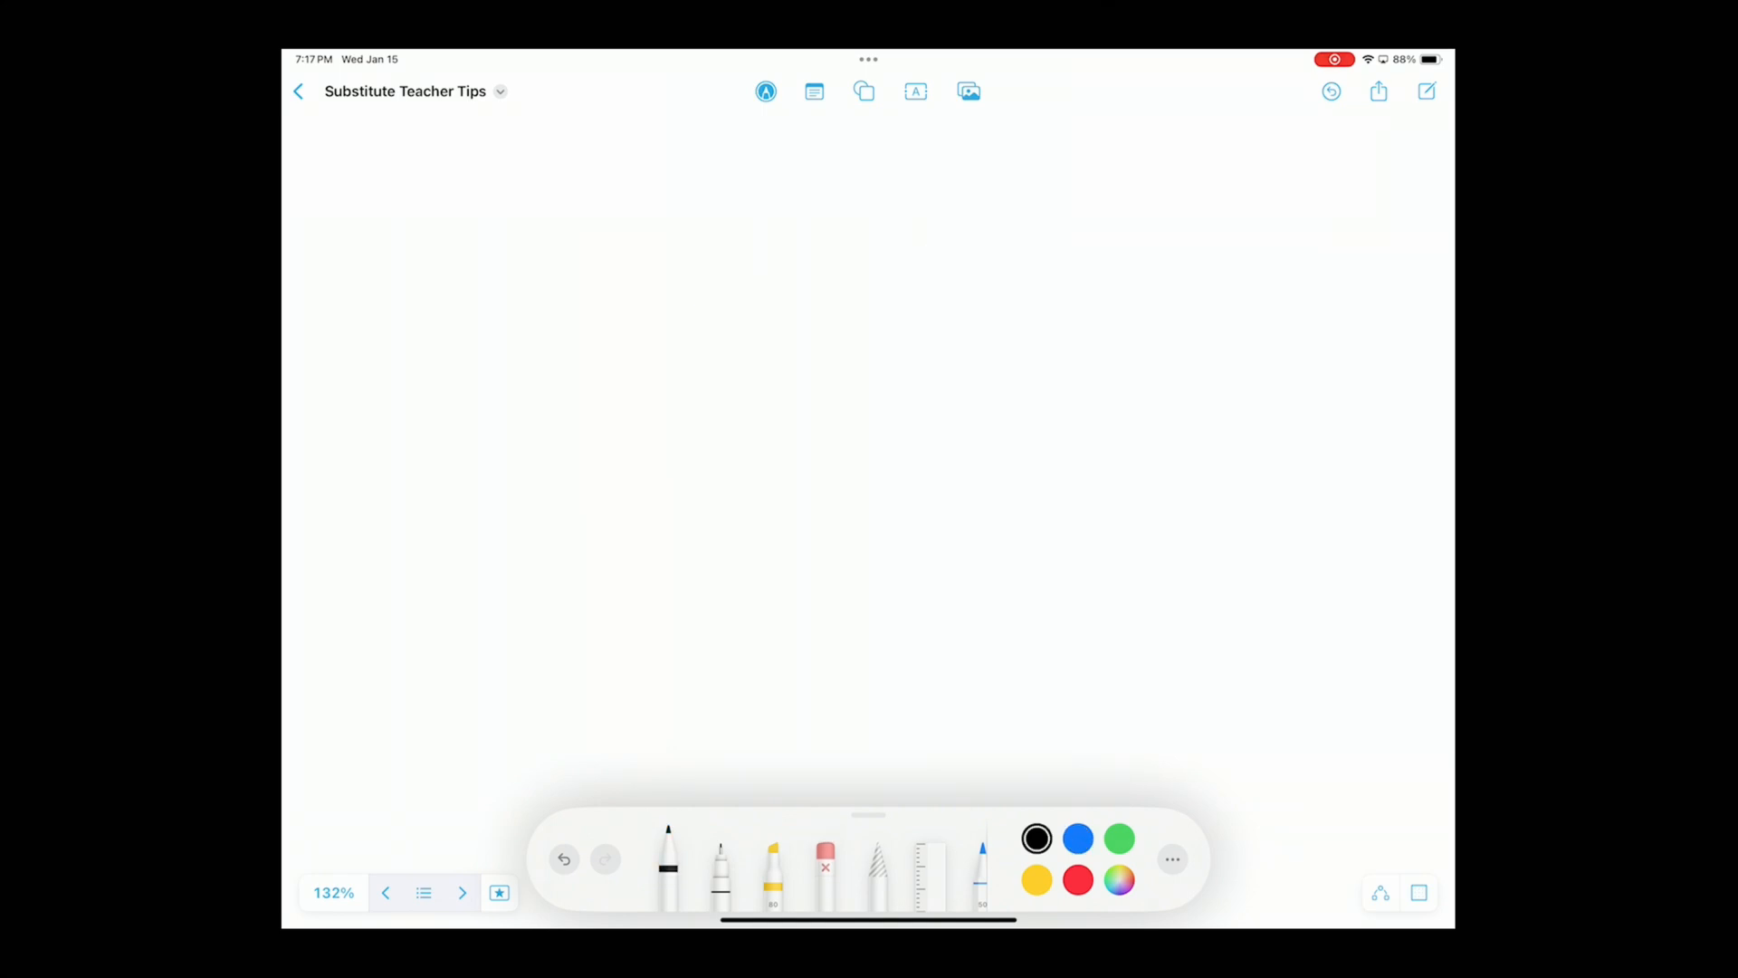
{"action": "left_click_drag", "start_coordinate": [476, 200], "coordinate": [492, 433]}
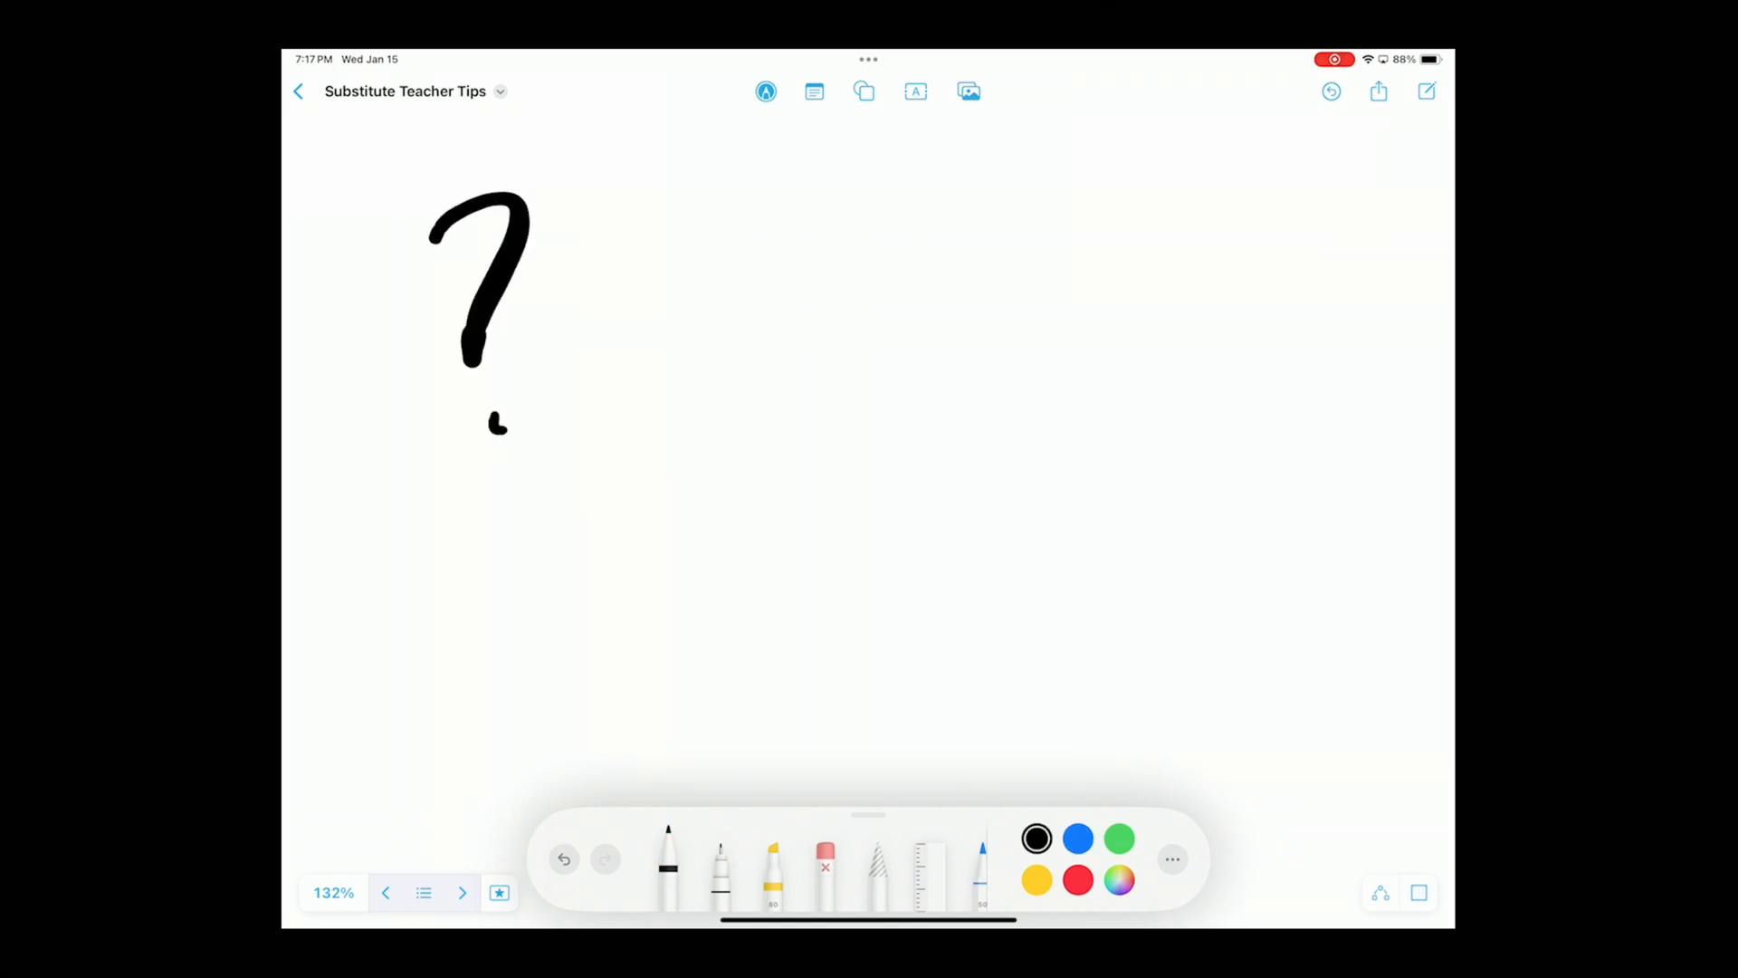
{"action": "left_click", "coordinate": [422, 893]}
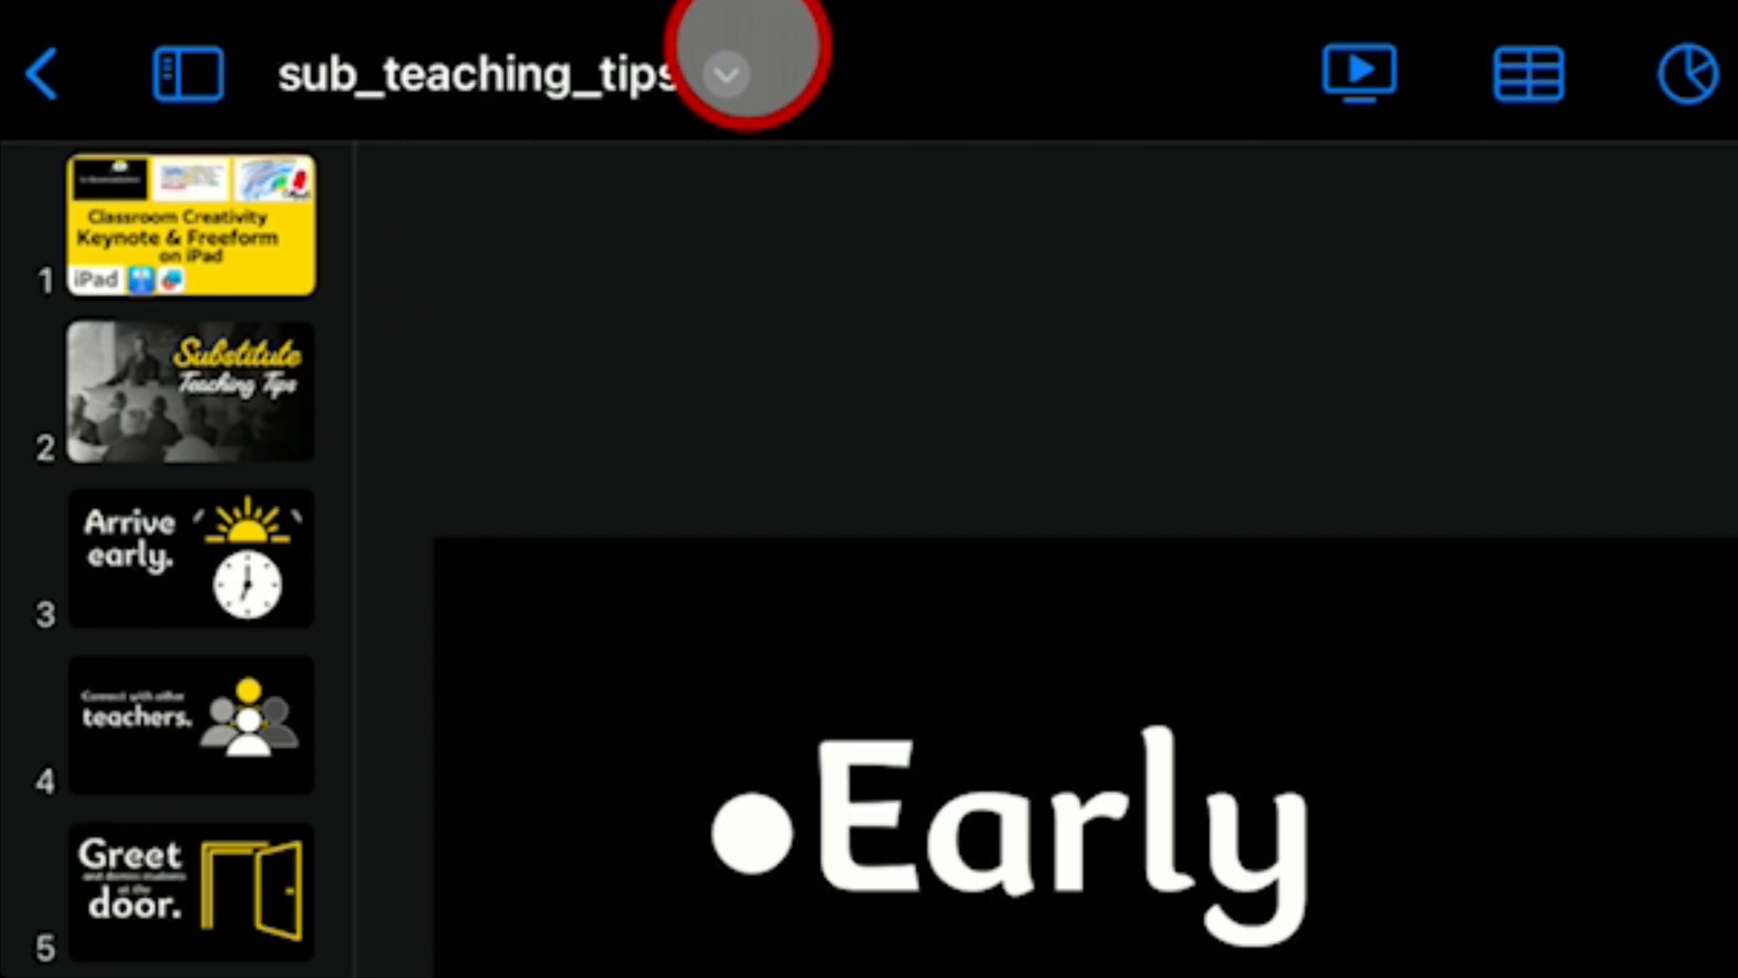
Step: Export all nine slides as JPEG images and save the nine images to Photos
{"action": "left_click", "coordinate": [726, 72]}
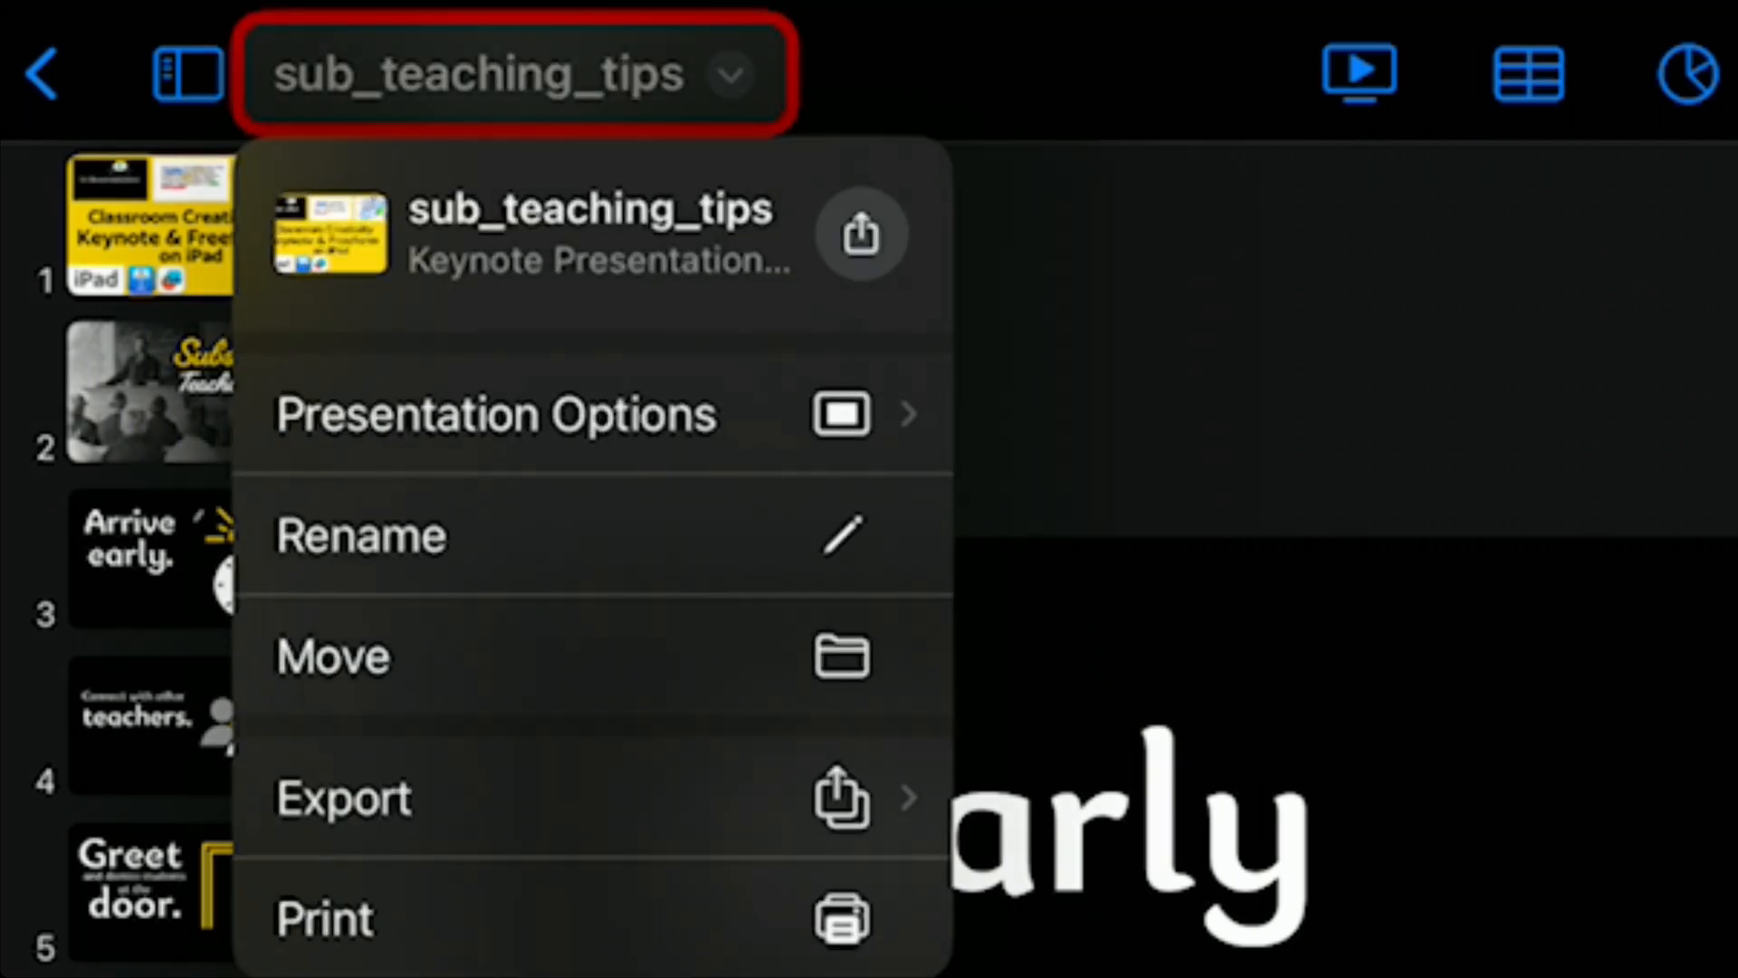
{"action": "left_click", "coordinate": [344, 795]}
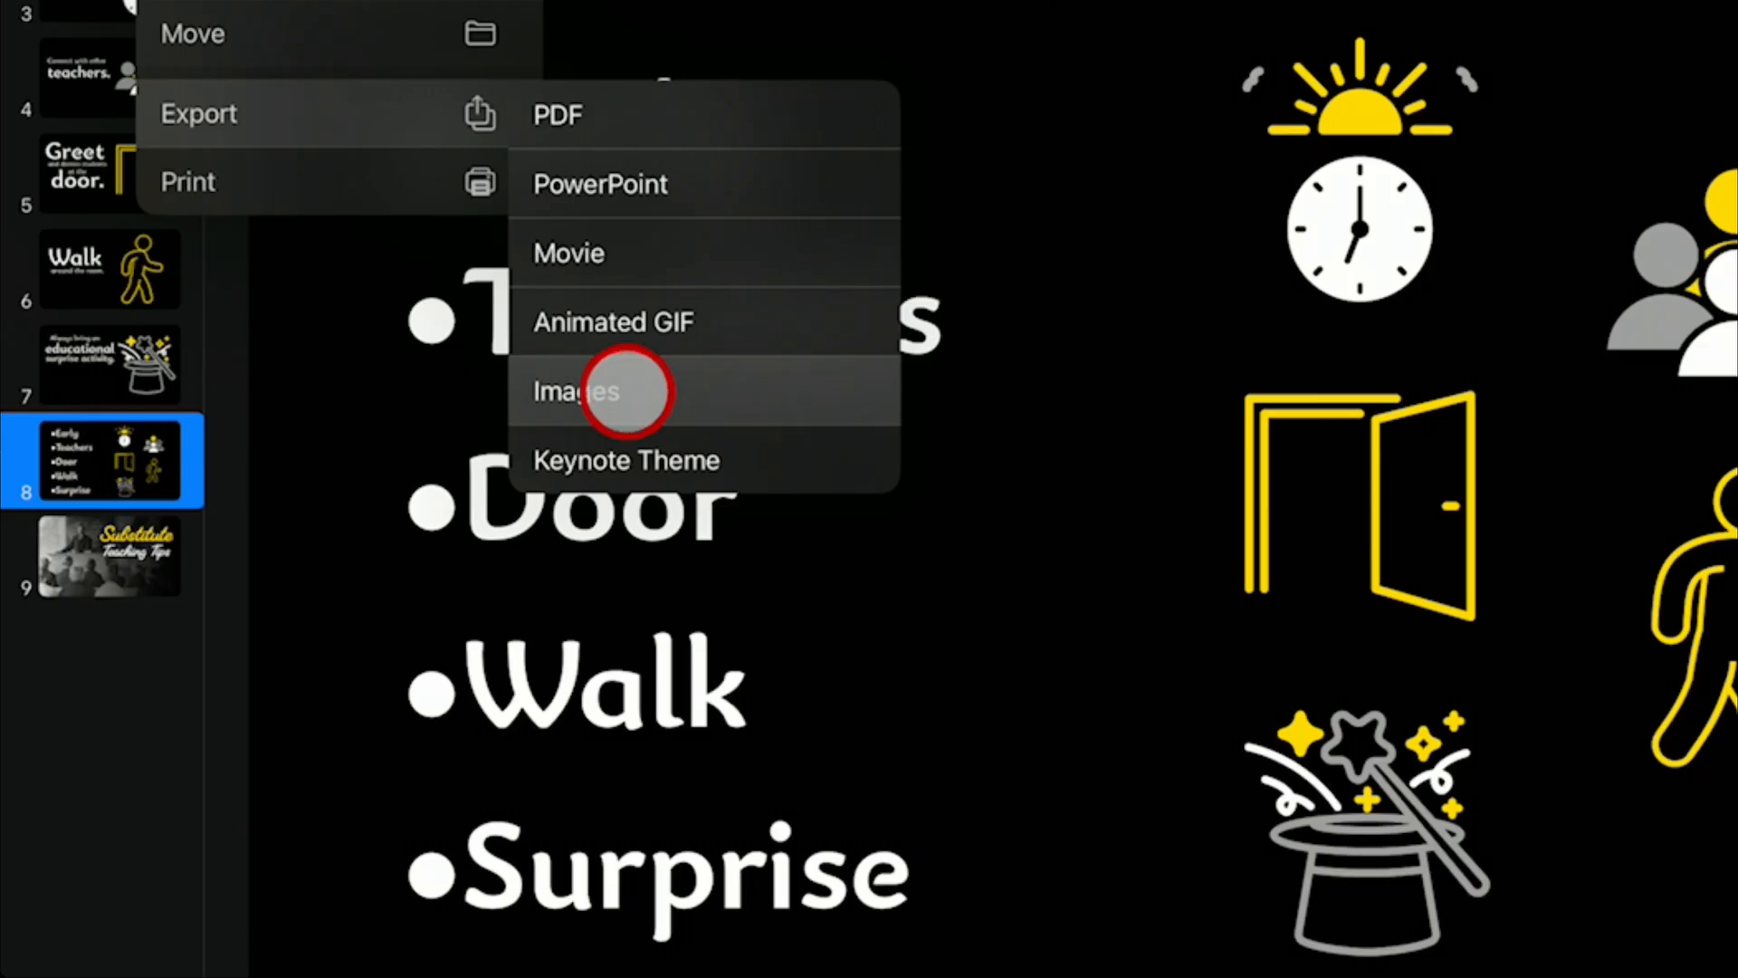
{"action": "left_click", "coordinate": [576, 391]}
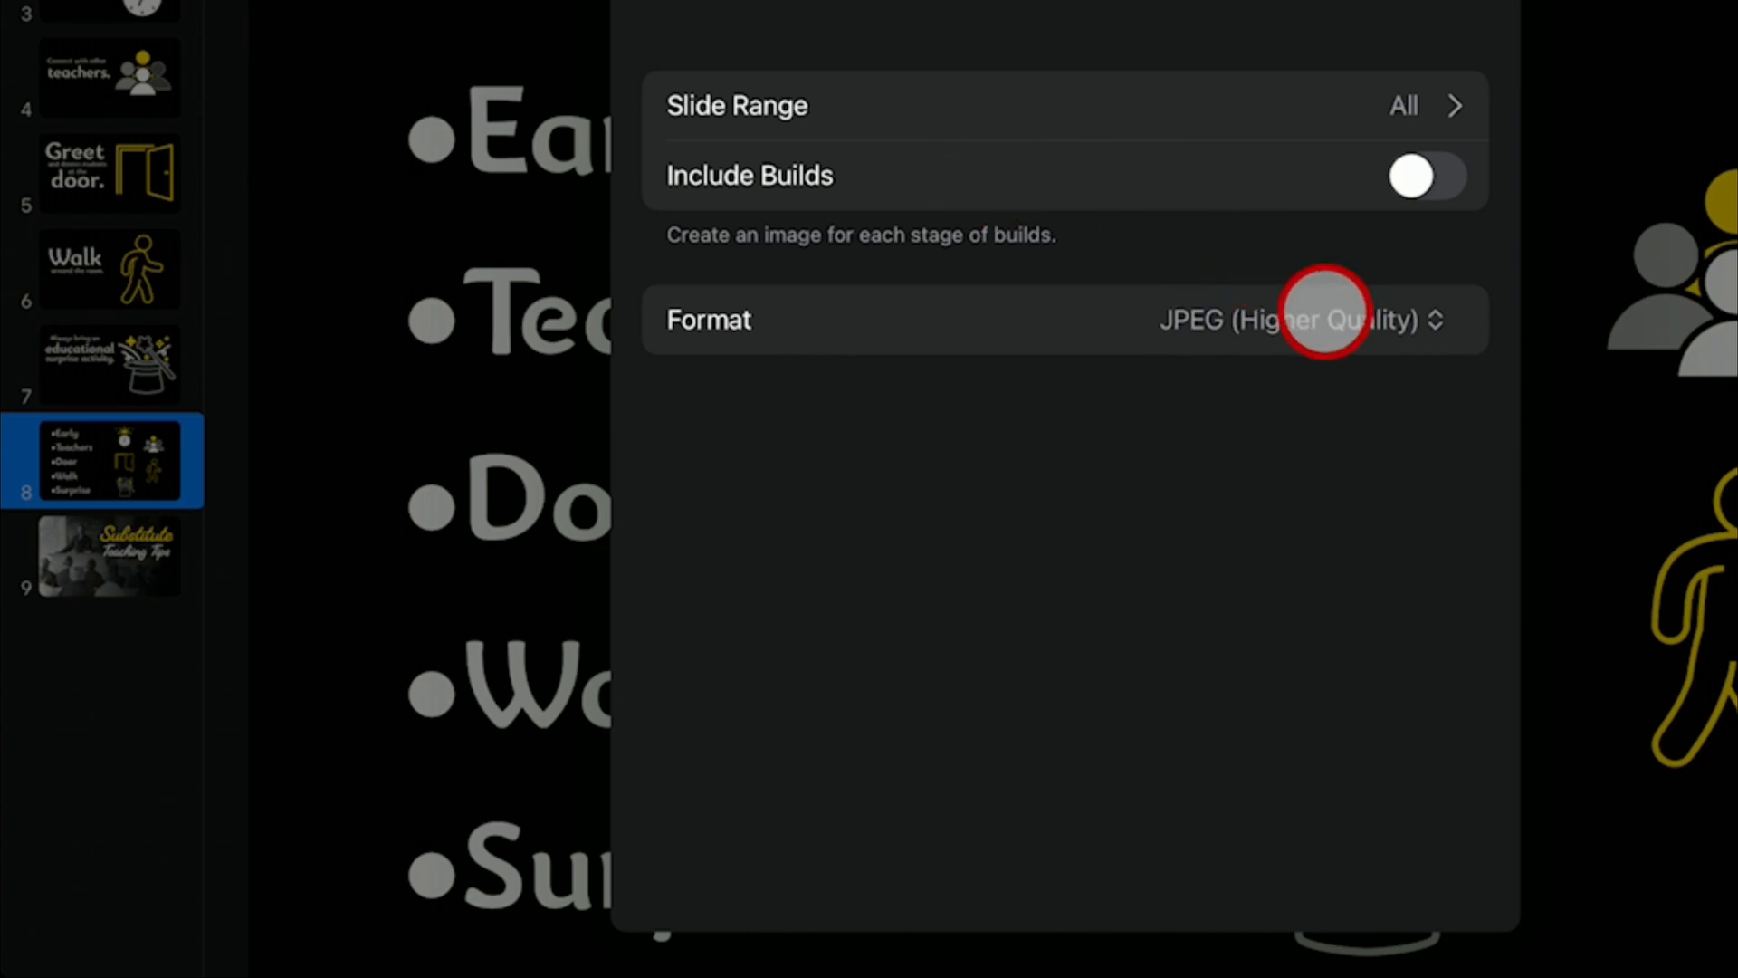
{"action": "left_click", "coordinate": [1320, 319]}
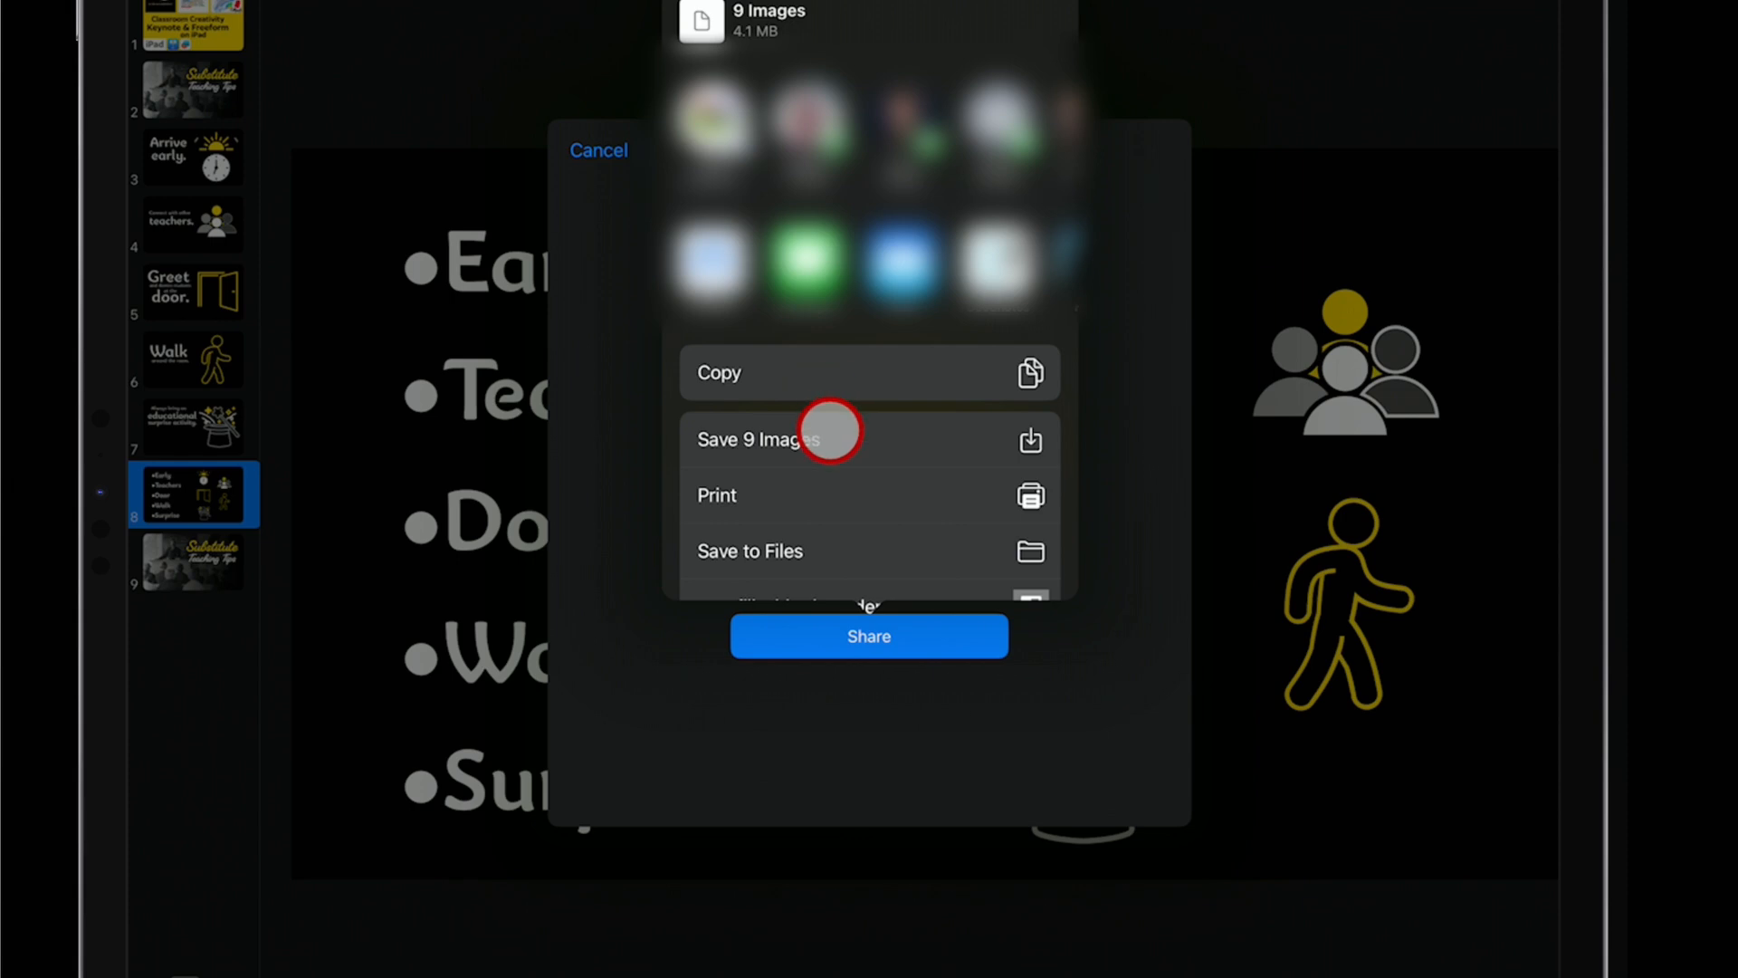
{"action": "left_click", "coordinate": [760, 438]}
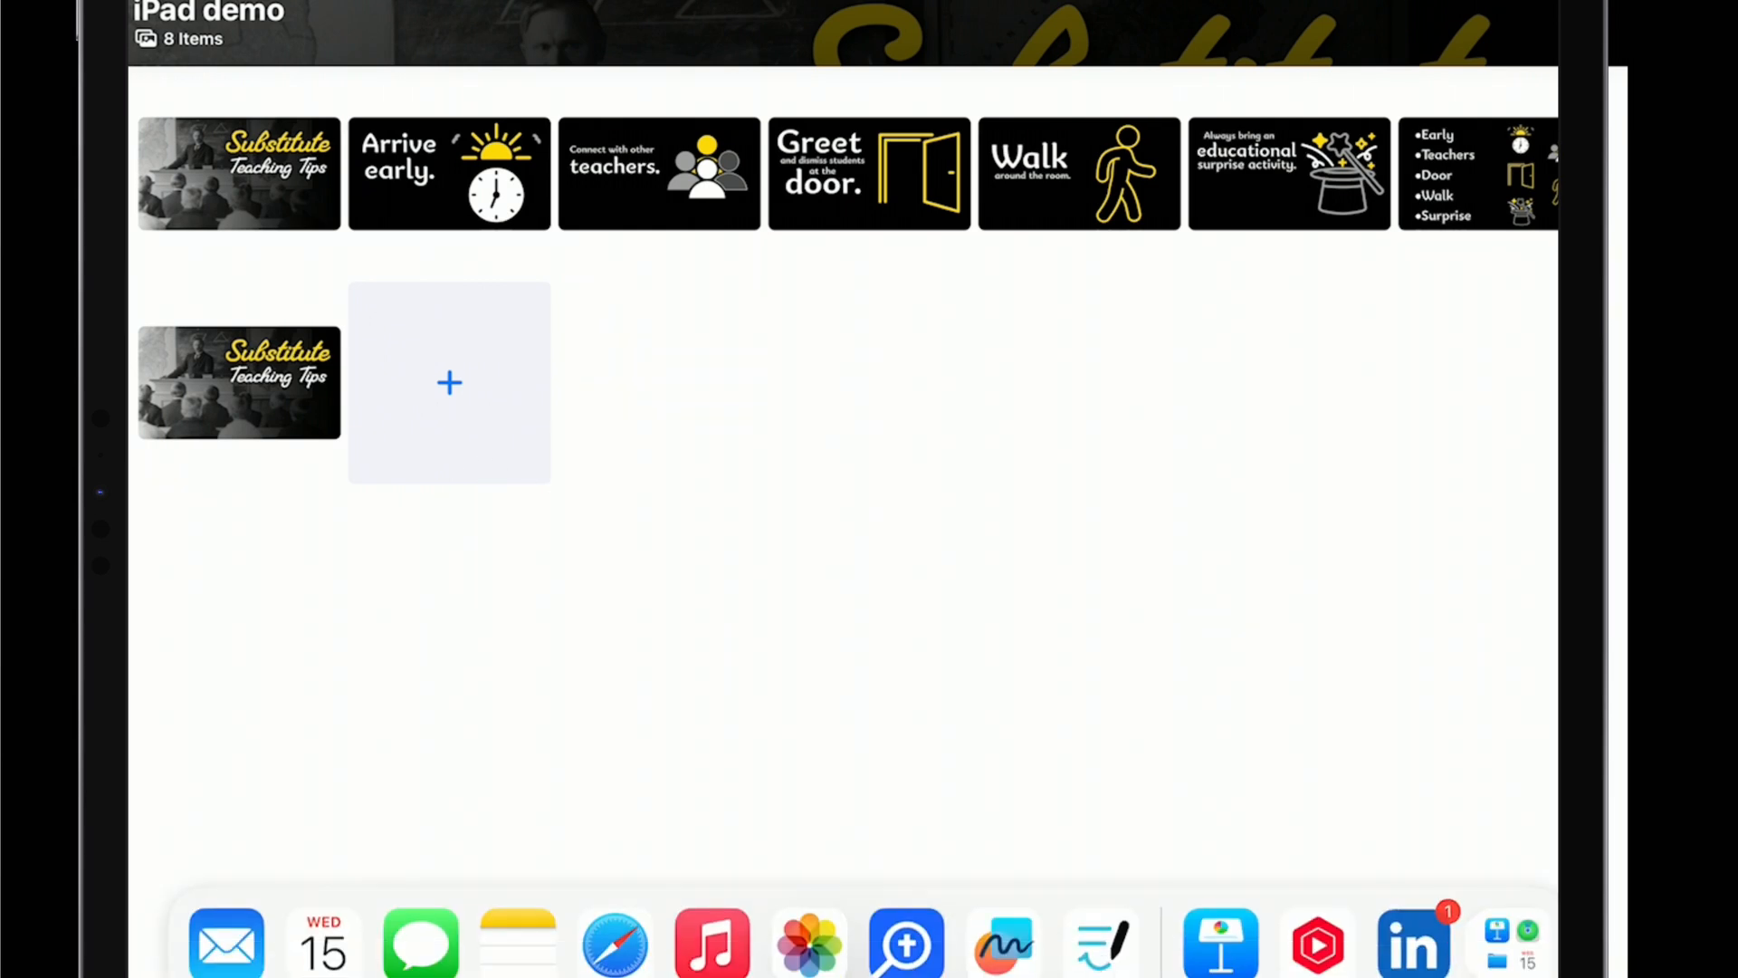
Step: Return from the iPad demo album in Photos to the Freeform board
{"action": "left_click", "coordinate": [1101, 74]}
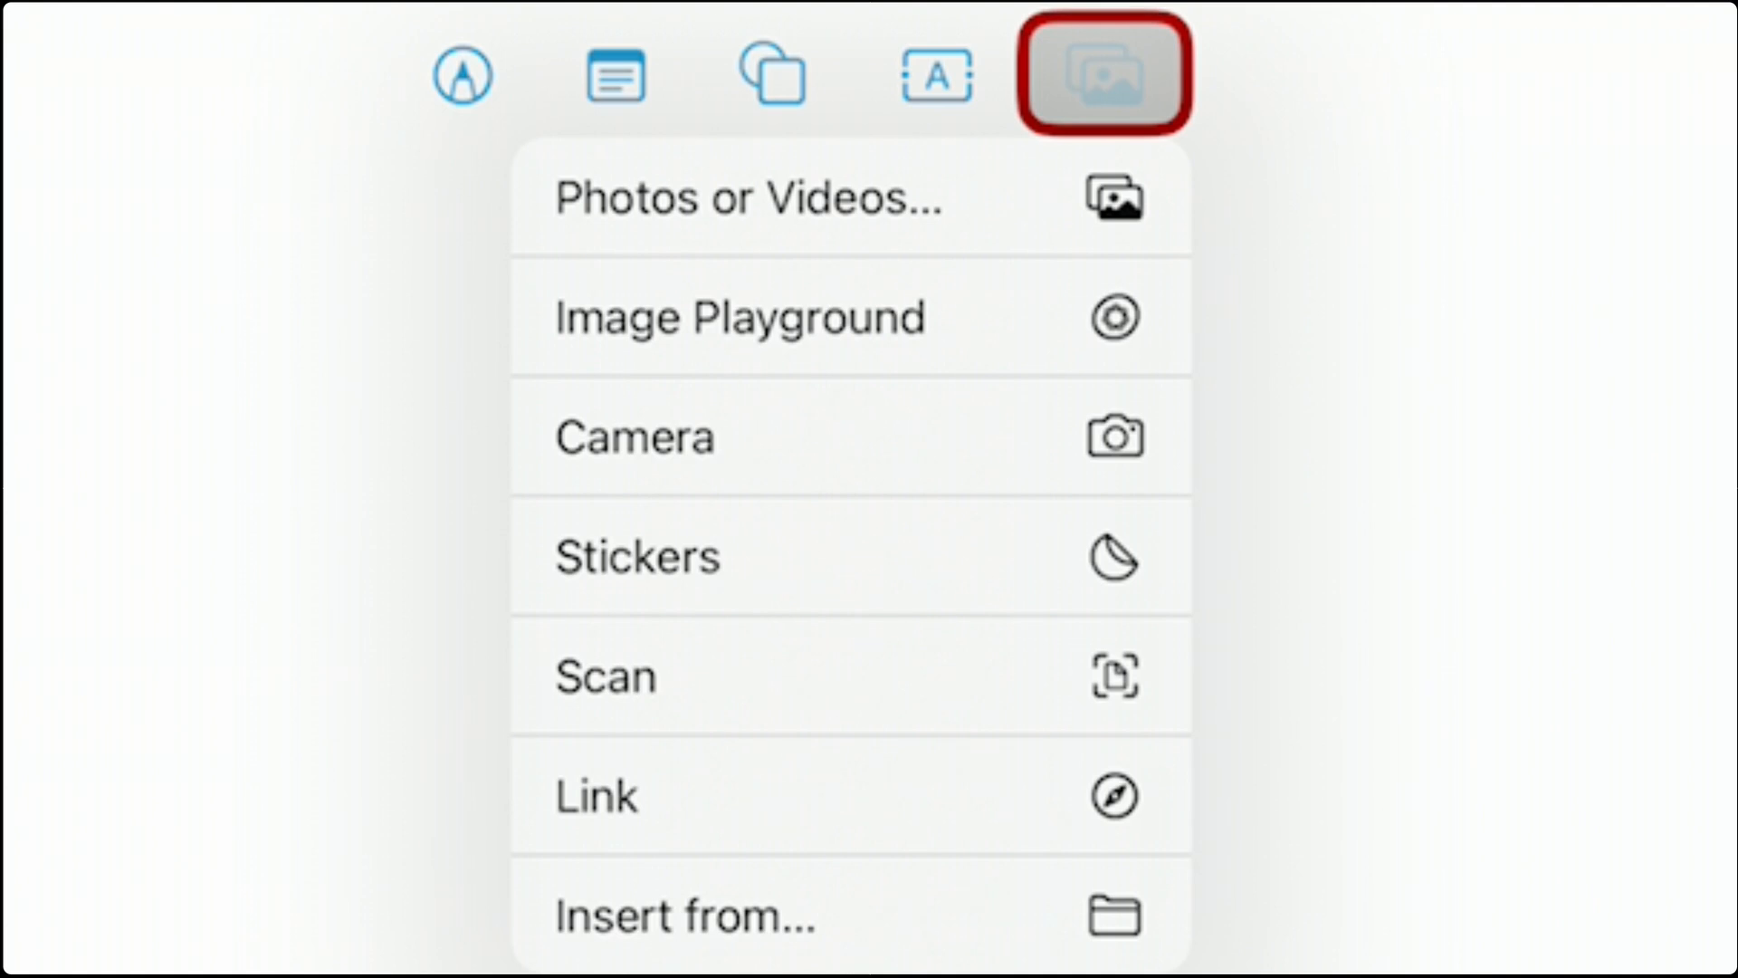
Step: Insert the Substitute Teaching Tips title slide image from the iPad demo album onto the board
{"action": "left_click", "coordinate": [748, 197]}
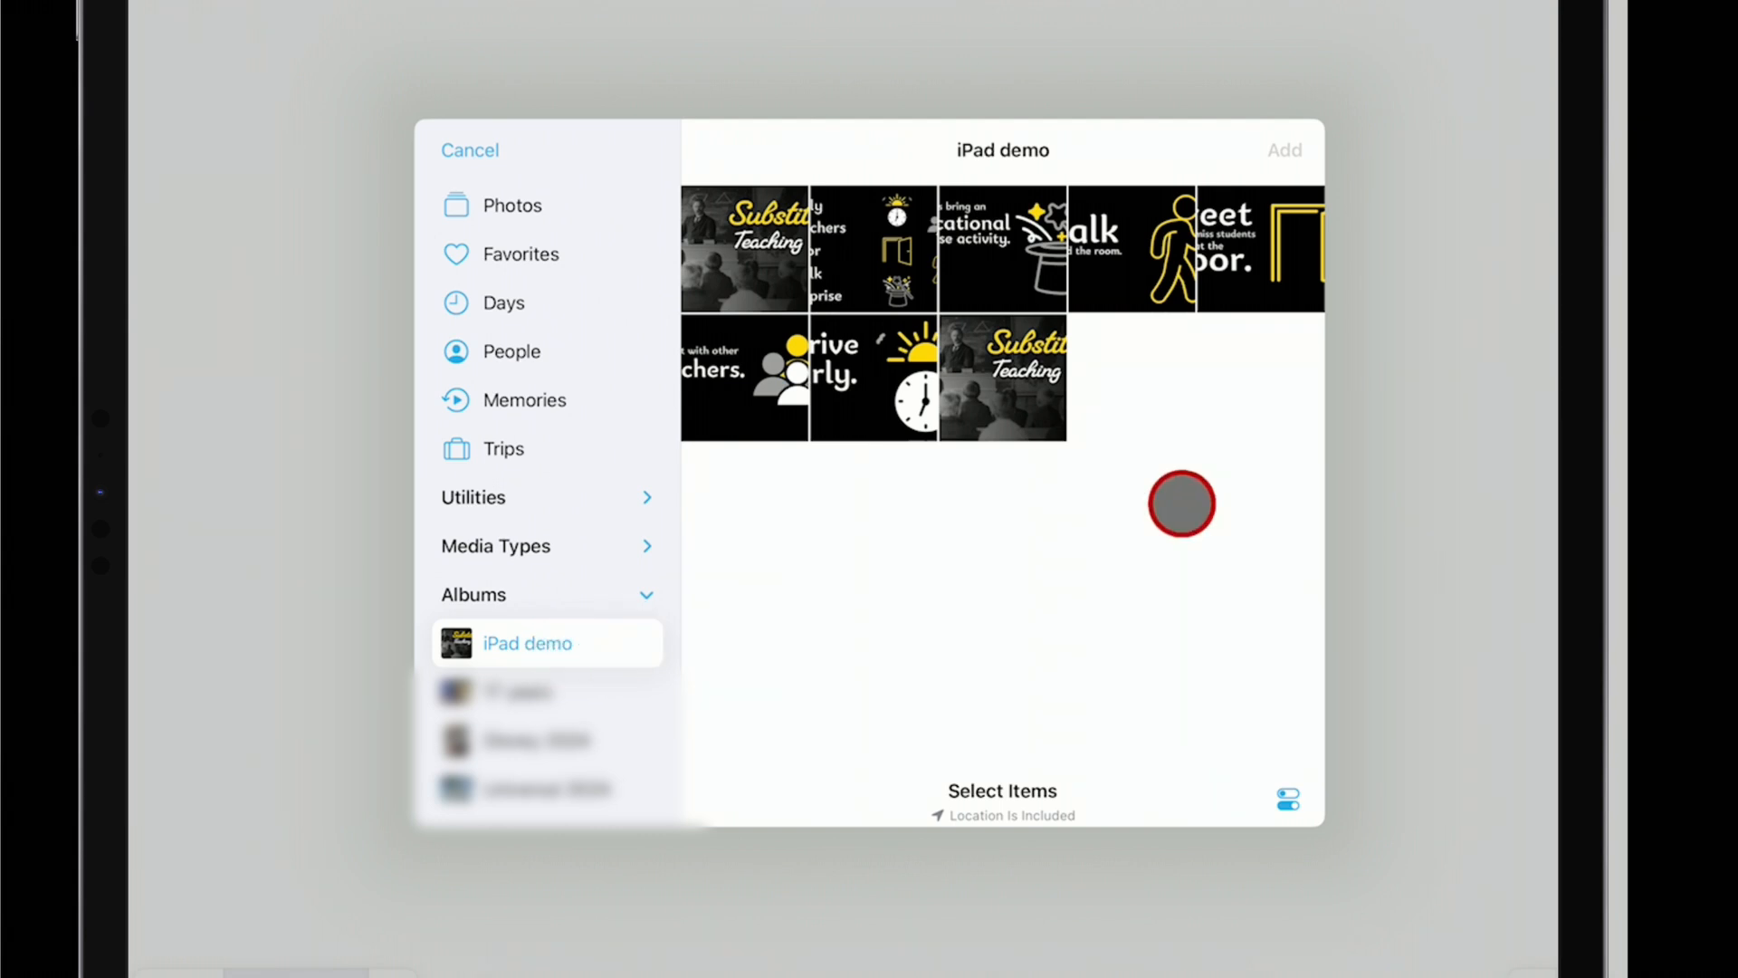
{"action": "left_click", "coordinate": [1260, 250]}
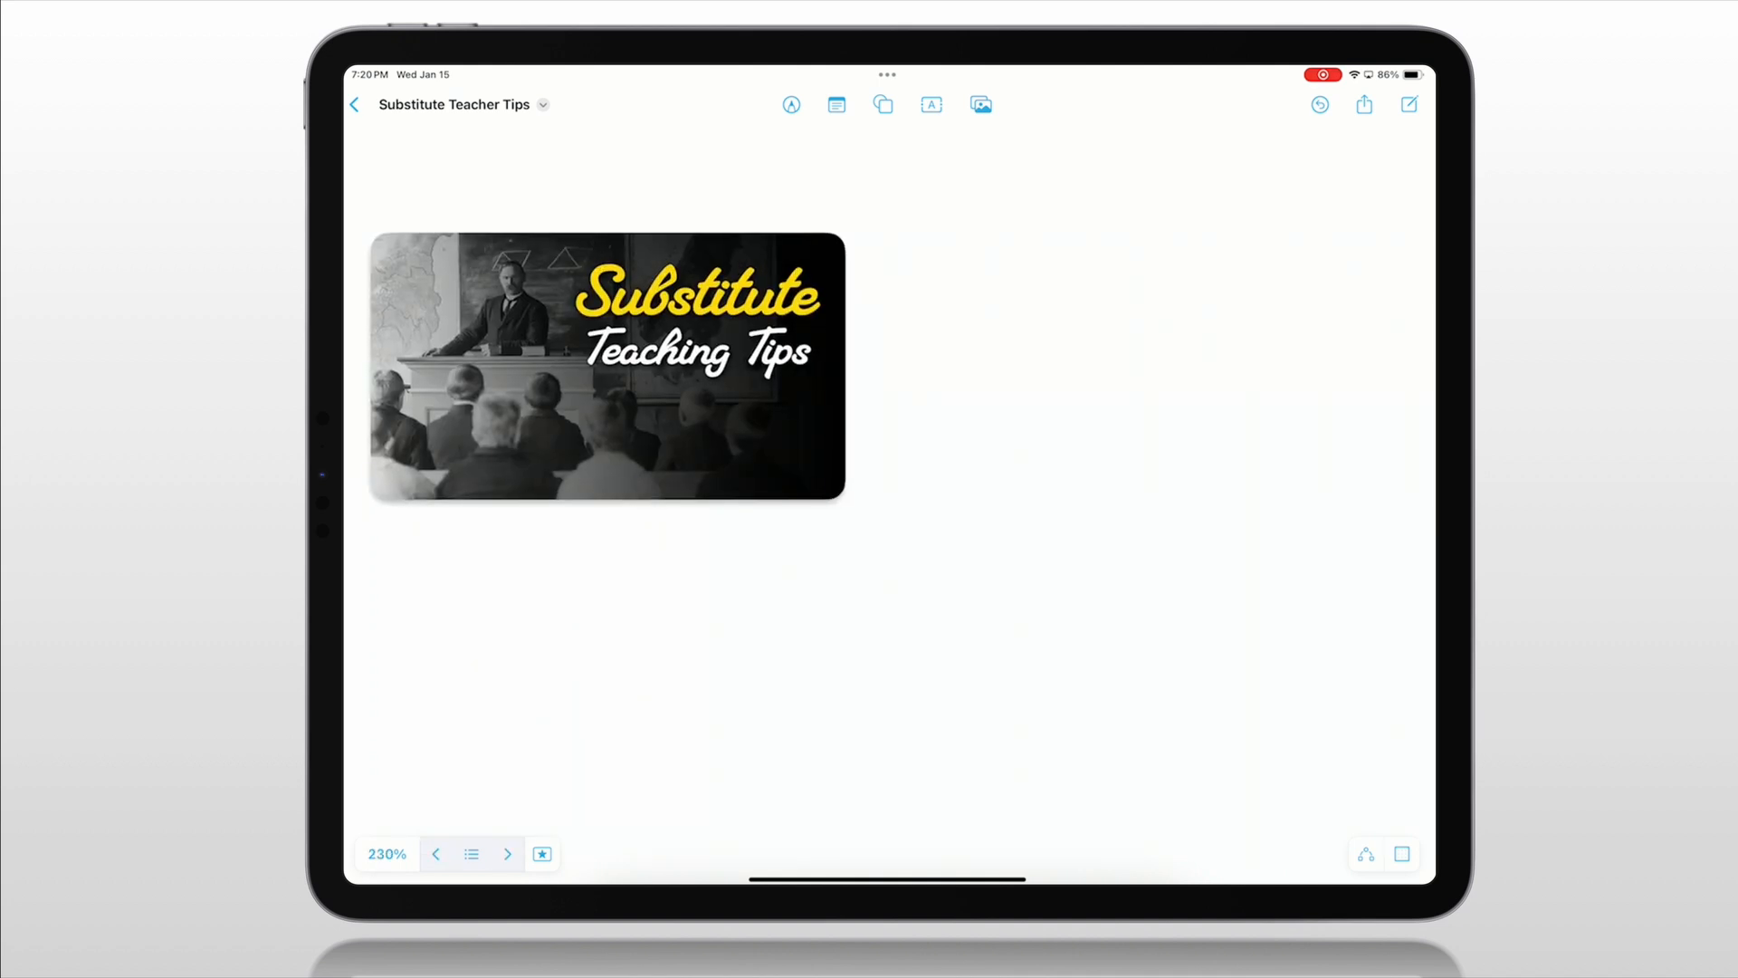
Step: Show the board's saved scenes list, from Arrive Early and END Title to the Icon scenes
{"action": "left_click", "coordinate": [471, 853]}
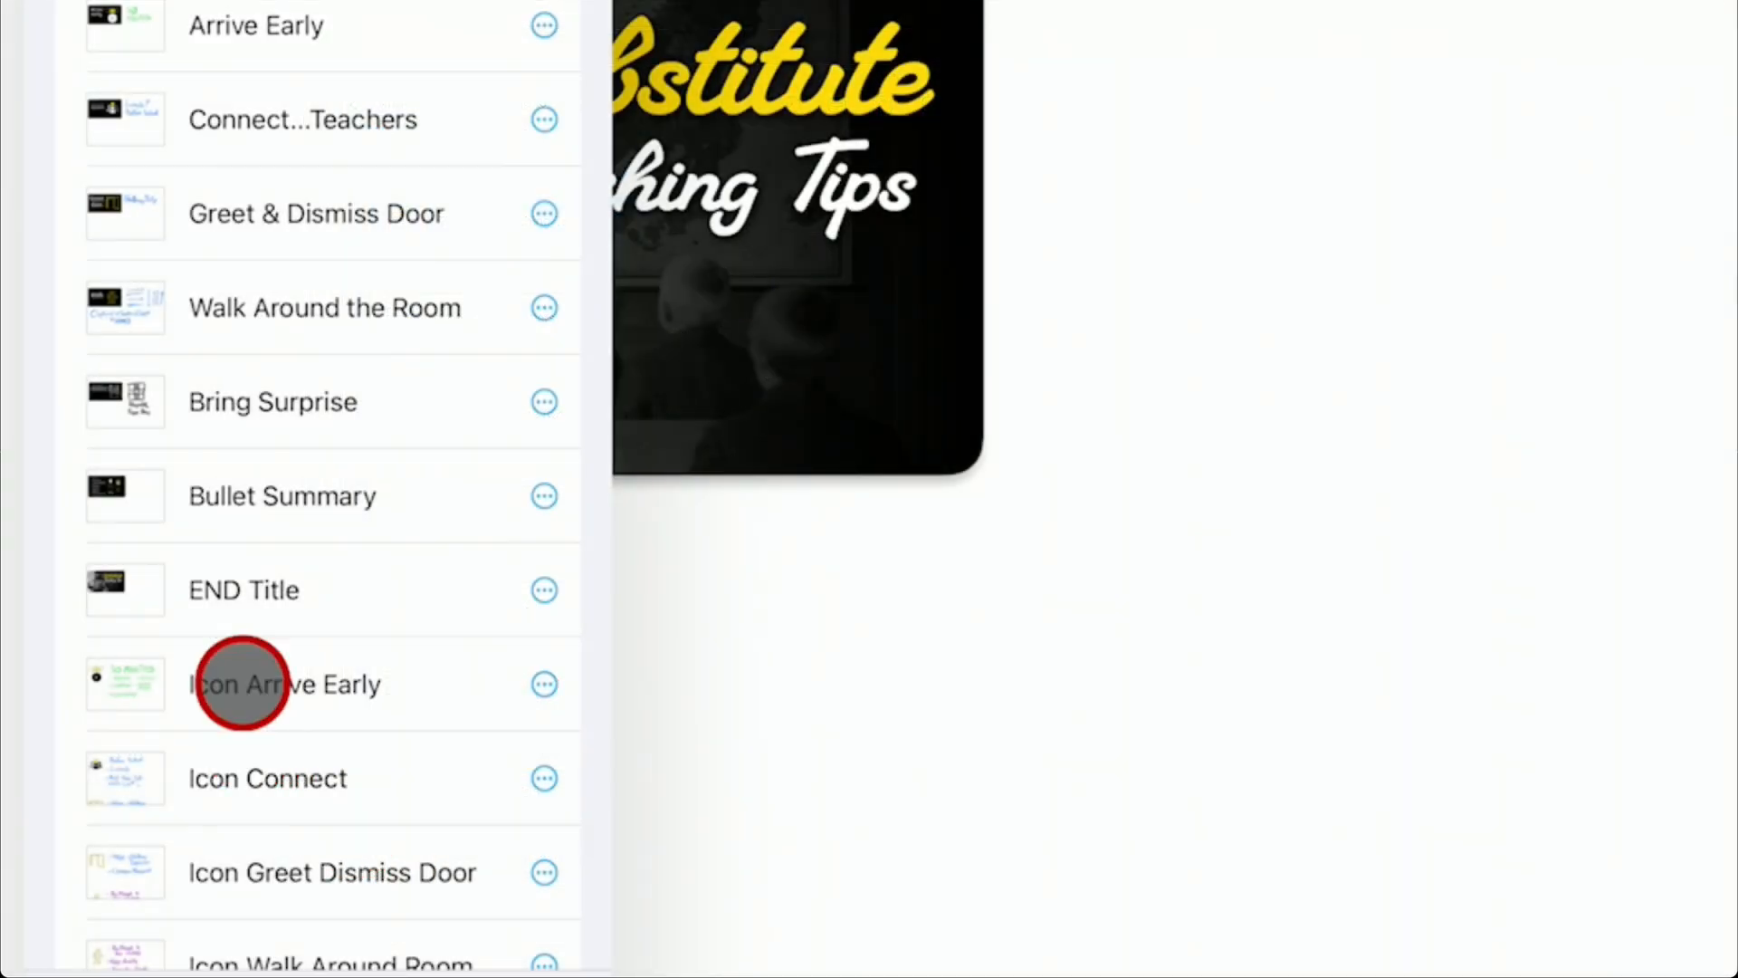
{"action": "mouse_move", "coordinate": [271, 505]}
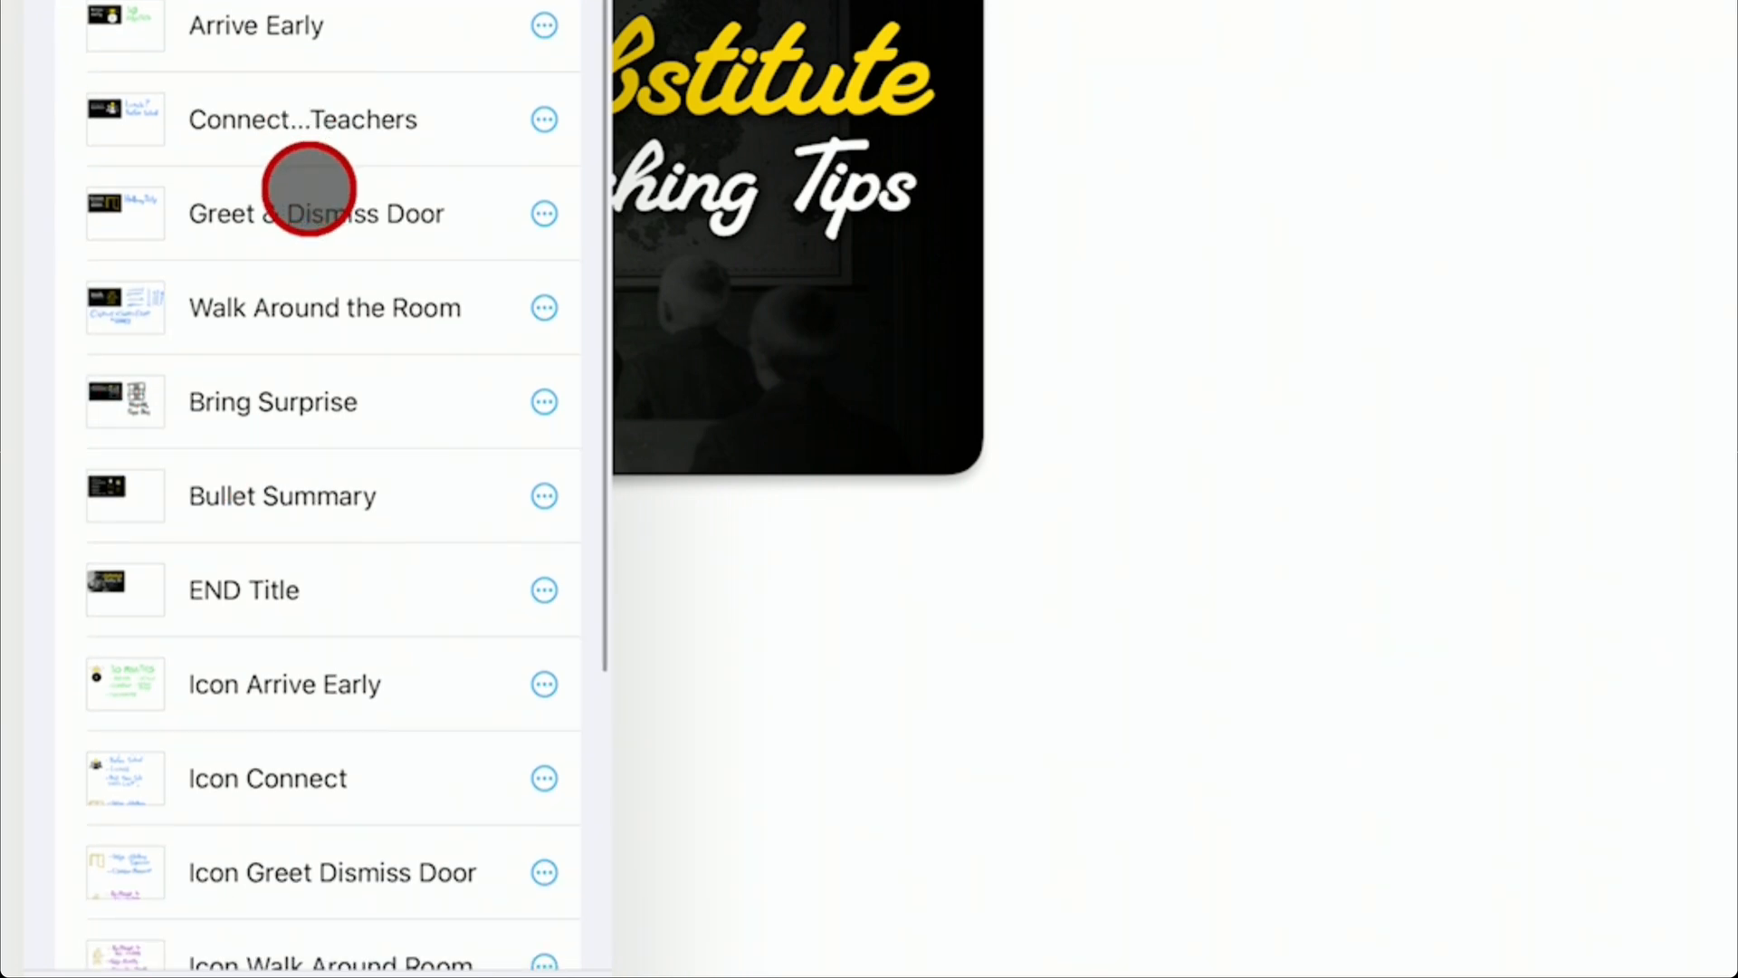
Step: Jump to the Greet & Dismiss Door scene and ready the pen for handwritten Hallway Duty notes
{"action": "left_click", "coordinate": [315, 214]}
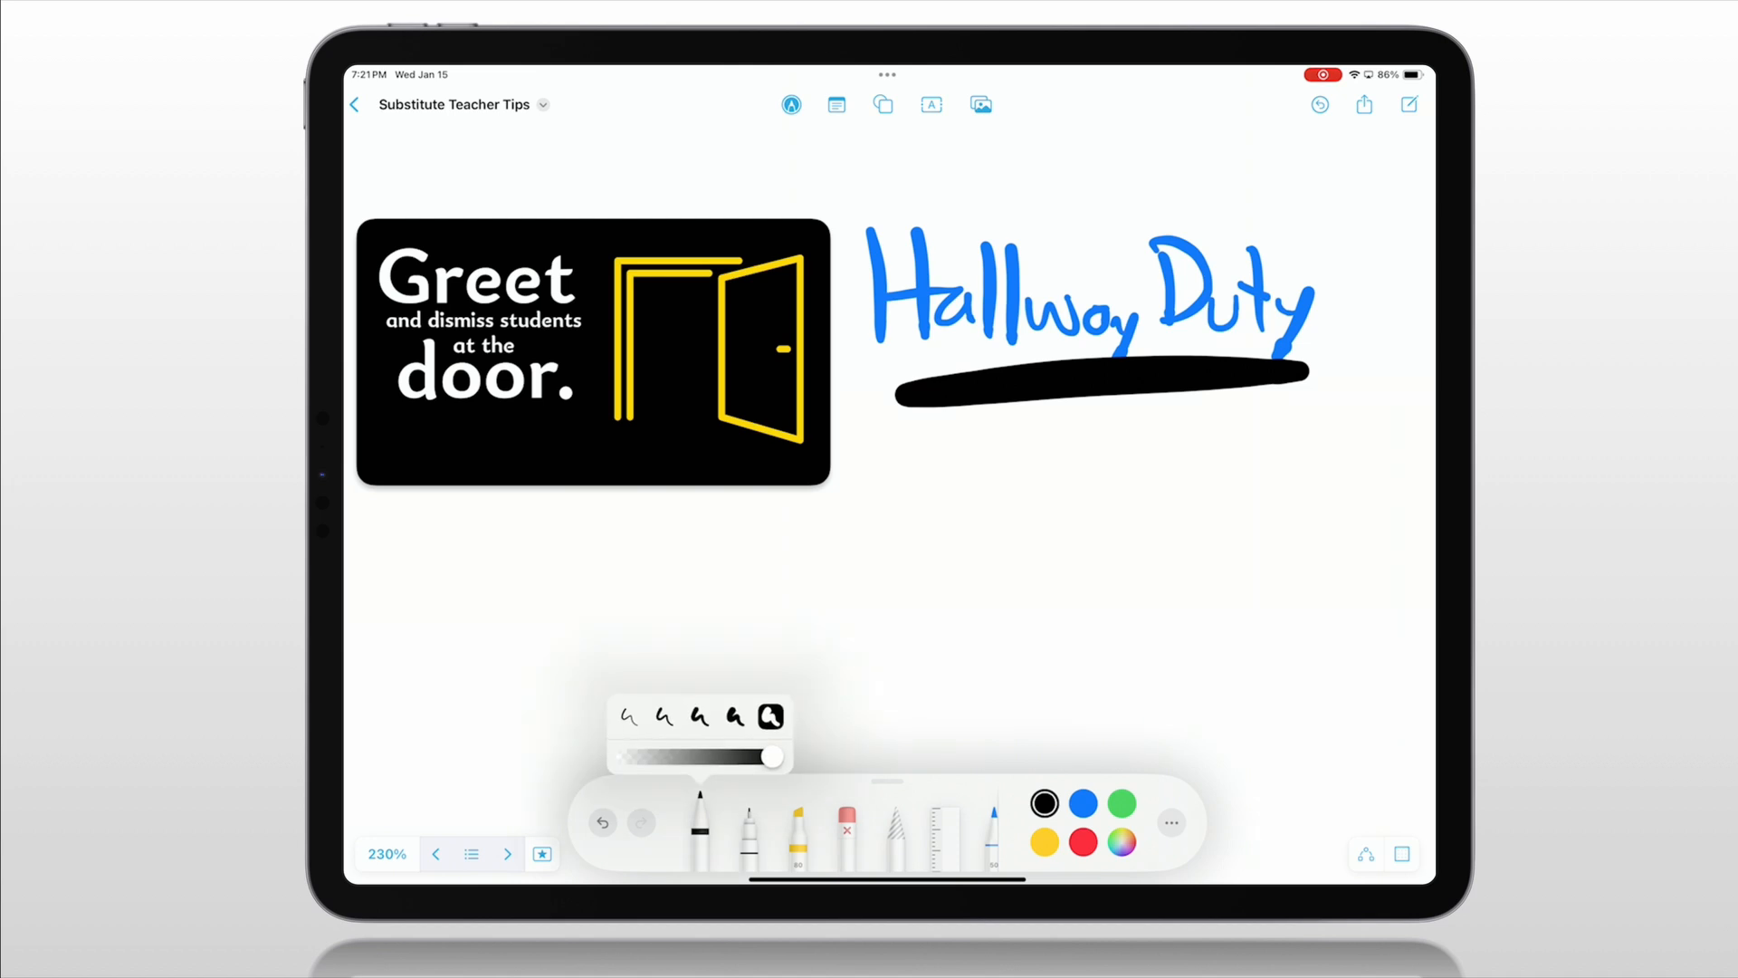
{"action": "left_click", "coordinate": [700, 717]}
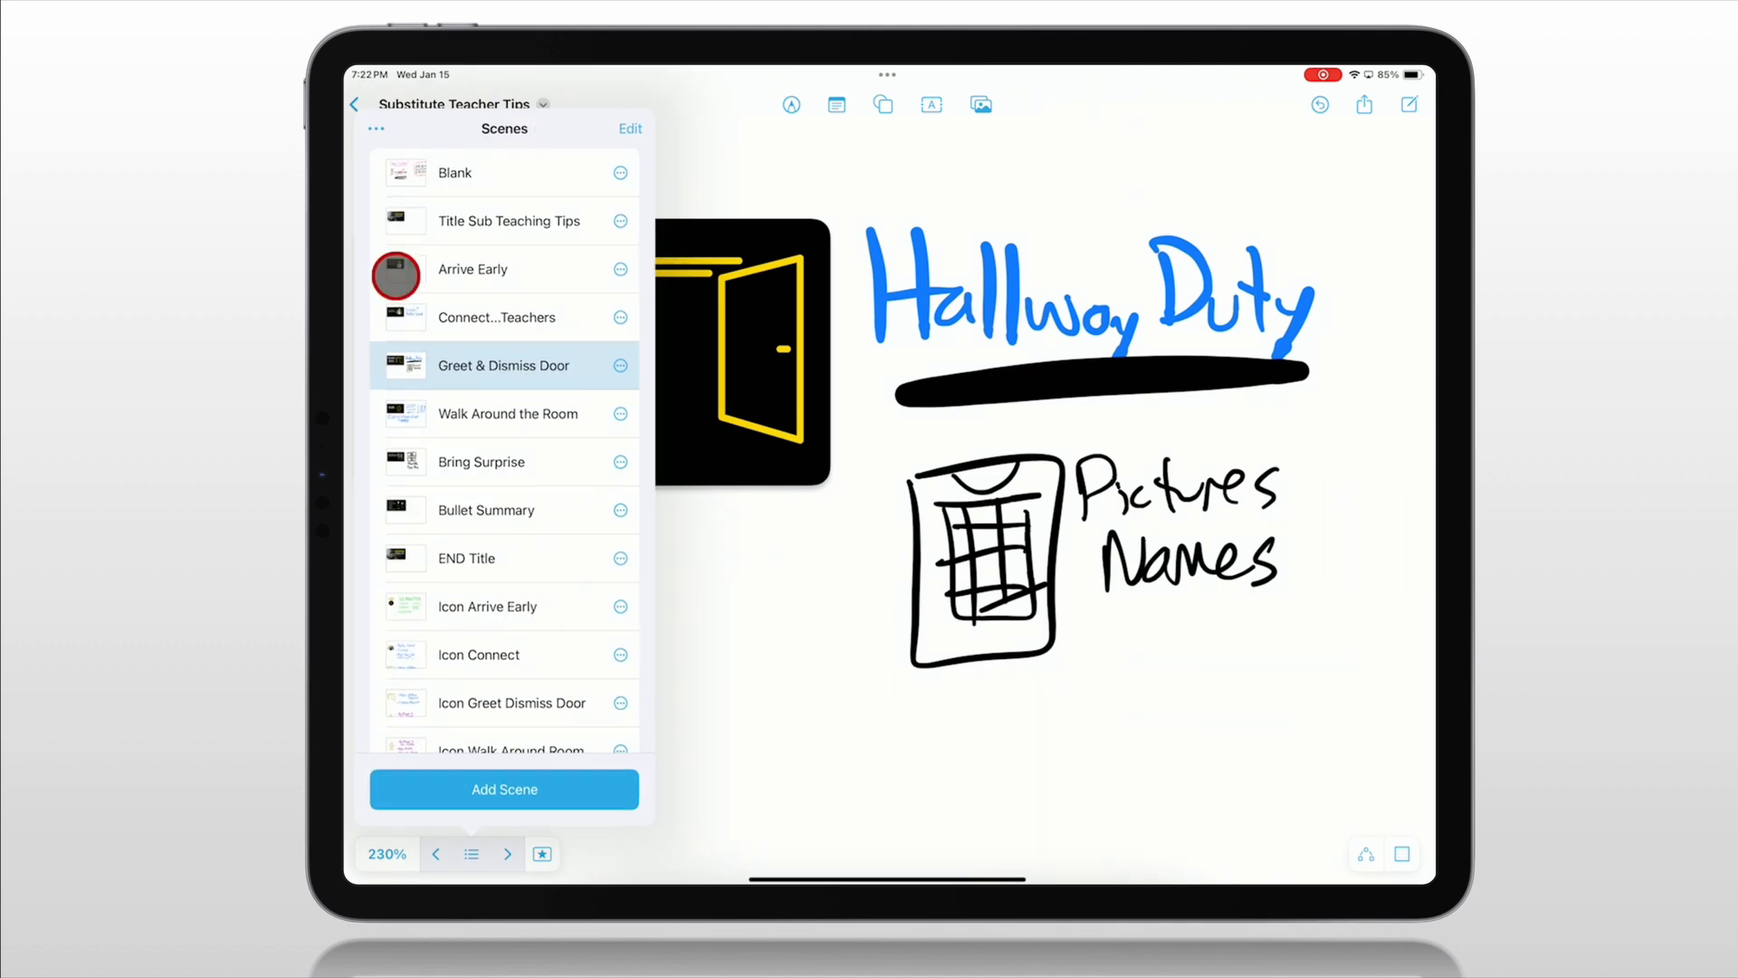
{"action": "mouse_move", "coordinate": [454, 443]}
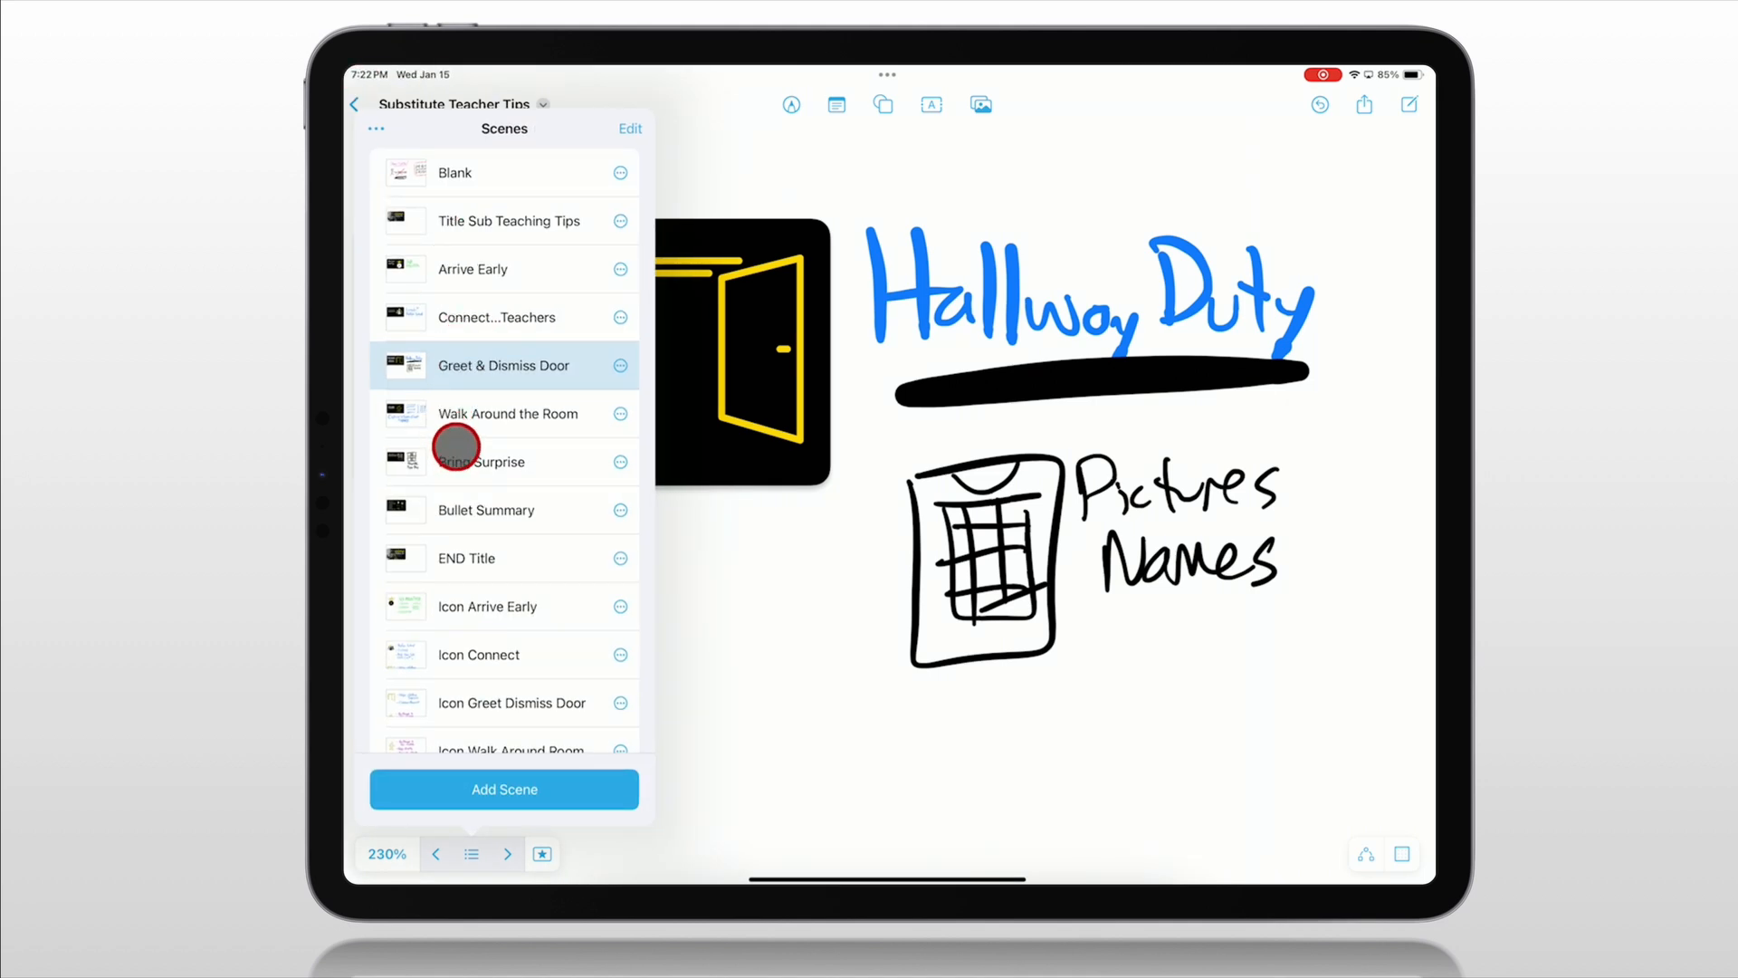
Step: Jump to Bring Surprise, then advance through Bullet Summary to the END Title scene
{"action": "left_click", "coordinate": [487, 461]}
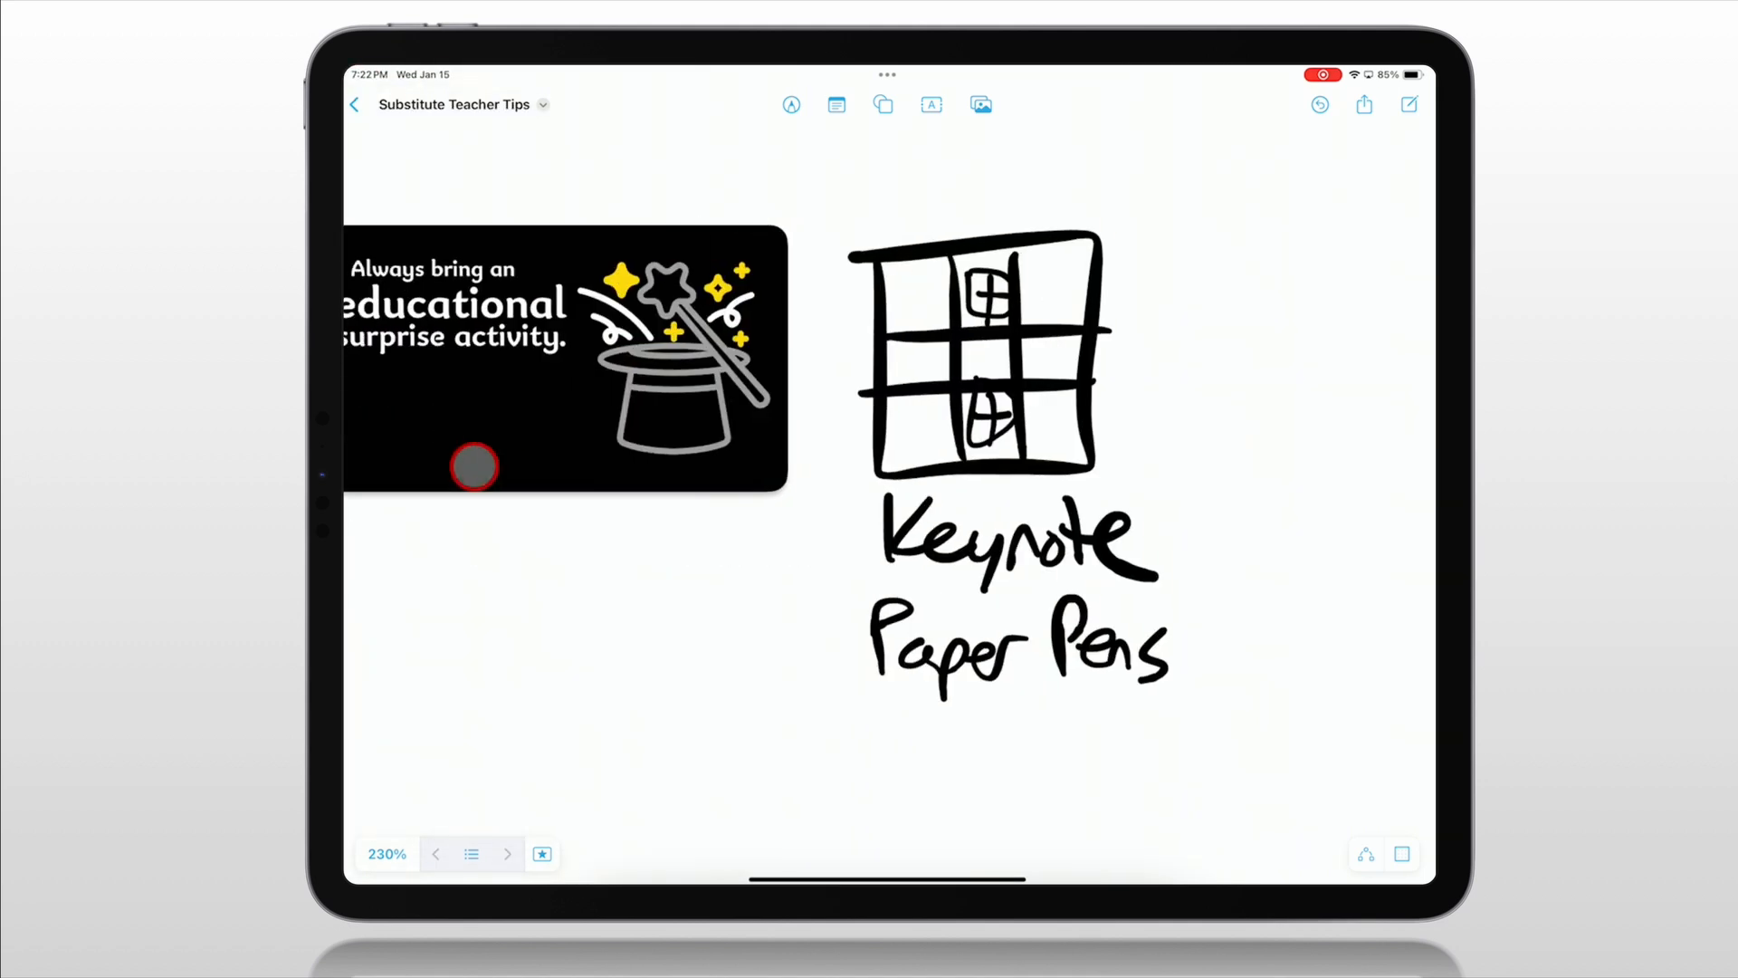
{"action": "left_click", "coordinate": [507, 853]}
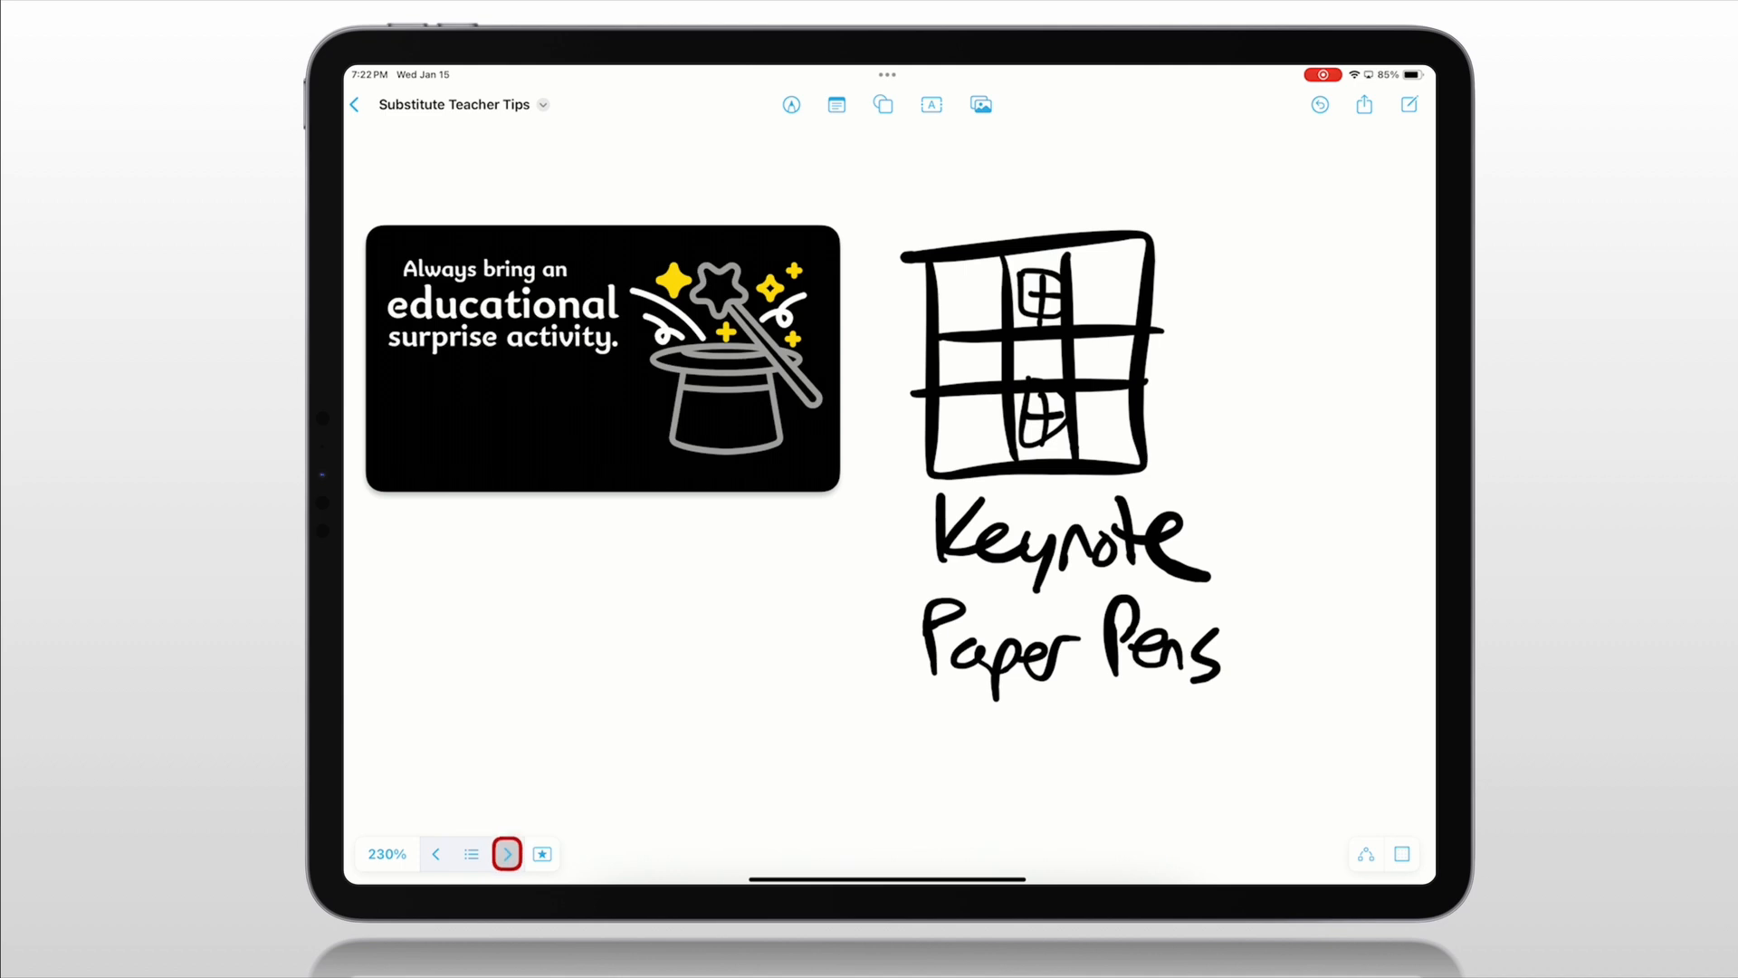
{"action": "left_click", "coordinate": [507, 852]}
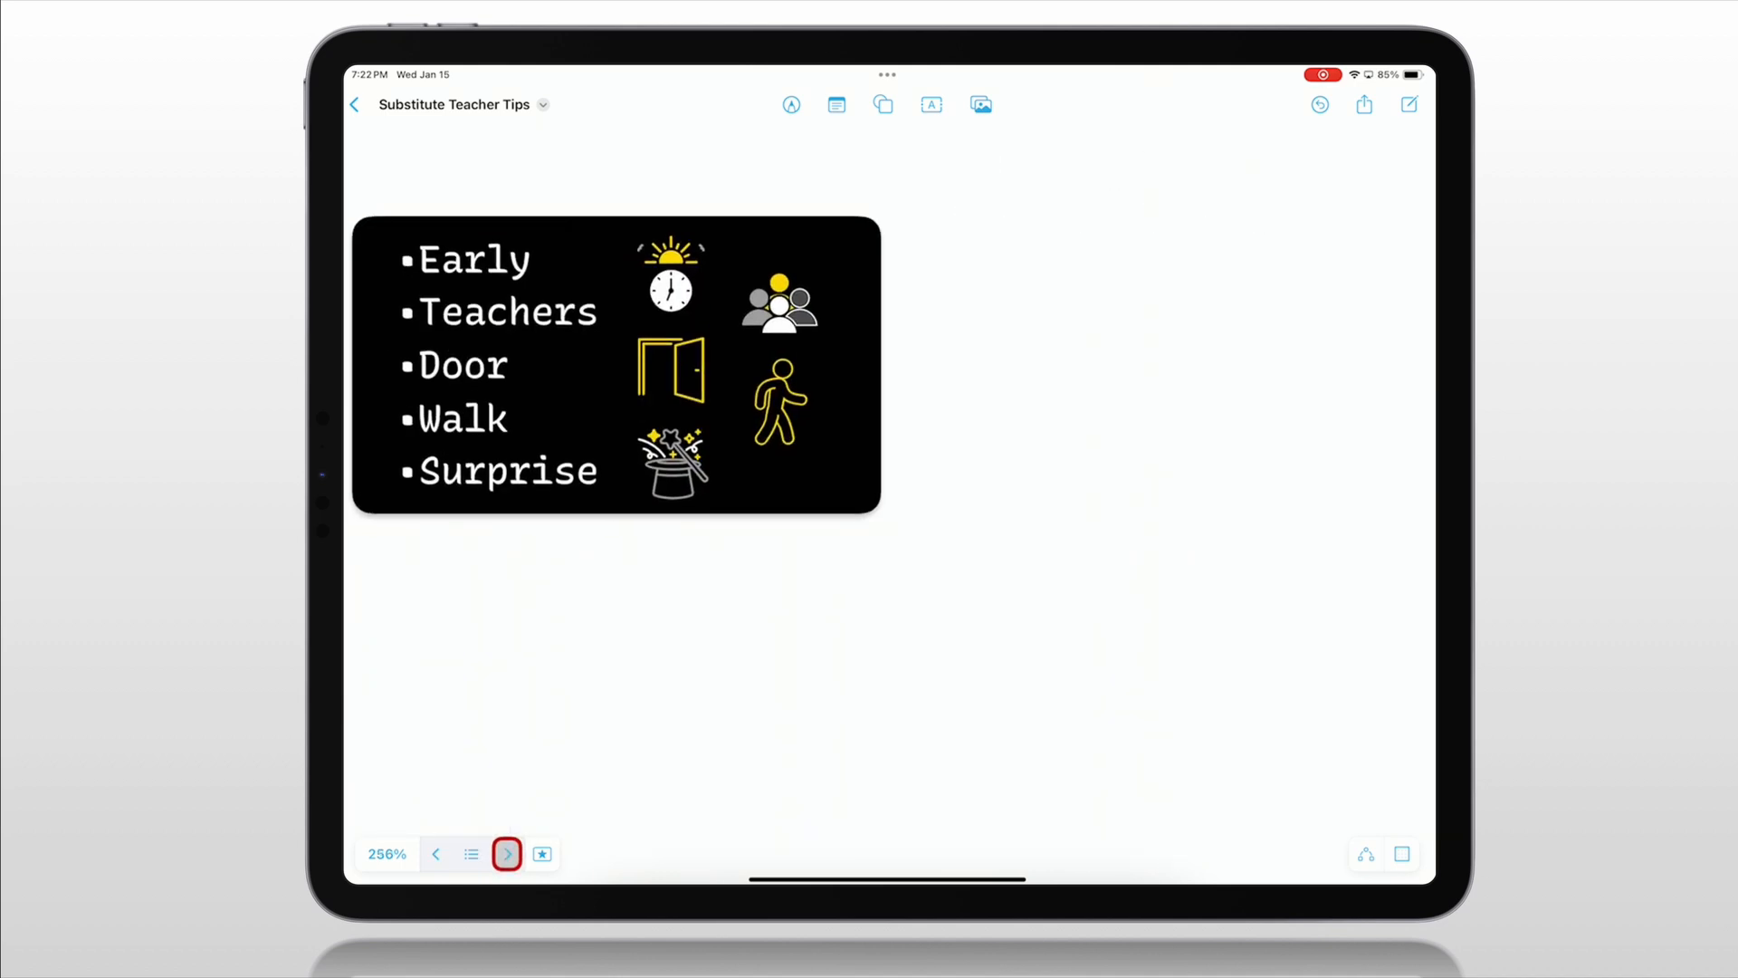
{"action": "left_click", "coordinate": [507, 852]}
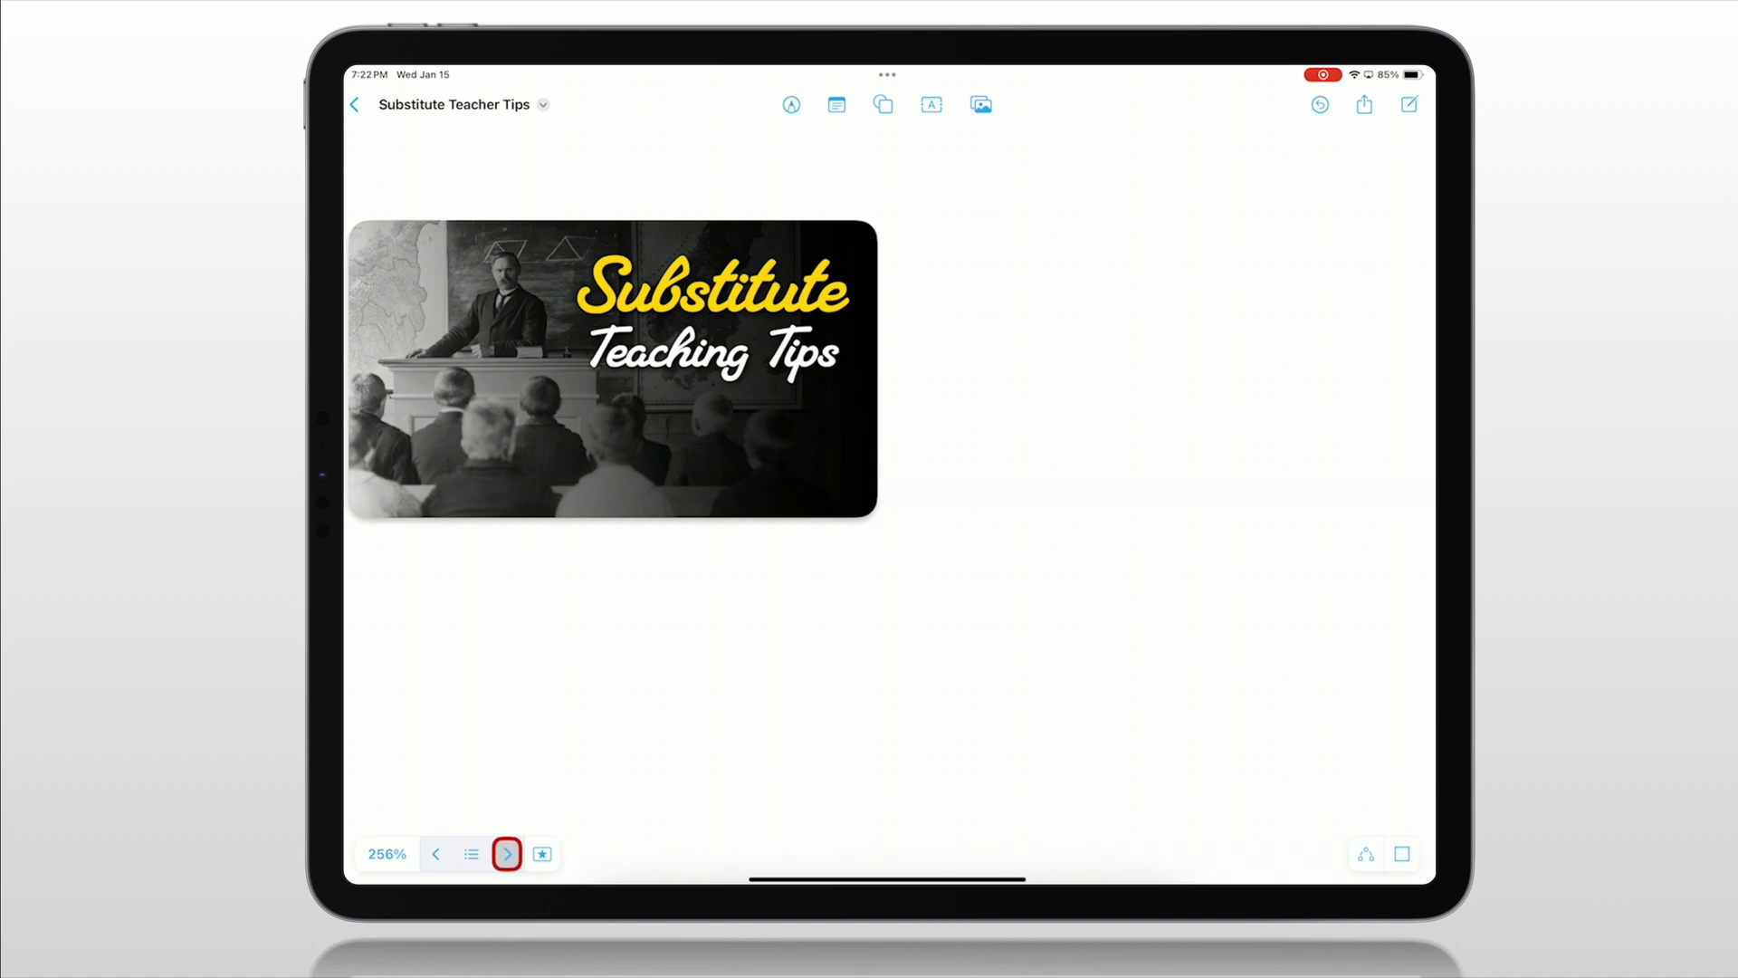
{"action": "scroll", "scroll_direction": "up", "scroll_amount": 3}
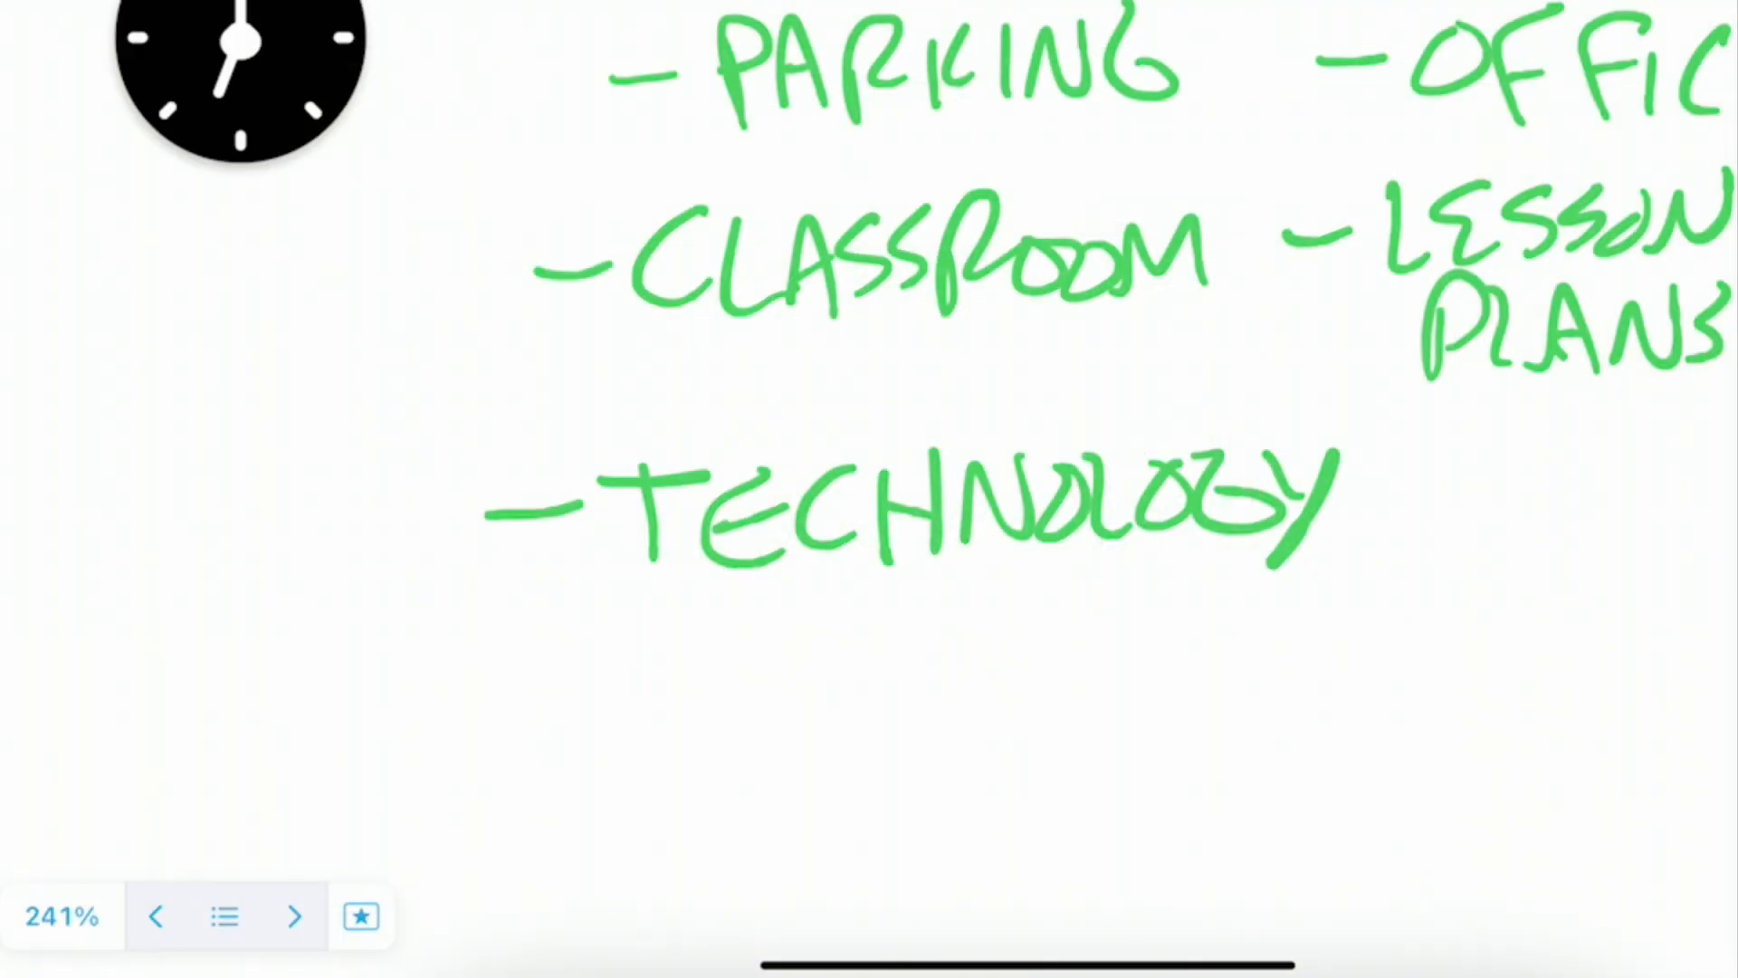
Step: Advance two scenes to the teachers scene with blue before-school, lunch and sub wish list notes
{"action": "left_click", "coordinate": [295, 916]}
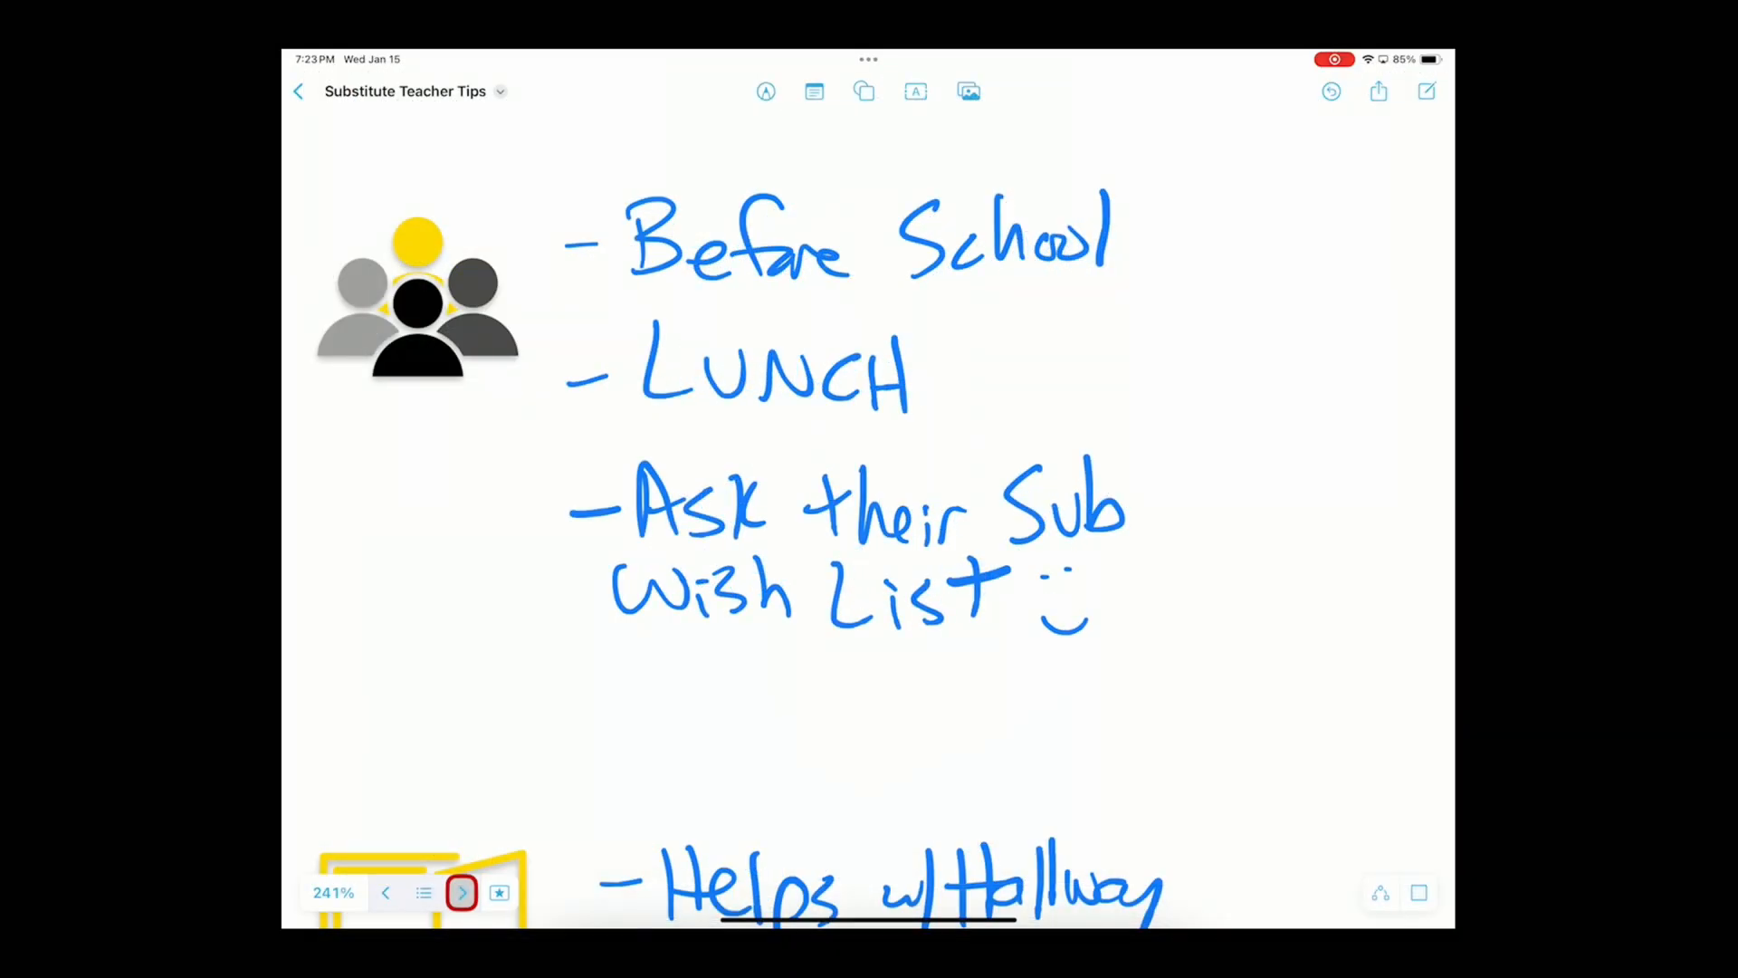
{"action": "left_click", "coordinate": [462, 892]}
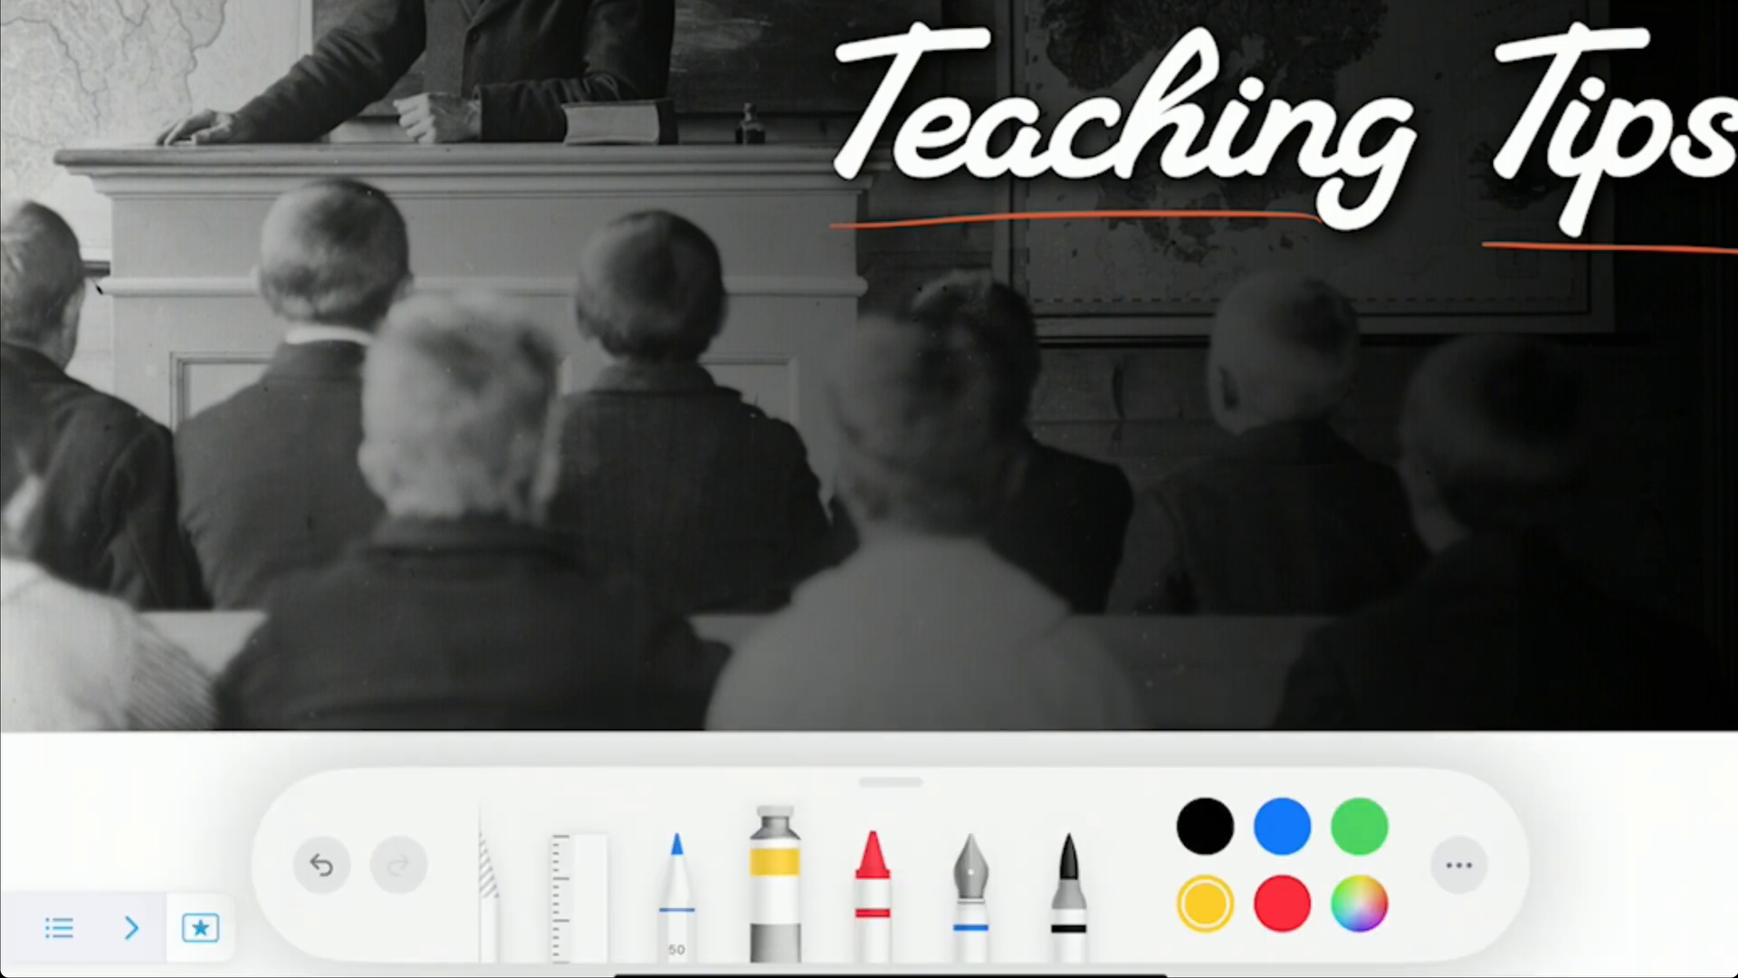
Step: Pick the yellow highlighter to underline Teaching Tips and mark the Lorem ipsum phrase
{"action": "left_click", "coordinate": [1282, 902]}
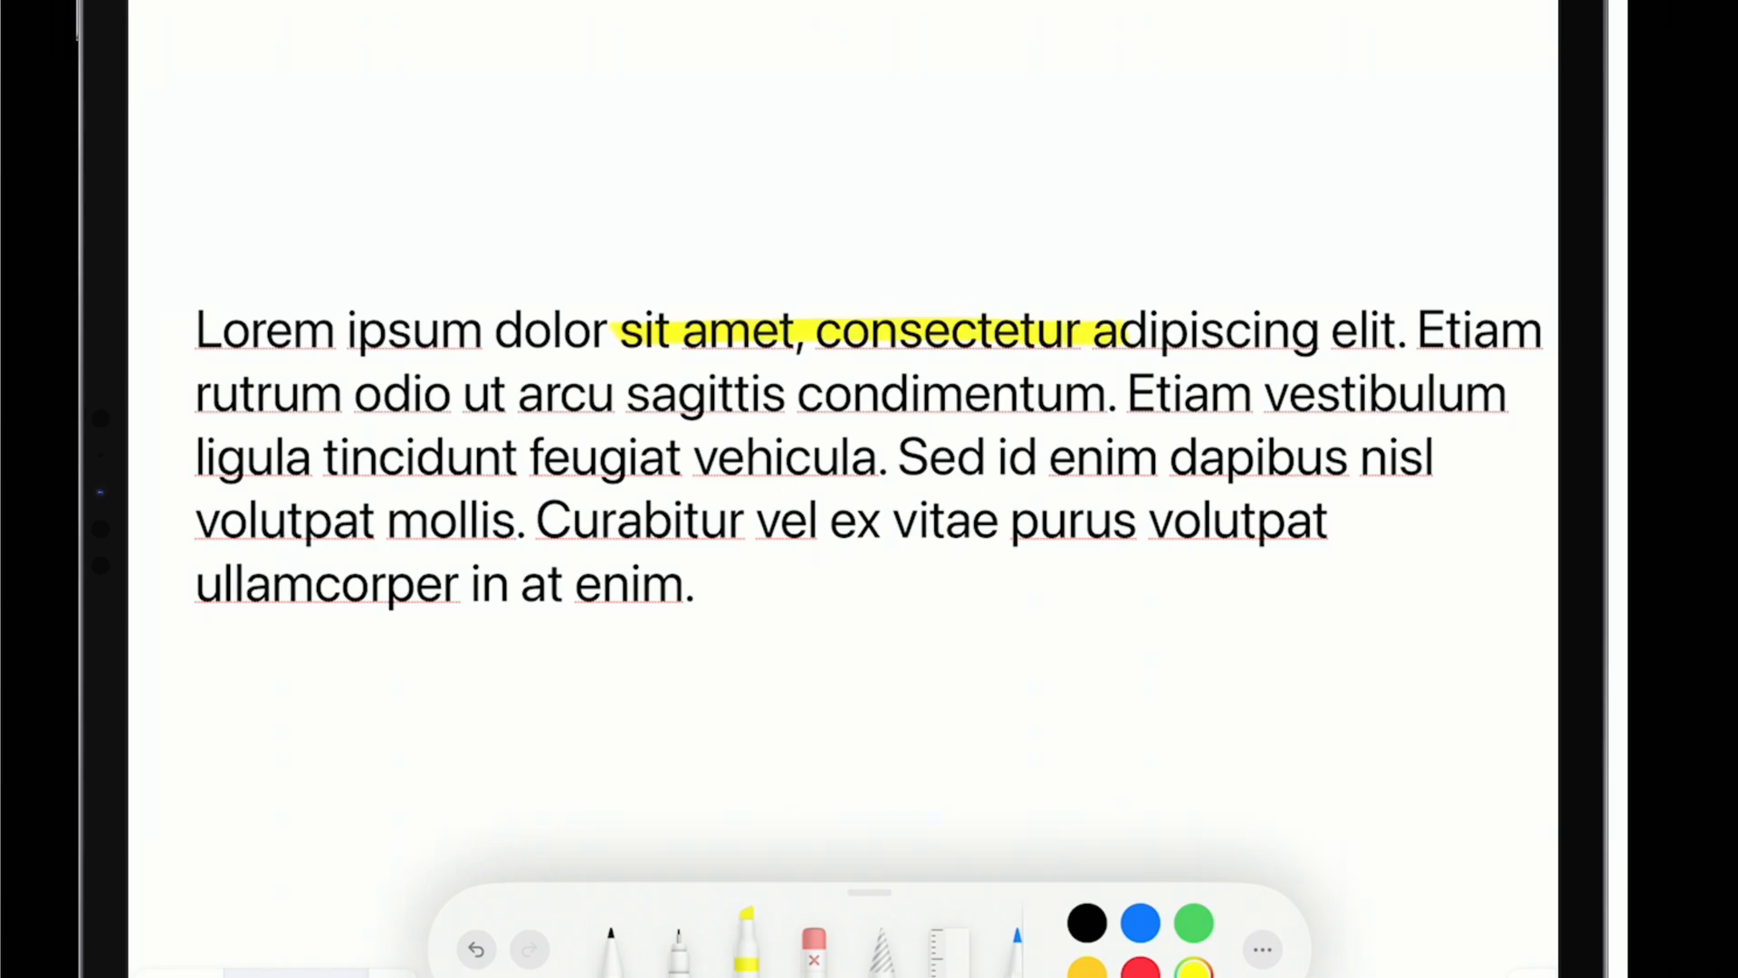
Step: Highlight feugiat vehicula in yellow, purus volutpat in red, and another phrase in green
{"action": "left_click_drag", "start_coordinate": [516, 458], "coordinate": [898, 458]}
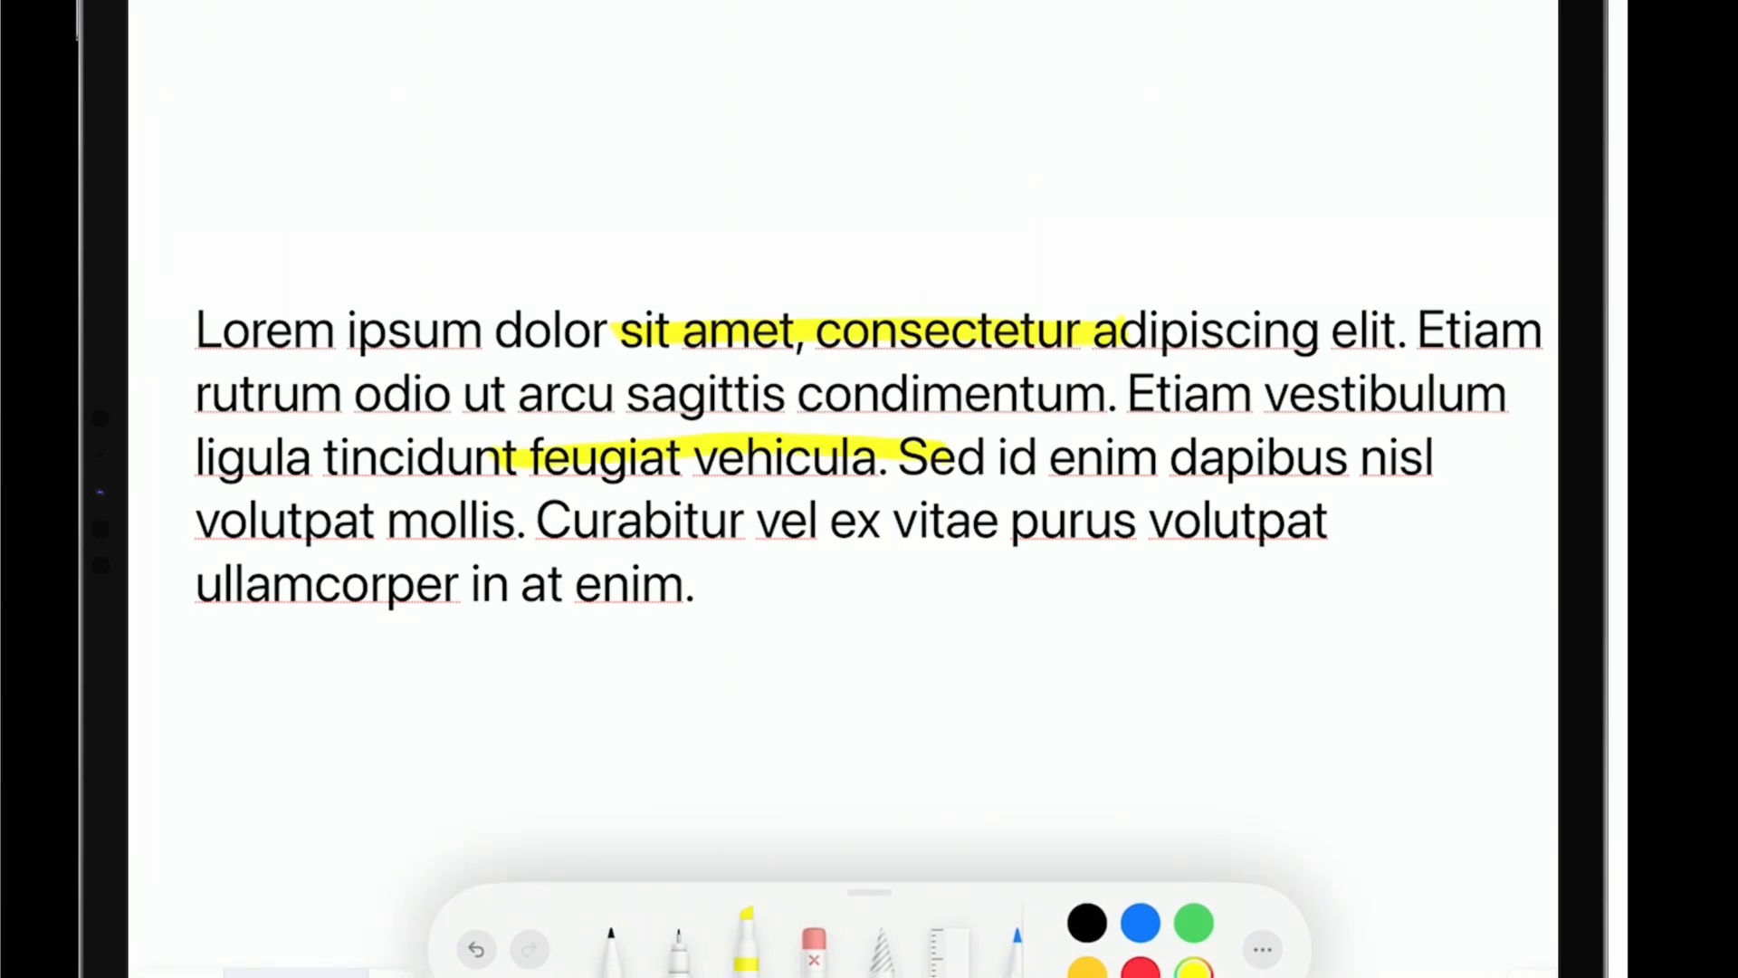
{"action": "left_click_drag", "start_coordinate": [1008, 531], "coordinate": [1364, 531]}
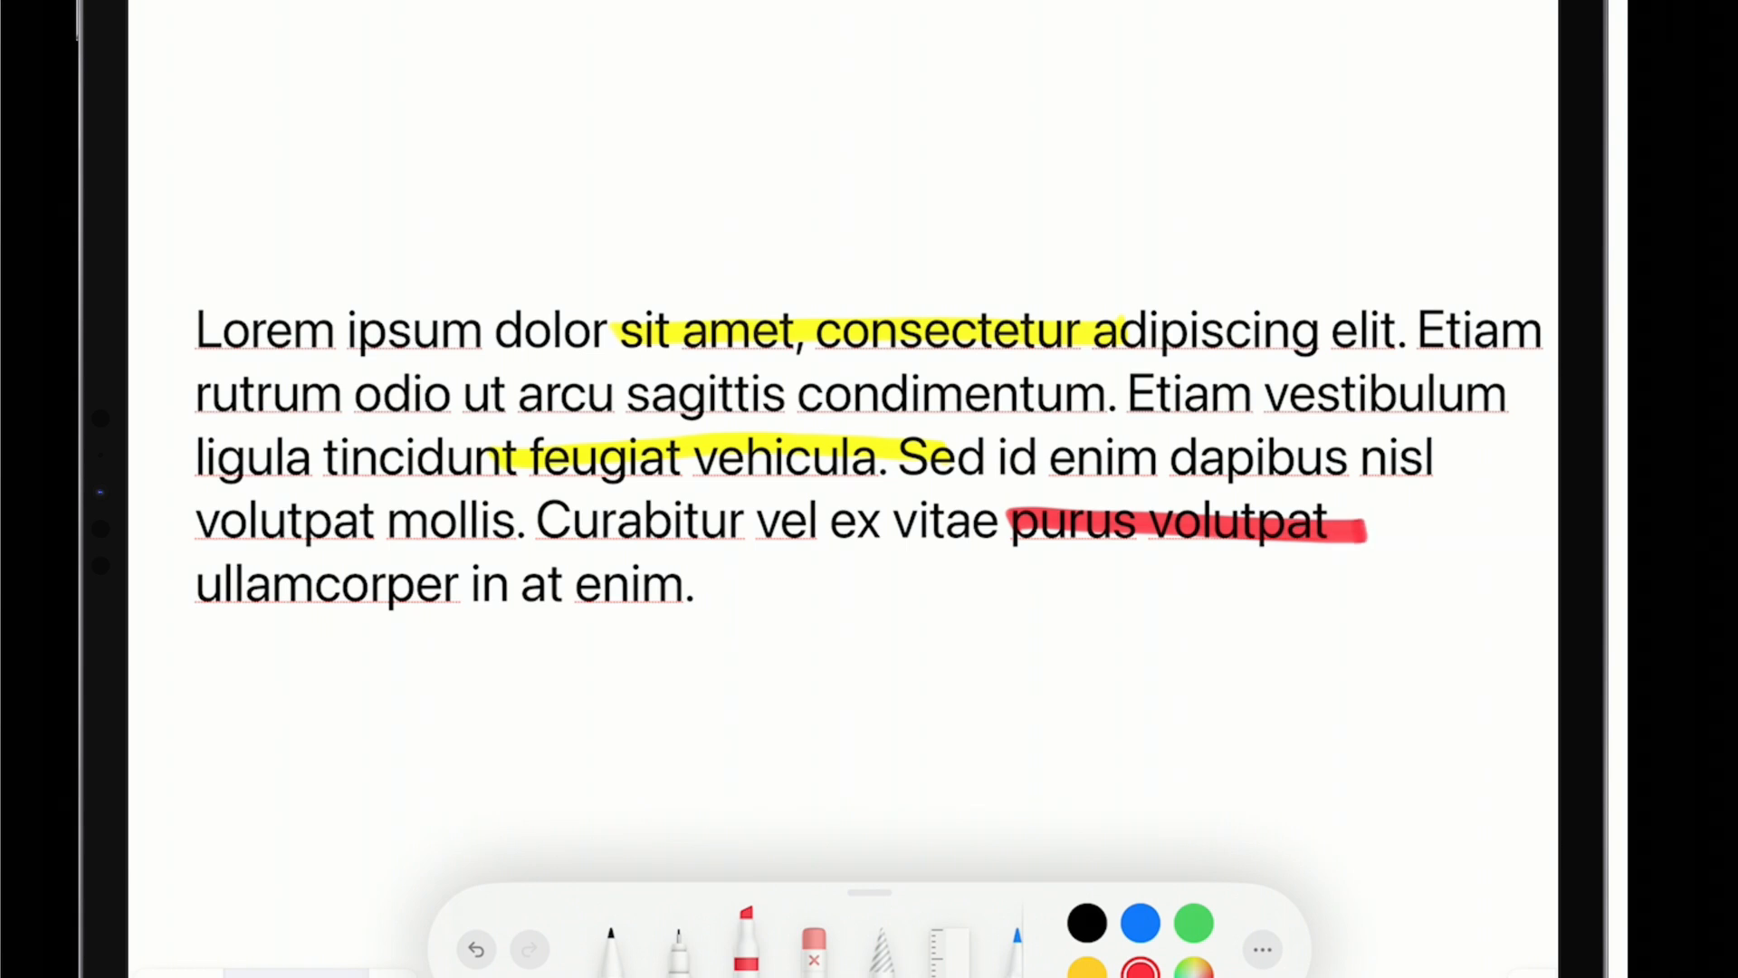
{"action": "left_click", "coordinate": [1194, 921]}
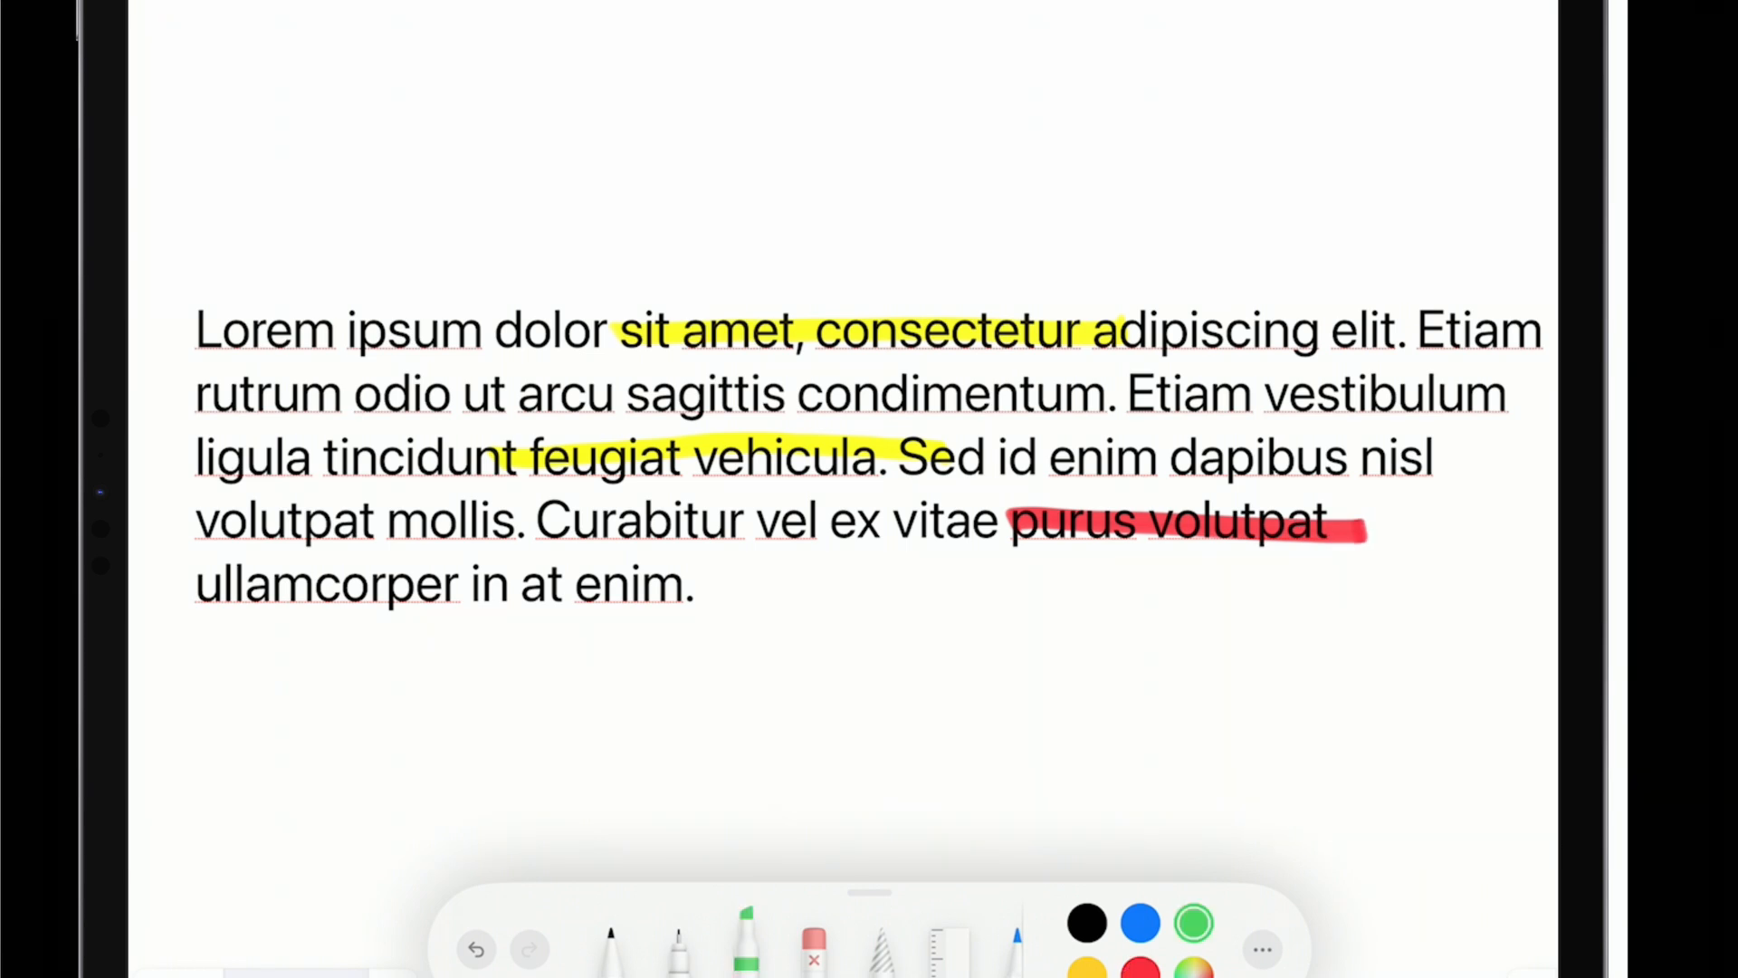
{"action": "left_click_drag", "start_coordinate": [444, 584], "coordinate": [754, 585]}
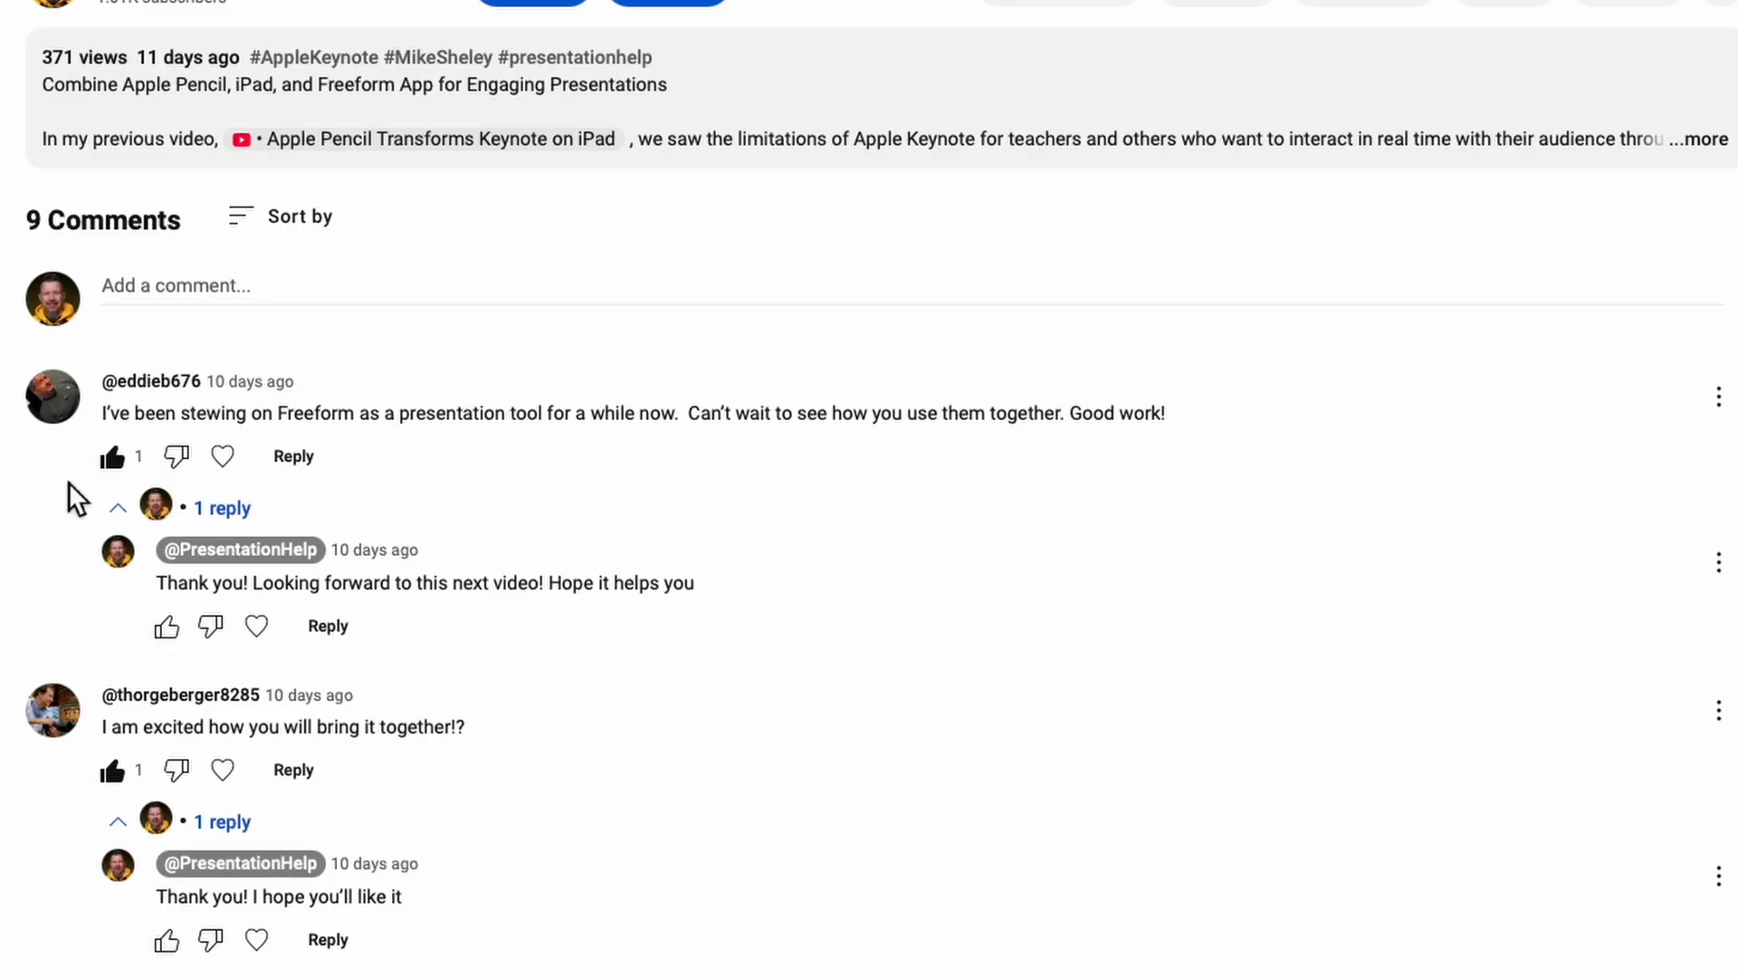
Step: Scroll the comments to the question about loading Keynote slides into Freeform and its replies
{"action": "scroll", "scroll_direction": "down", "scroll_amount": 3}
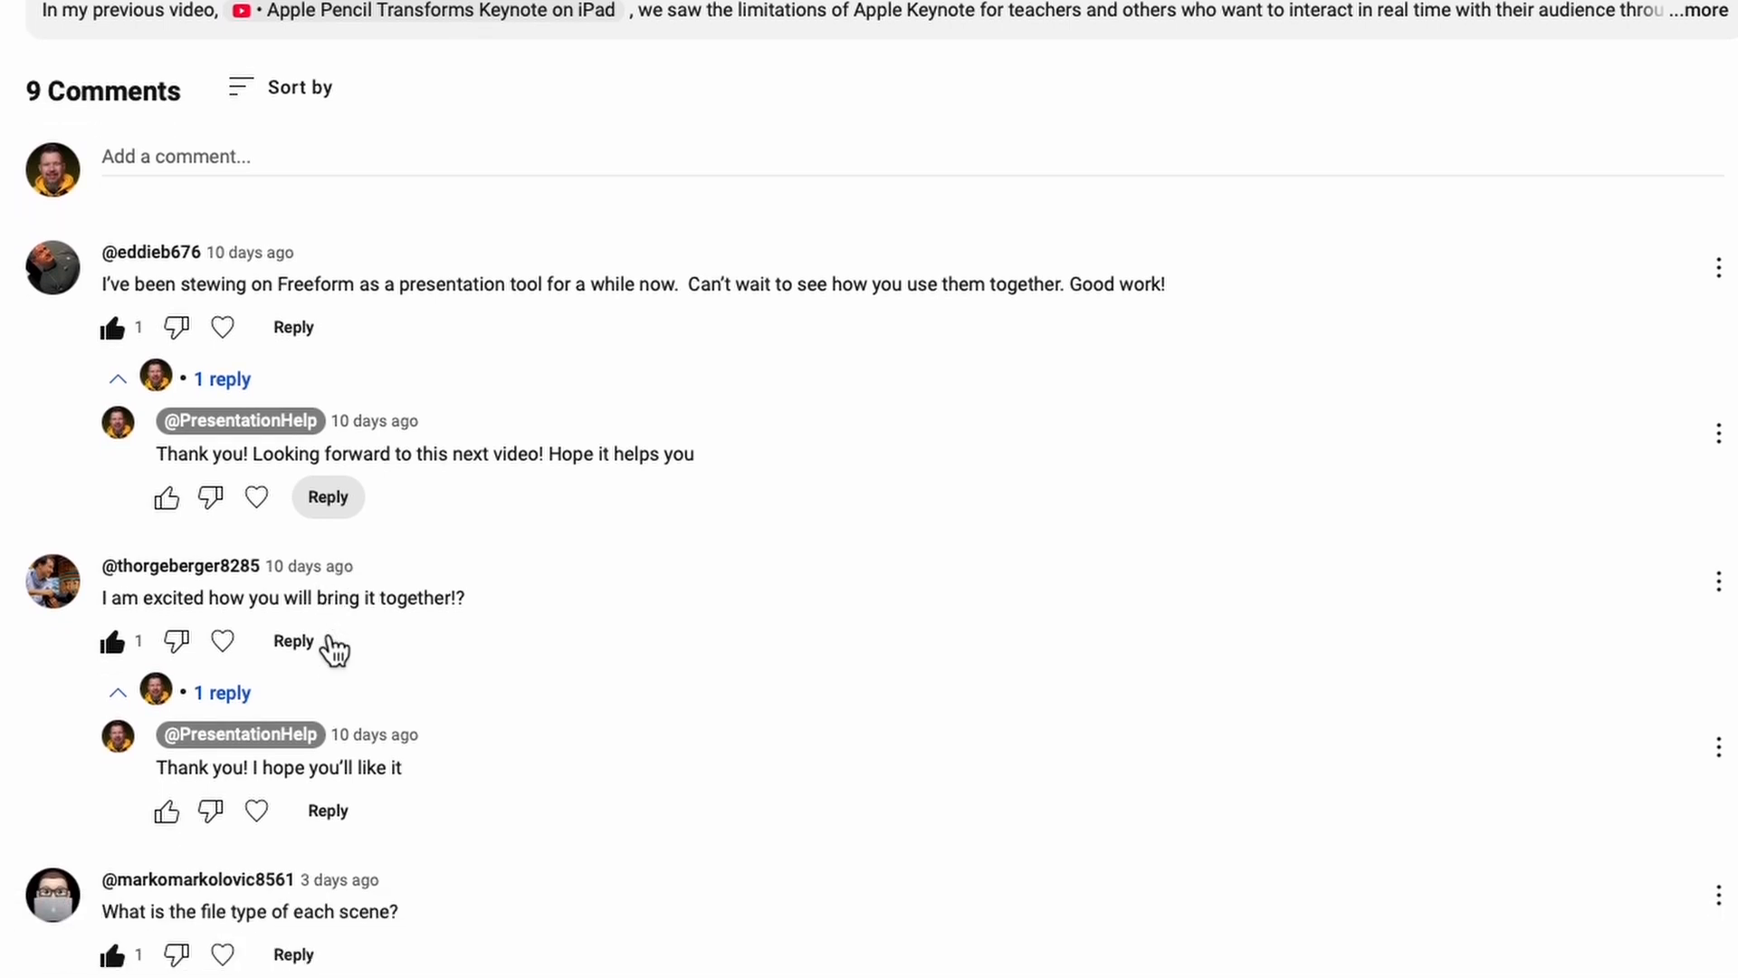
{"action": "scroll", "scroll_direction": "down", "scroll_amount": 3}
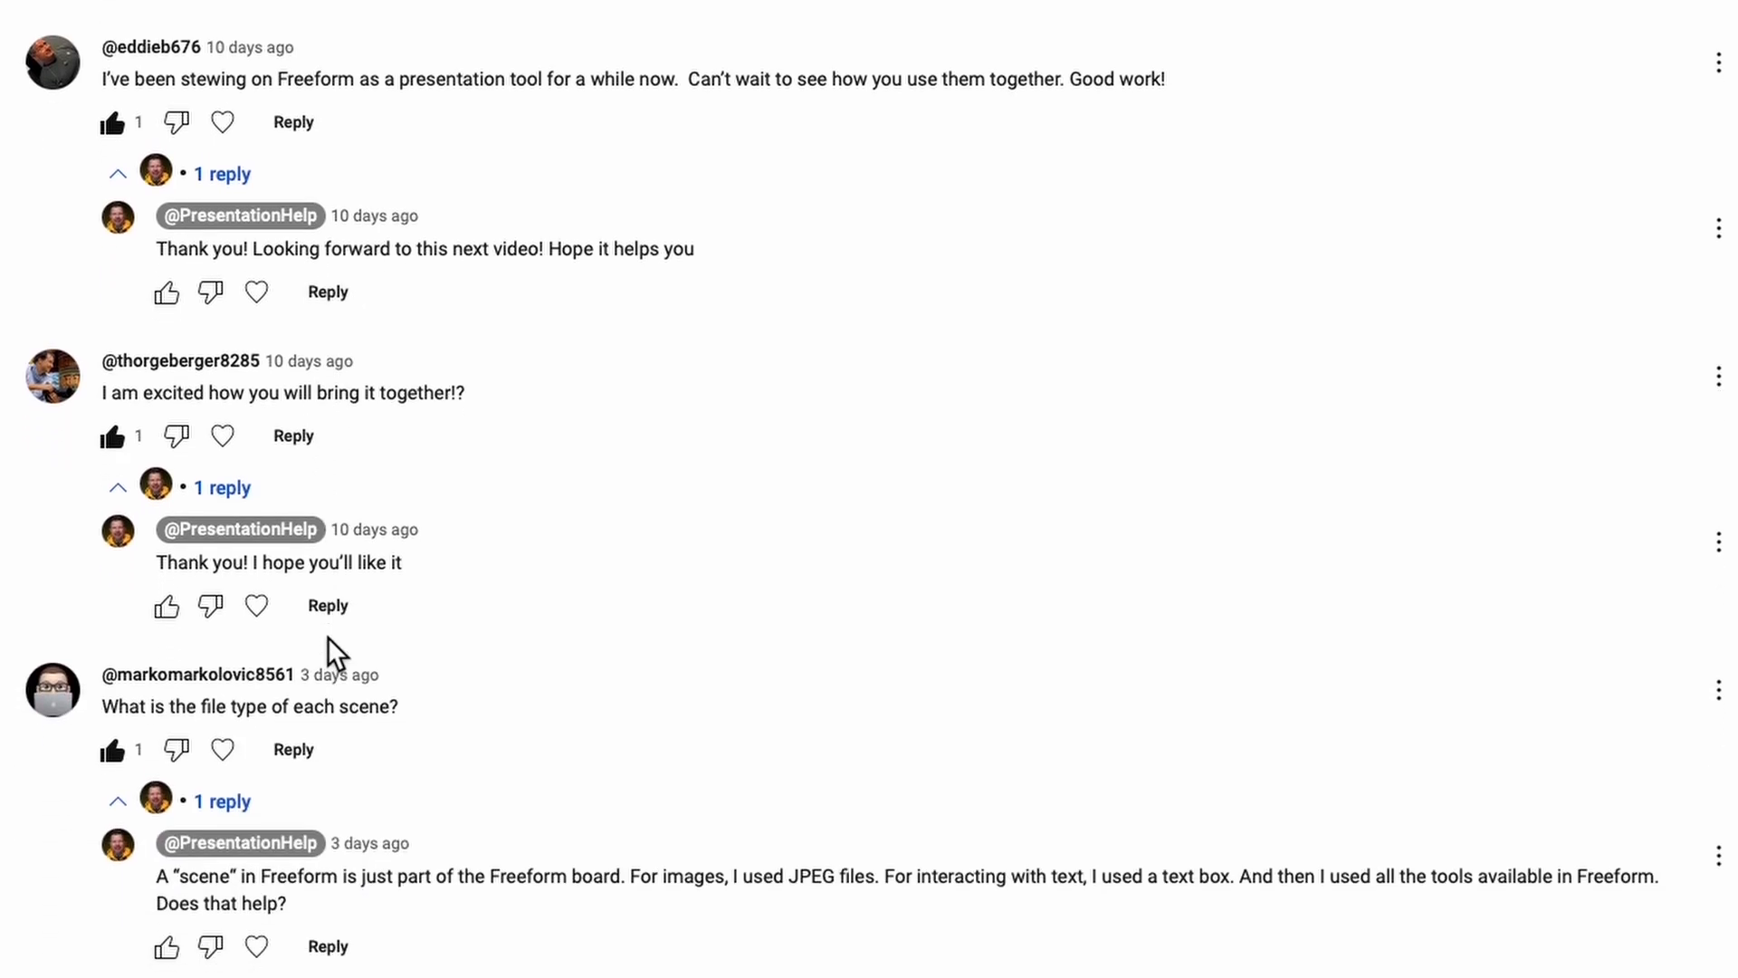
{"action": "scroll", "scroll_direction": "down", "scroll_amount": 3}
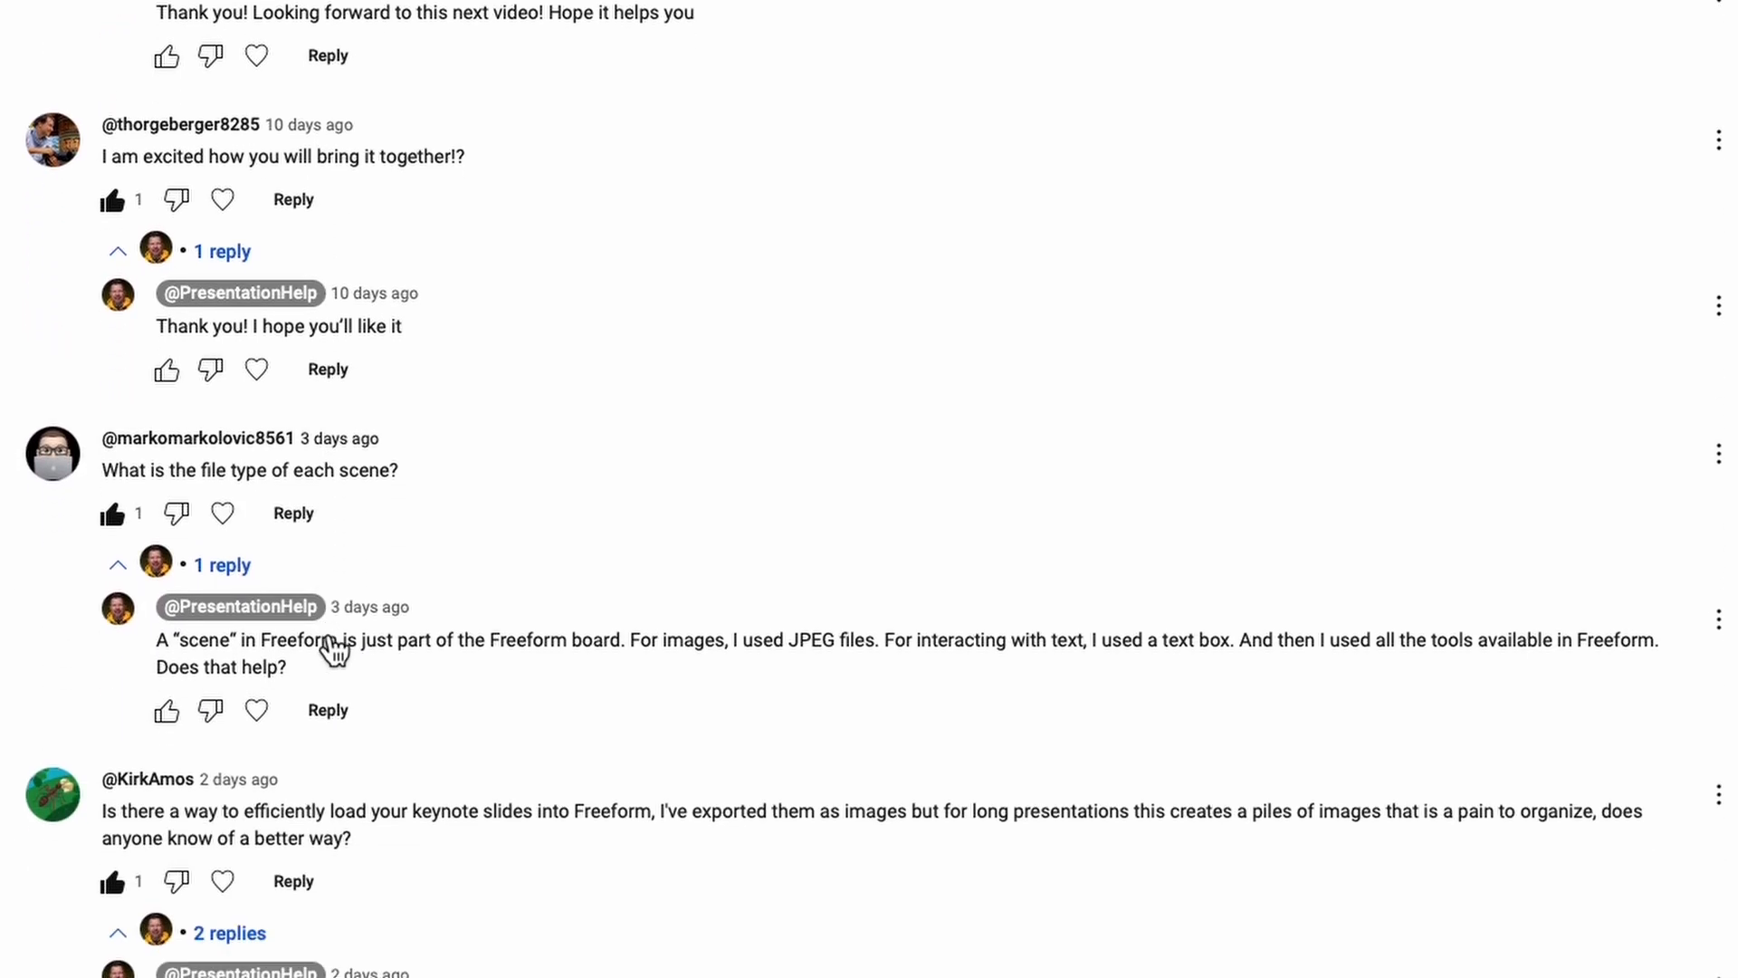
{"action": "scroll", "scroll_direction": "down", "scroll_amount": 3}
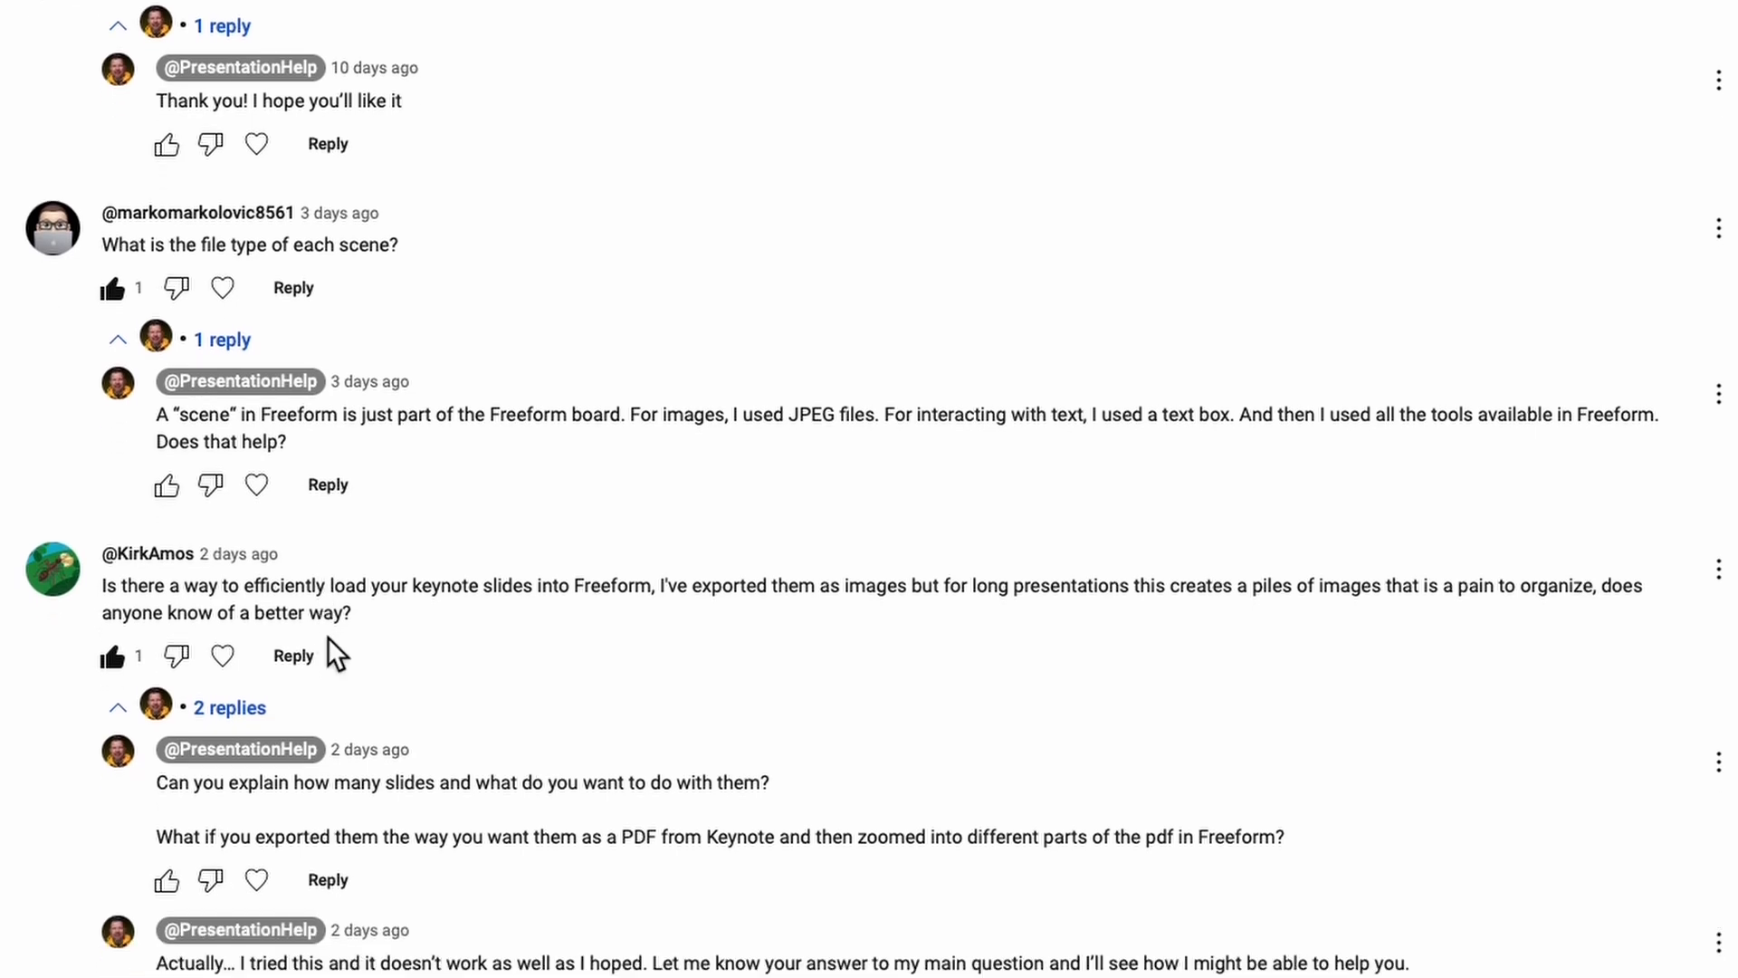